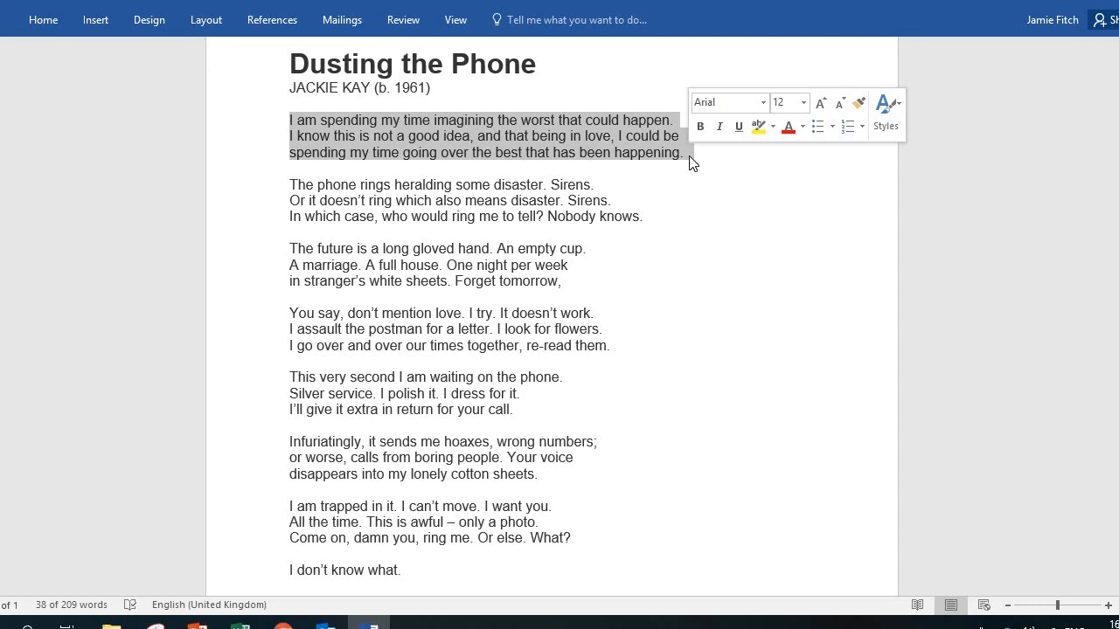
{"action": "mouse_move", "coordinate": [690, 160]}
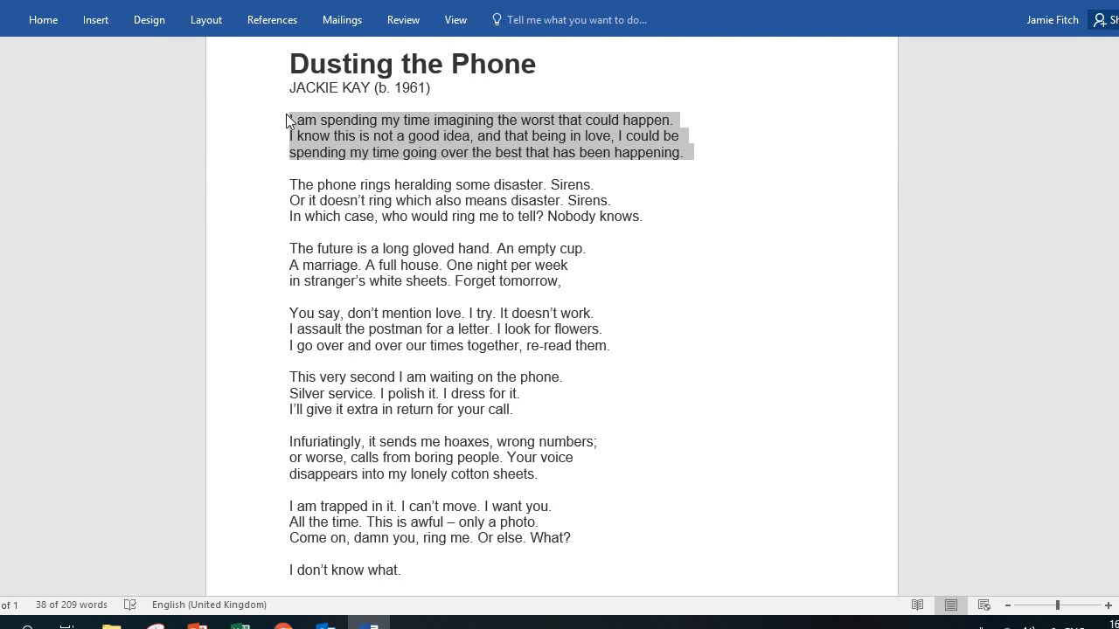
{"action": "mouse_move", "coordinate": [291, 126]}
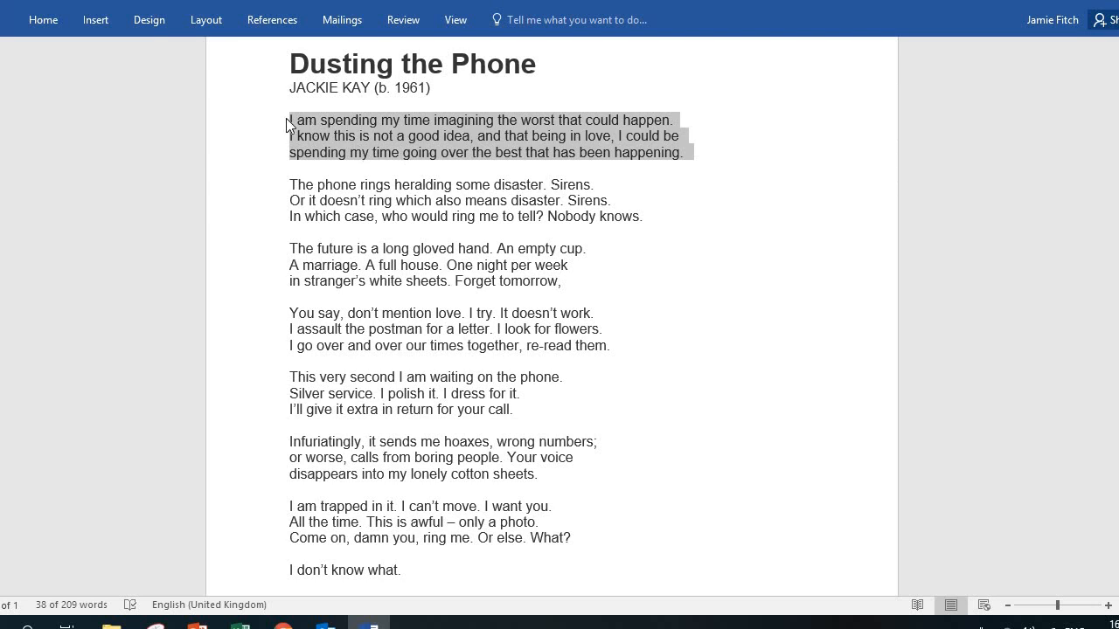
{"action": "mouse_move", "coordinate": [542, 167]}
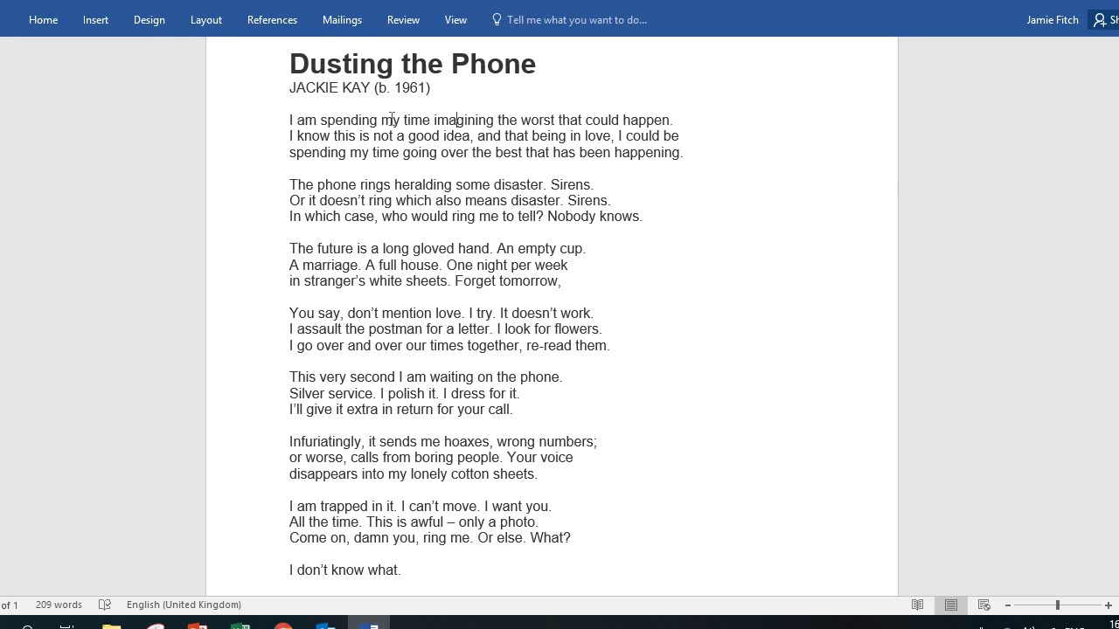
{"action": "mouse_move", "coordinate": [678, 120]}
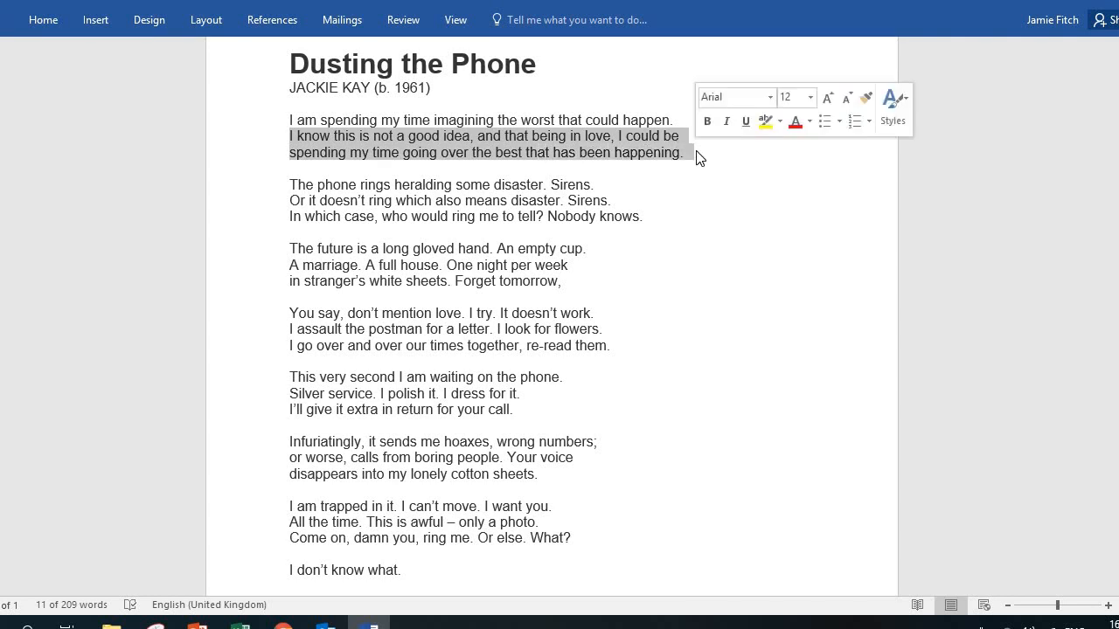
{"action": "mouse_move", "coordinate": [514, 140]}
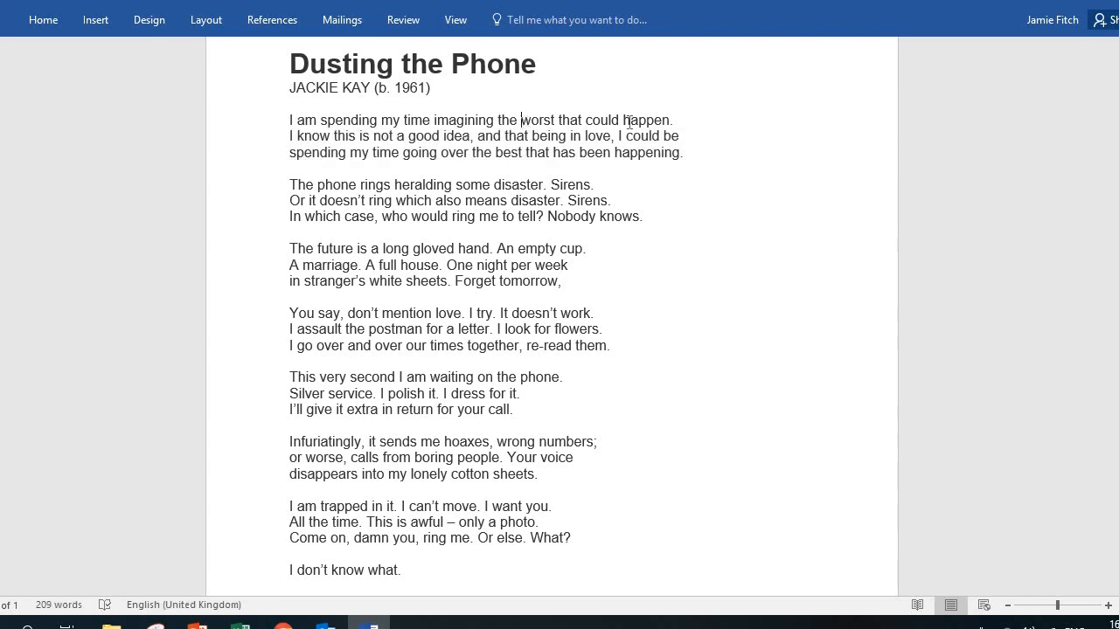
- Highlight opening-stanza phrases in turn: imagining the worst, being in love, spending my time
{"action": "left_click_drag", "start_coordinate": [522, 120], "coordinate": [673, 120]}
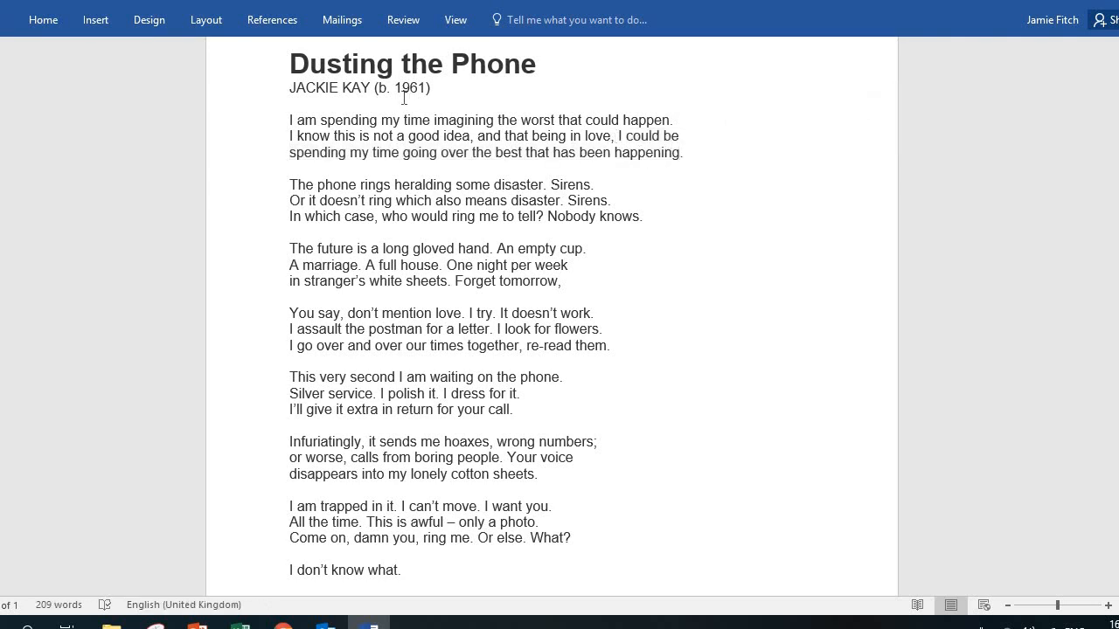
{"action": "left_click_drag", "start_coordinate": [321, 120], "coordinate": [616, 120]}
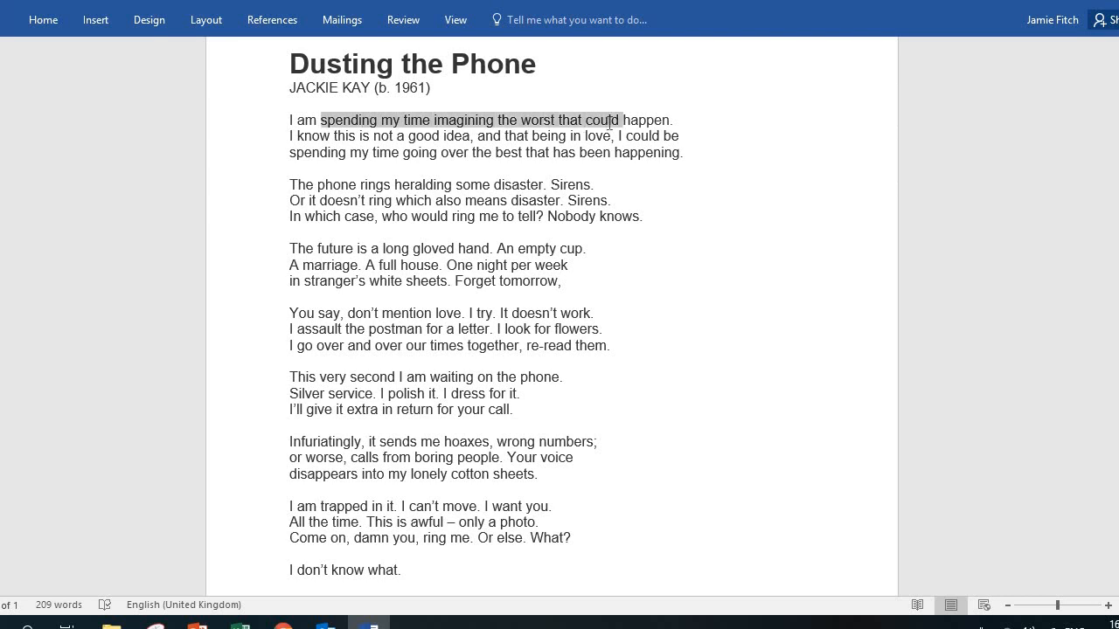
{"action": "left_click", "coordinate": [577, 136]}
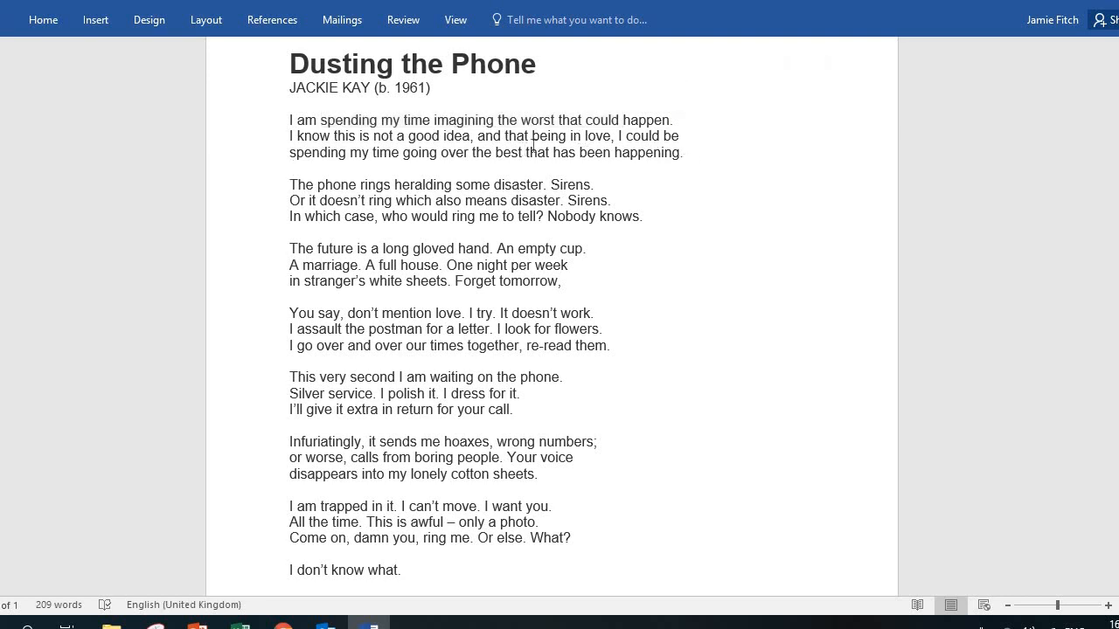
{"action": "left_click_drag", "start_coordinate": [532, 136], "coordinate": [610, 136]}
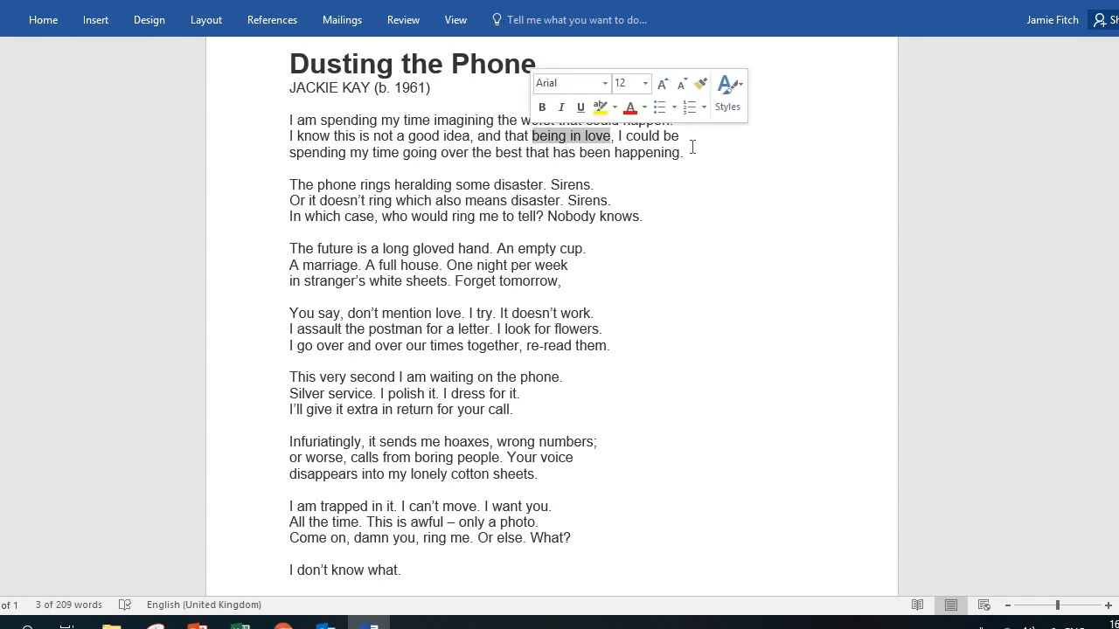
{"action": "left_click", "coordinate": [693, 151]}
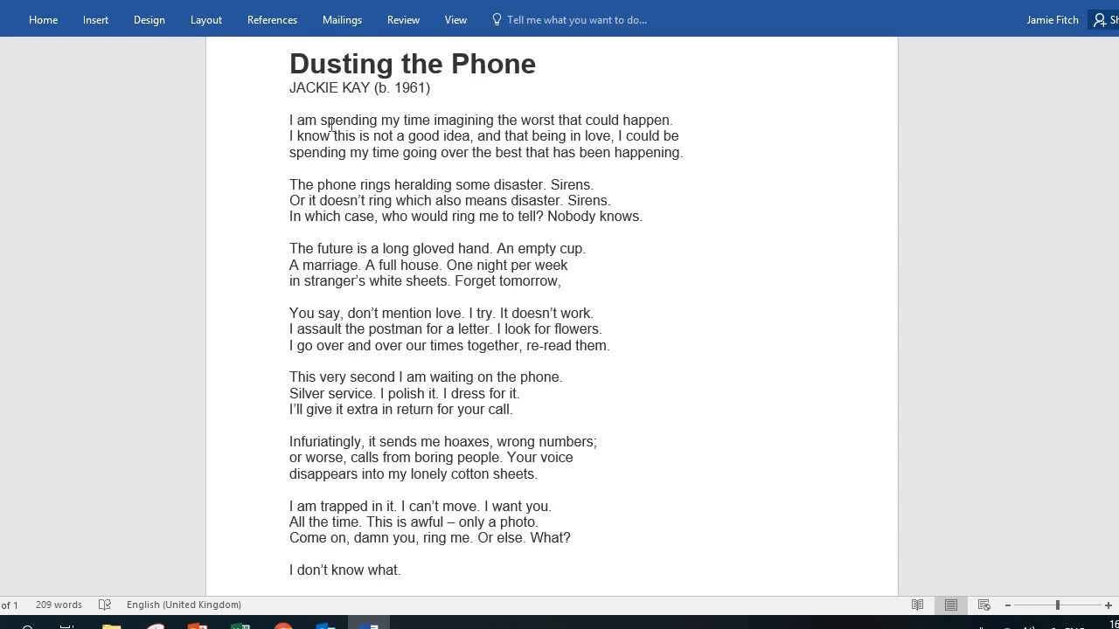
{"action": "mouse_move", "coordinate": [521, 124]}
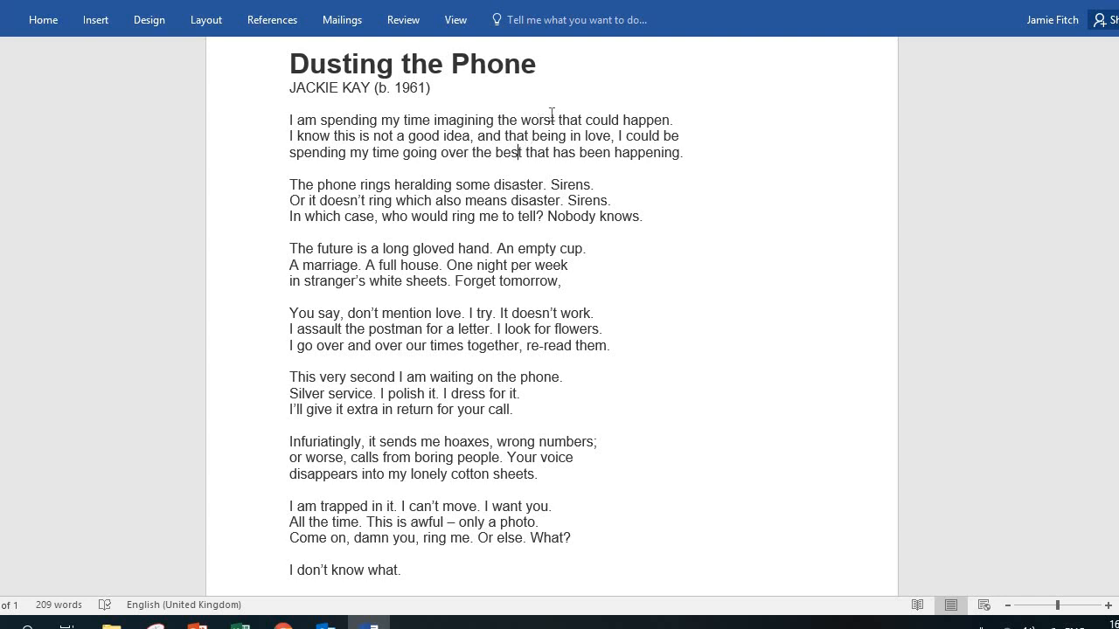
{"action": "mouse_move", "coordinate": [331, 120]}
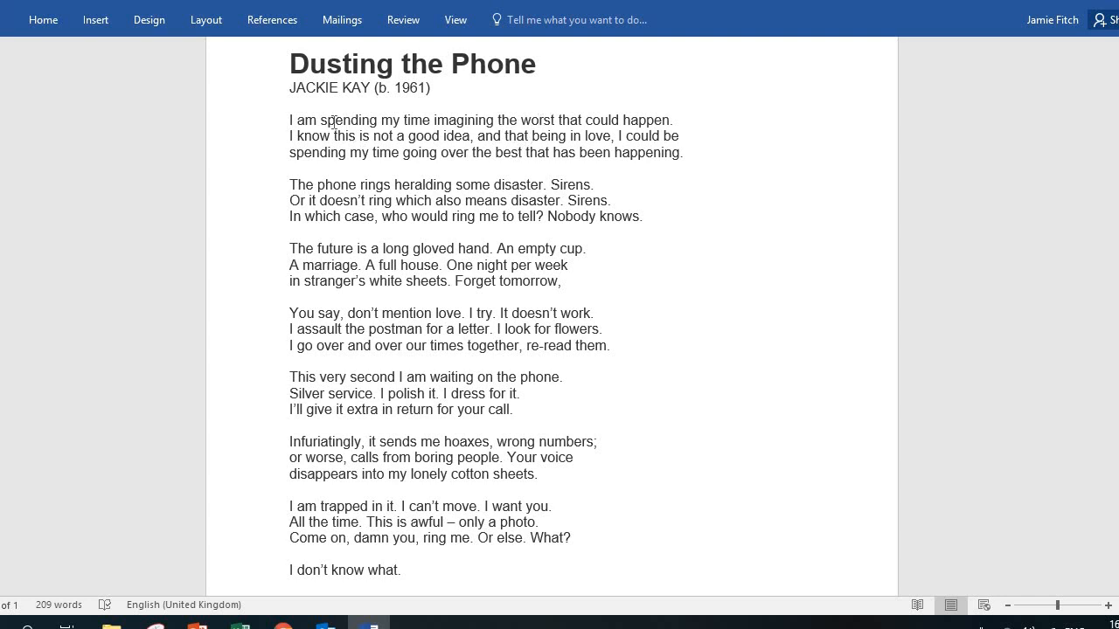
{"action": "double_click", "coordinate": [339, 120]}
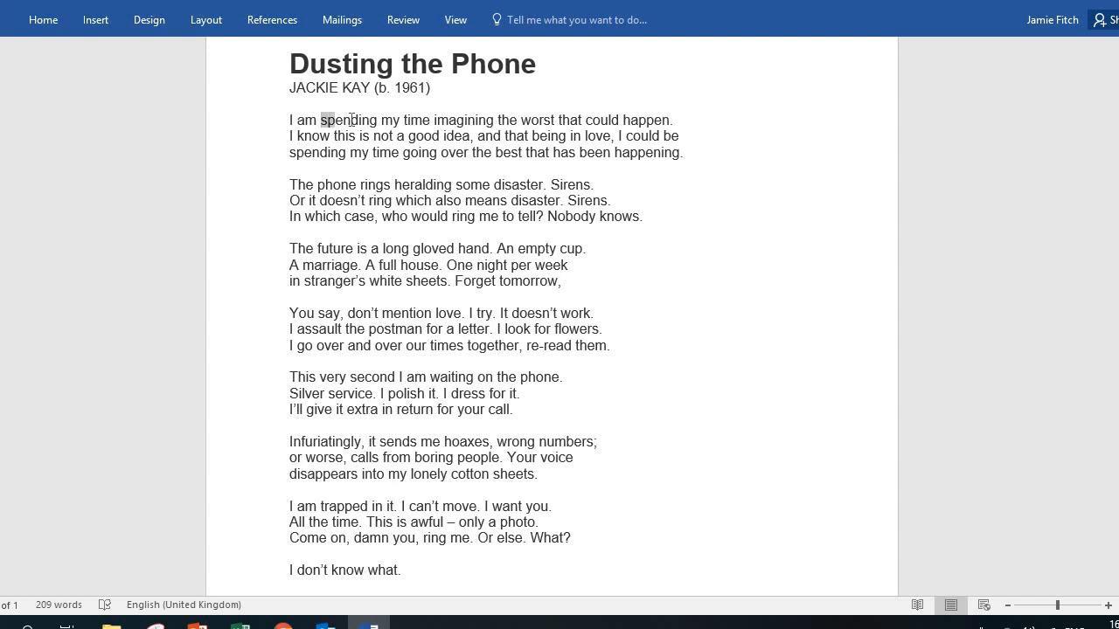
{"action": "left_click_drag", "start_coordinate": [322, 119], "coordinate": [426, 120]}
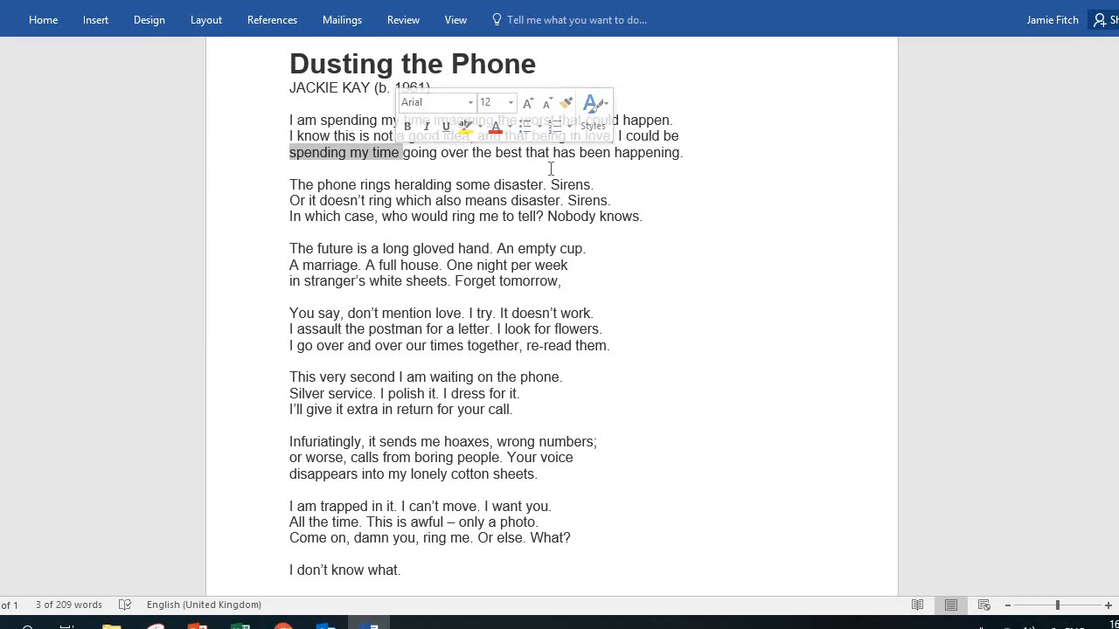
{"action": "mouse_move", "coordinate": [716, 145]}
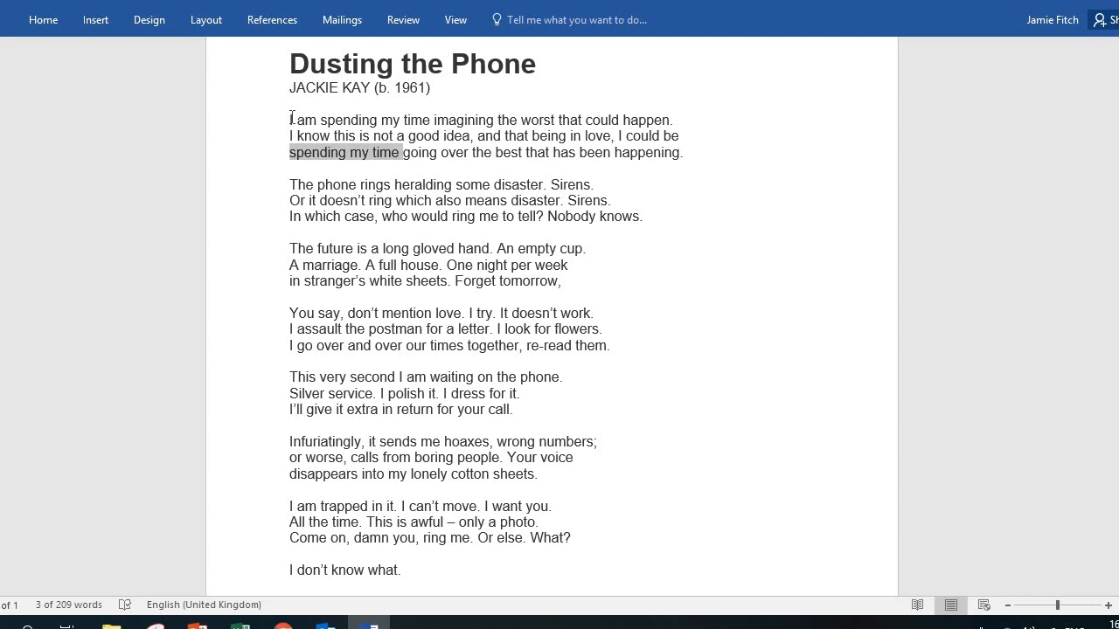
{"action": "left_click", "coordinate": [291, 136]}
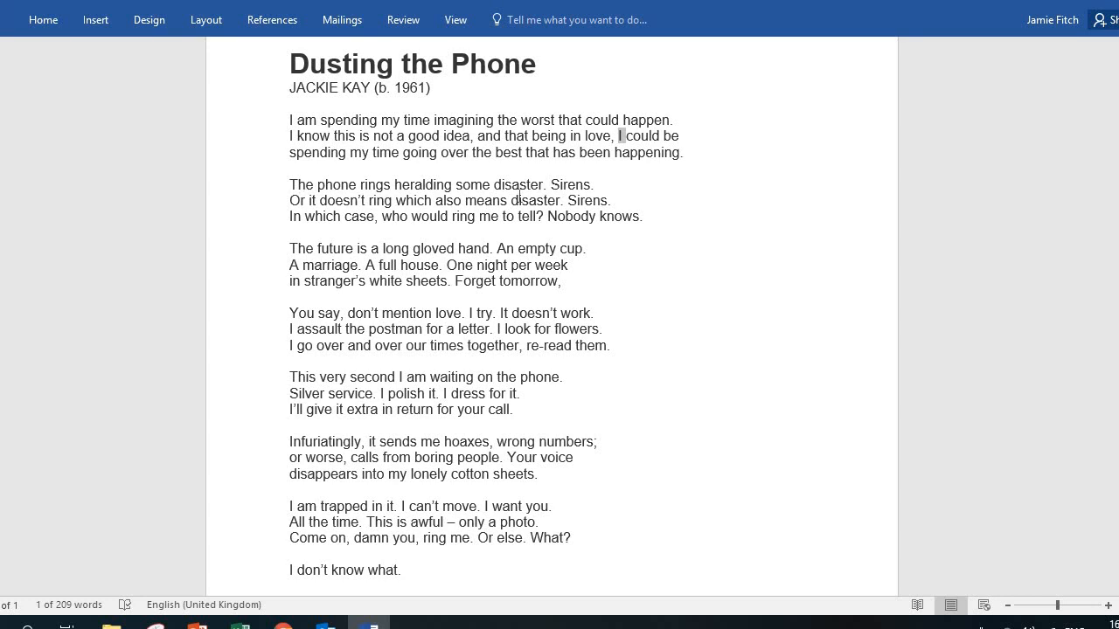
{"action": "mouse_move", "coordinate": [615, 202]}
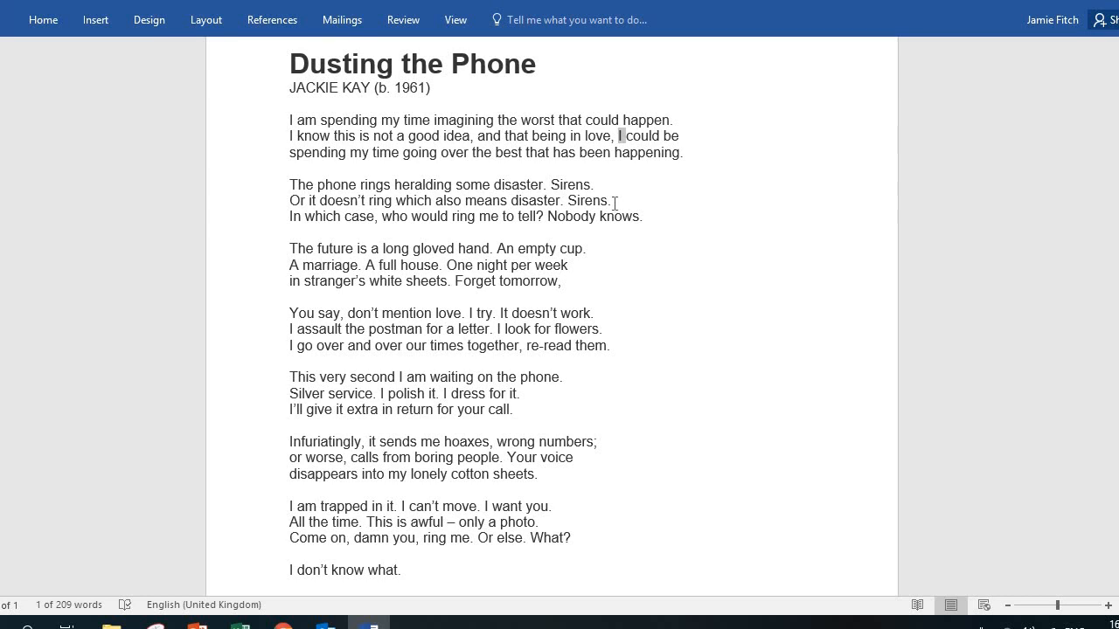
- Select 'Sirens', then 'The phone rings heralding some disaster', 'heralding' and 'disaster' in stanza two
{"action": "double_click", "coordinate": [602, 200]}
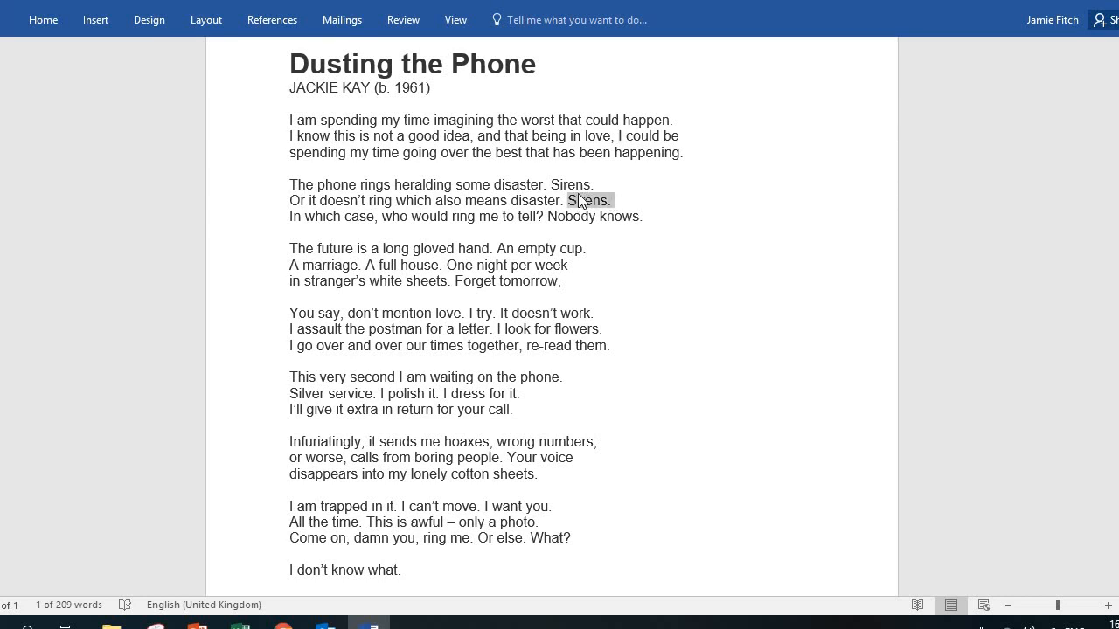
{"action": "double_click", "coordinate": [572, 185]}
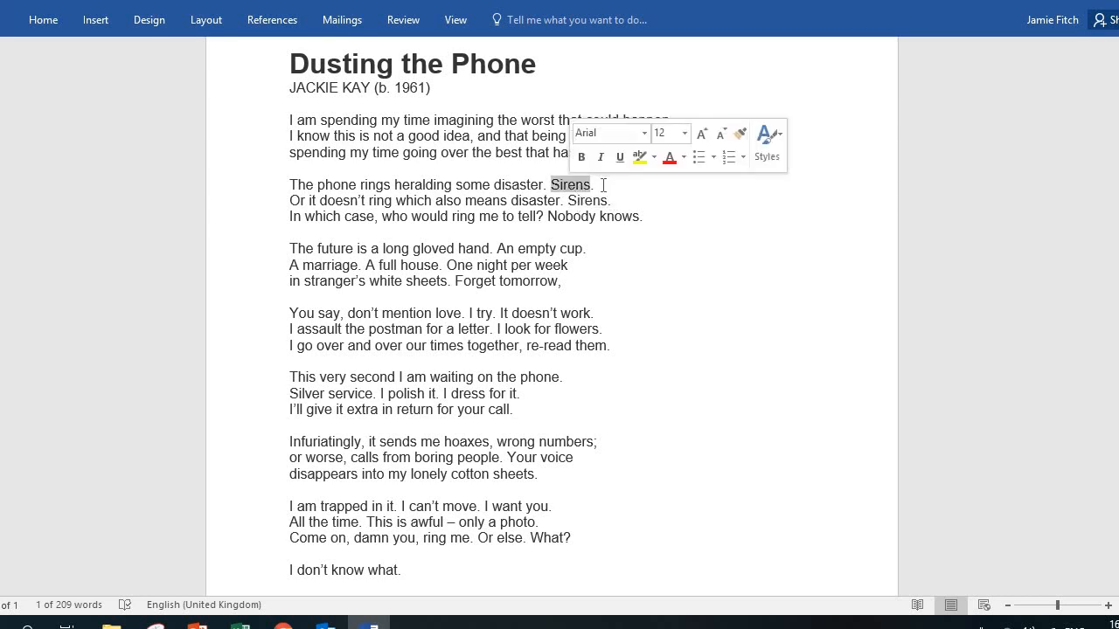
{"action": "left_click", "coordinate": [601, 185]}
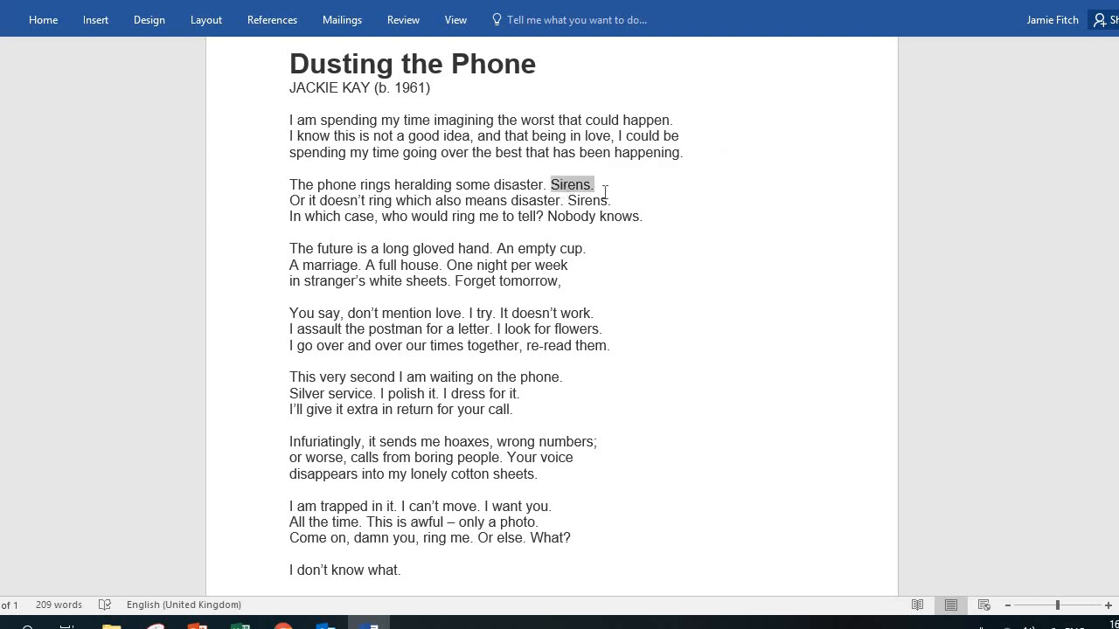
{"action": "double_click", "coordinate": [589, 200]}
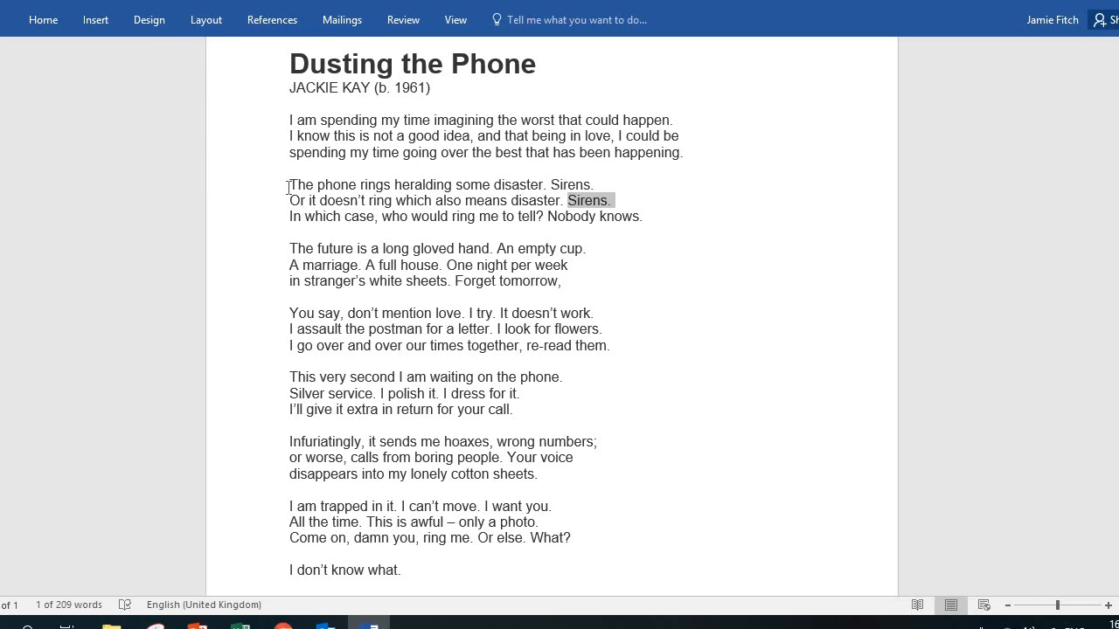
{"action": "left_click_drag", "start_coordinate": [289, 184], "coordinate": [540, 184]}
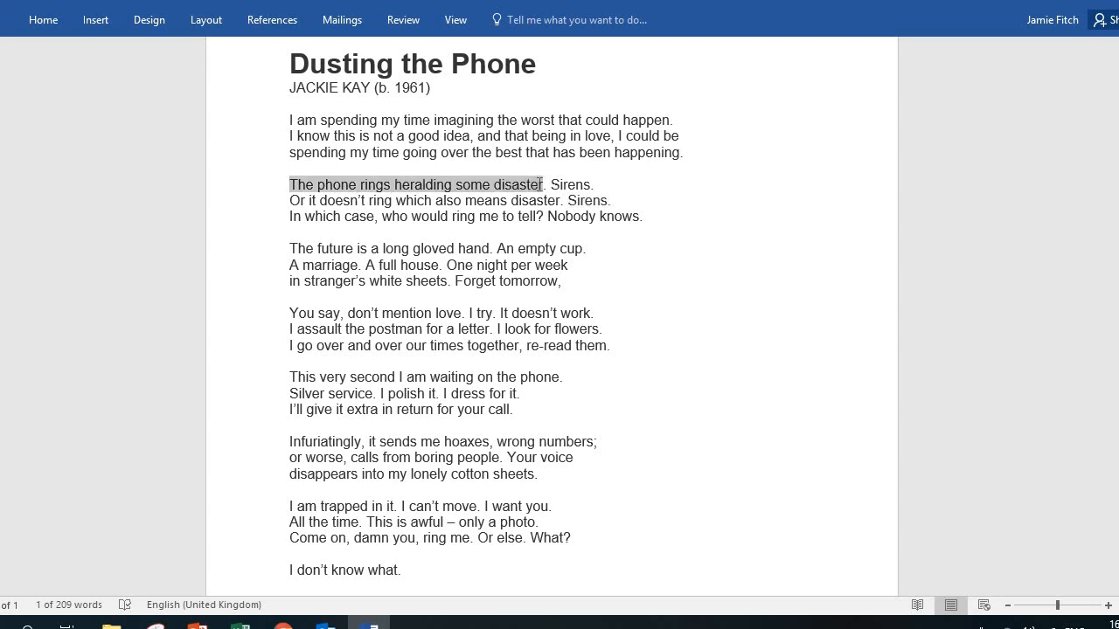
{"action": "left_click", "coordinate": [538, 185]}
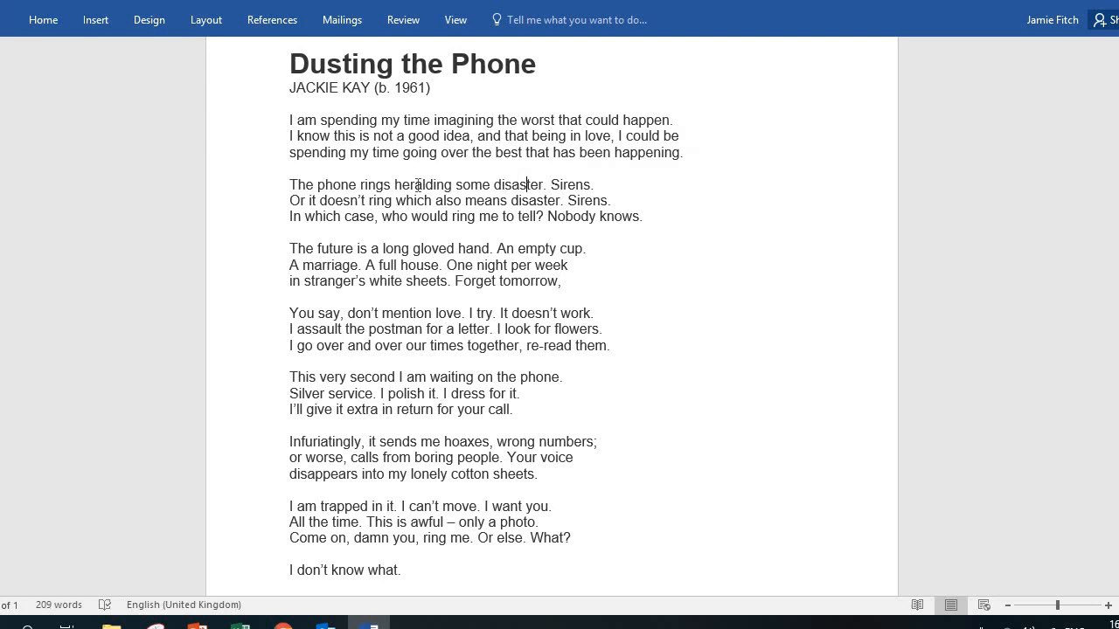
{"action": "double_click", "coordinate": [431, 185]}
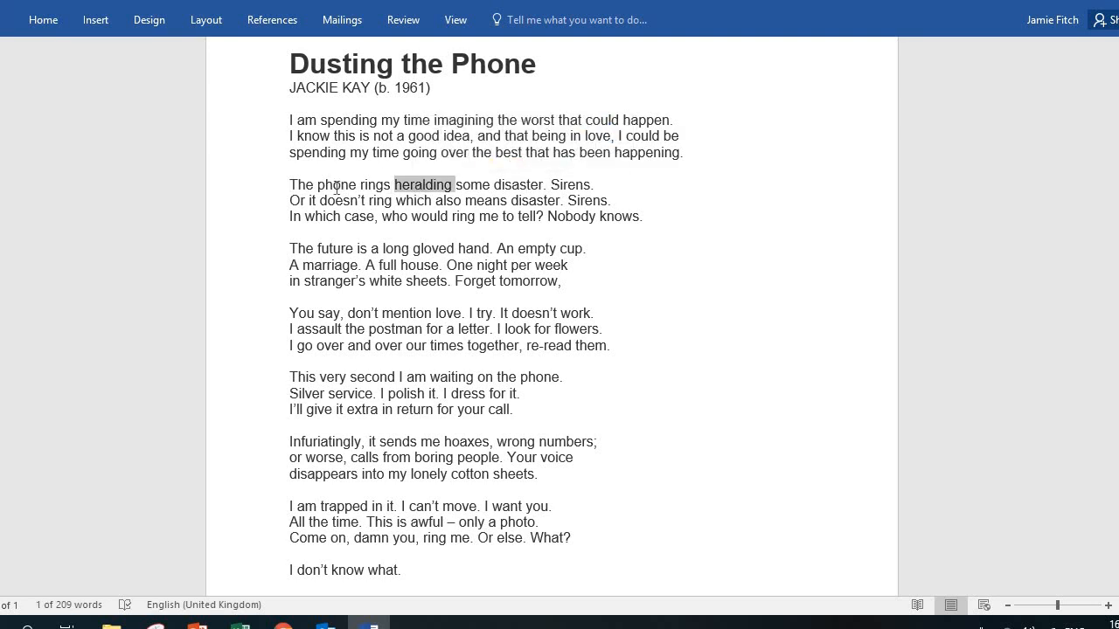
{"action": "left_click", "coordinate": [529, 184]}
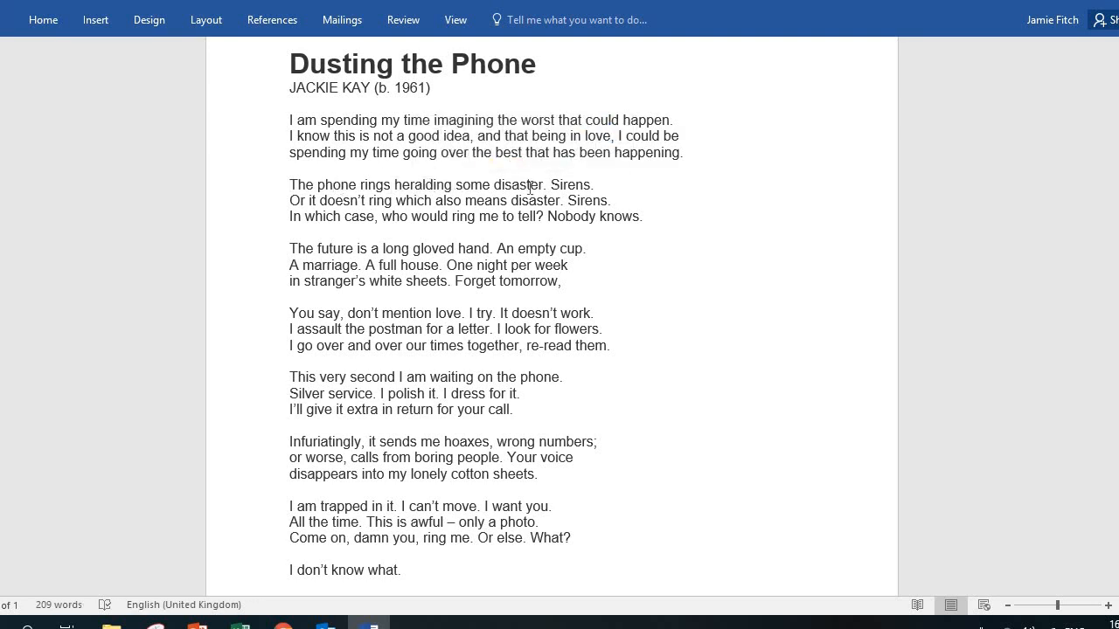
{"action": "double_click", "coordinate": [524, 185]}
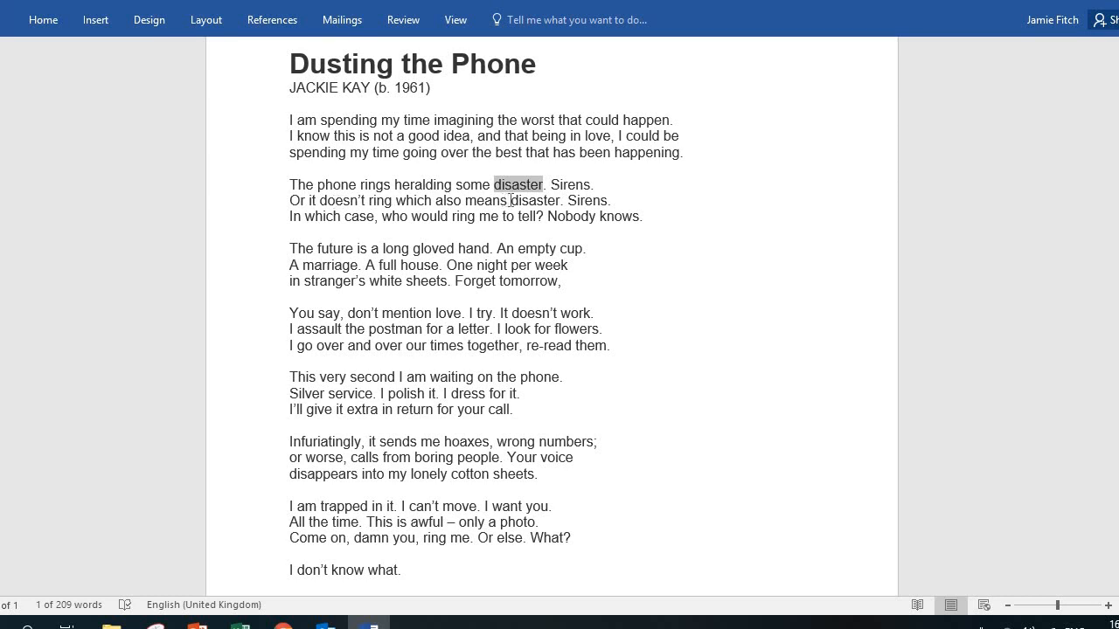
- Highlight 'In which case, who would ring me to tell', then 'Nobody knows'
{"action": "double_click", "coordinate": [532, 200]}
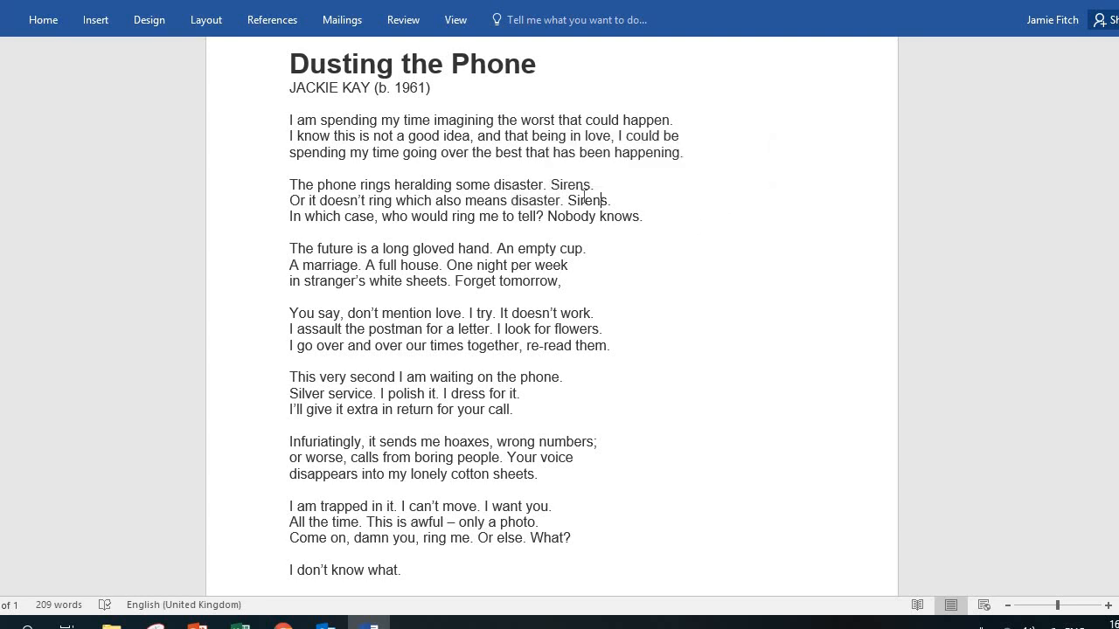
{"action": "double_click", "coordinate": [568, 184]}
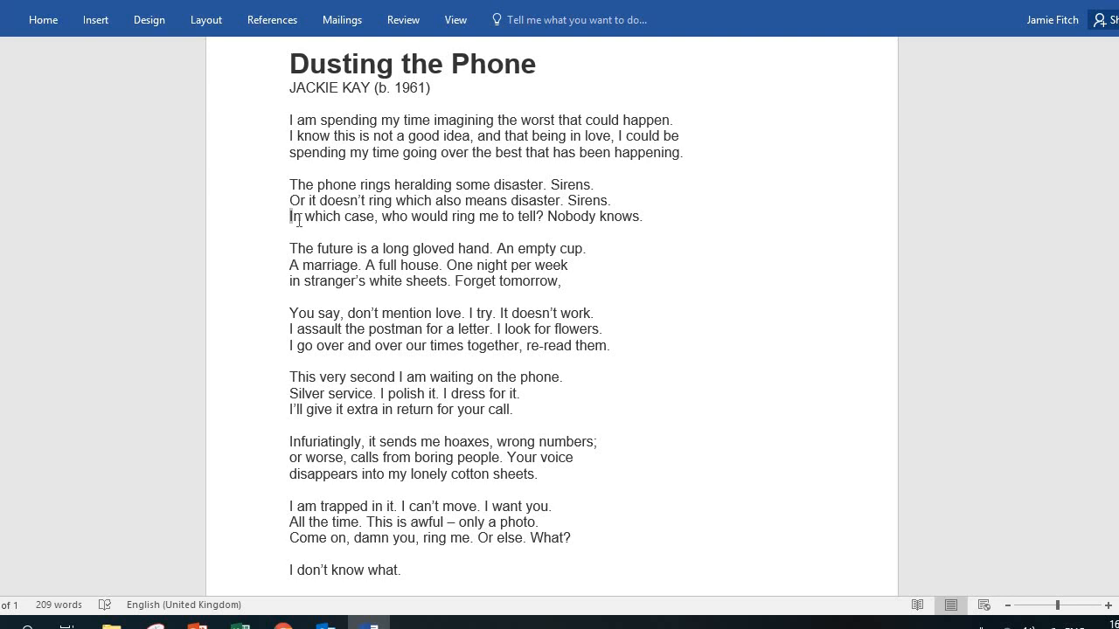
{"action": "left_click_drag", "start_coordinate": [289, 185], "coordinate": [598, 184]}
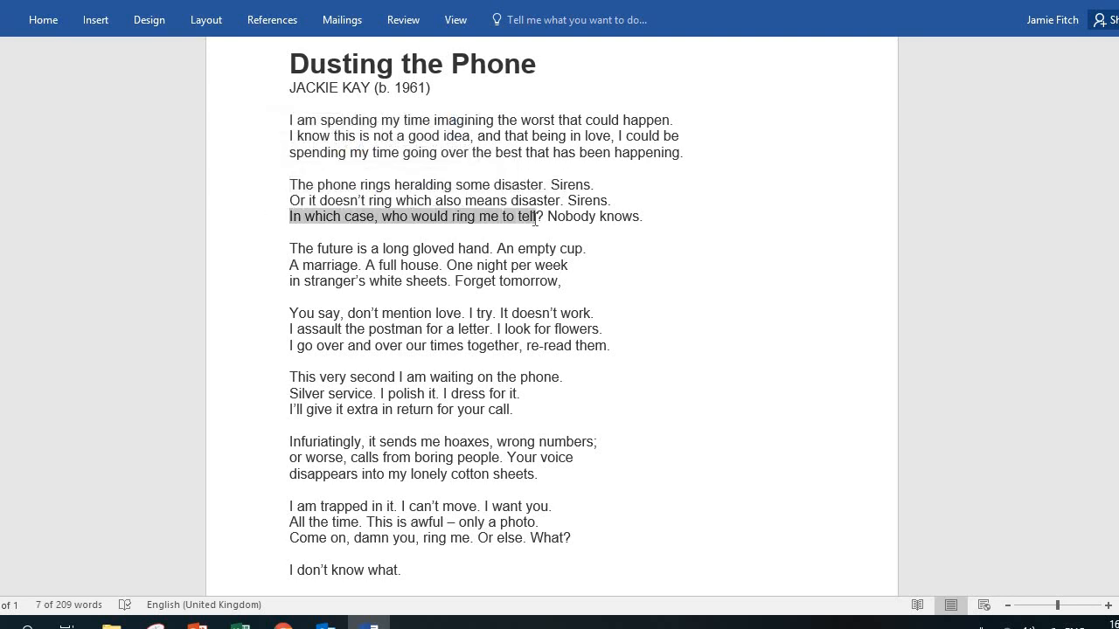
{"action": "left_click_drag", "start_coordinate": [289, 216], "coordinate": [647, 216]}
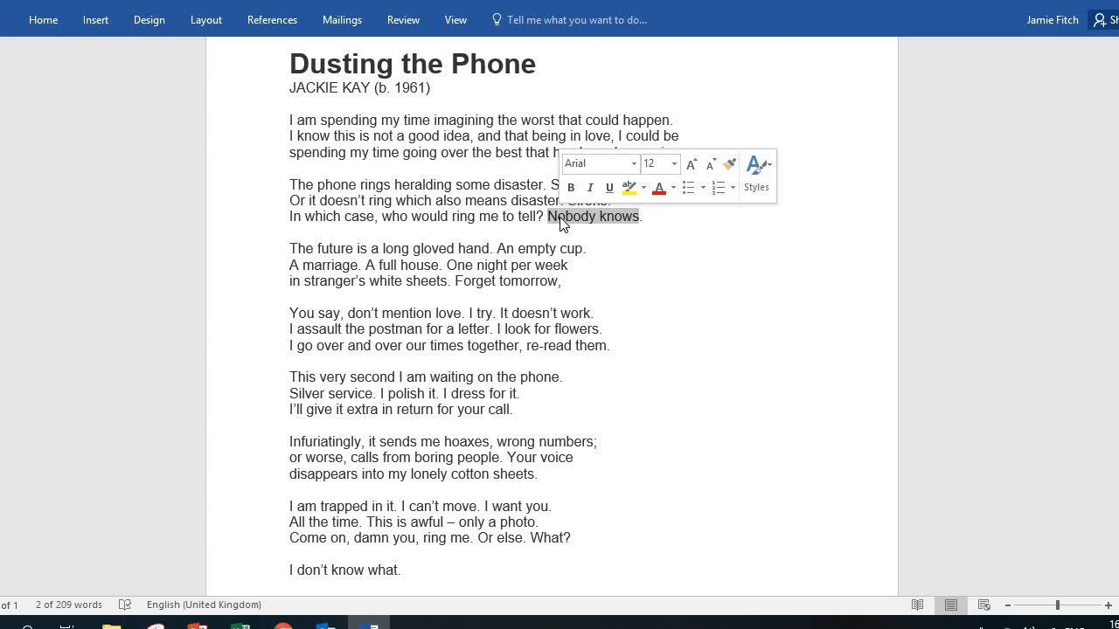
- Highlight 'The future is a long gloved hand', then the whole third stanza
{"action": "left_click", "coordinate": [285, 249]}
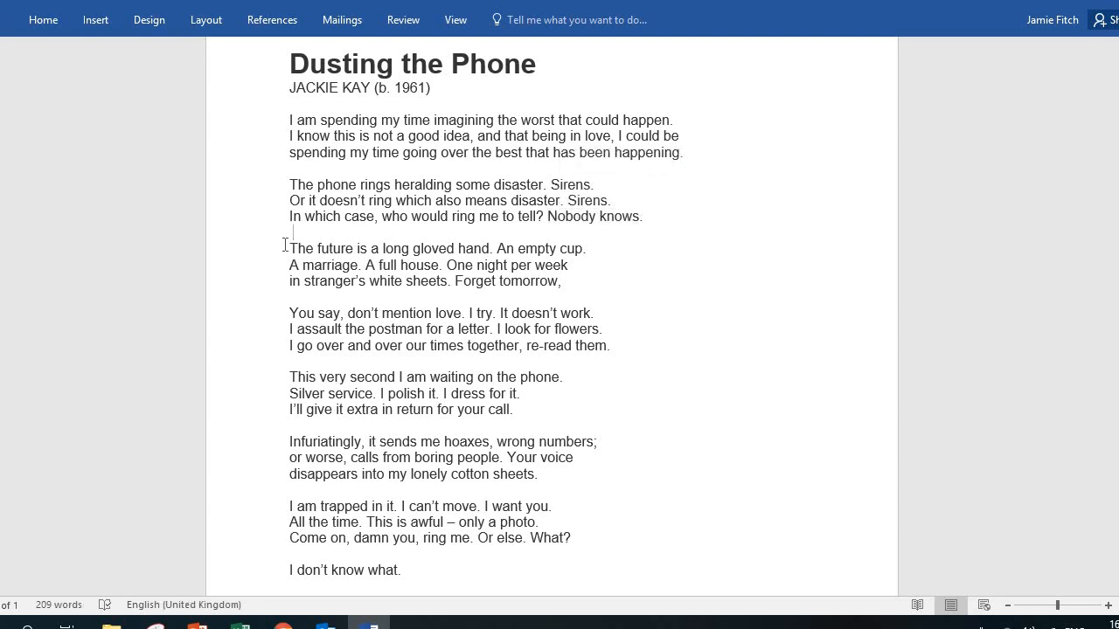
{"action": "left_click", "coordinate": [291, 248]}
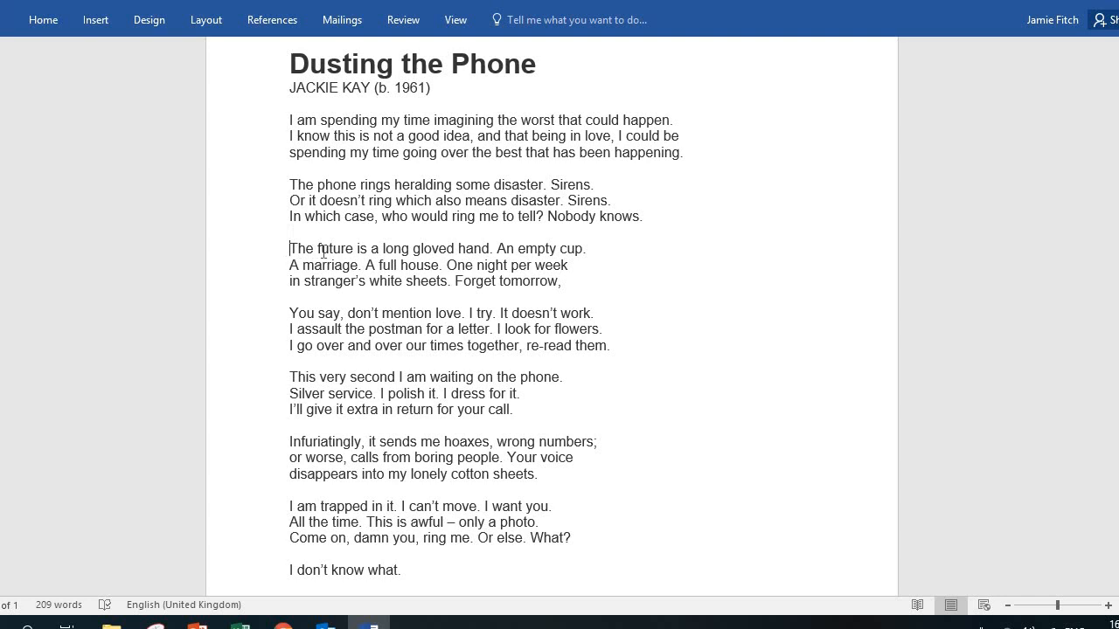
{"action": "left_click_drag", "start_coordinate": [289, 248], "coordinate": [490, 248]}
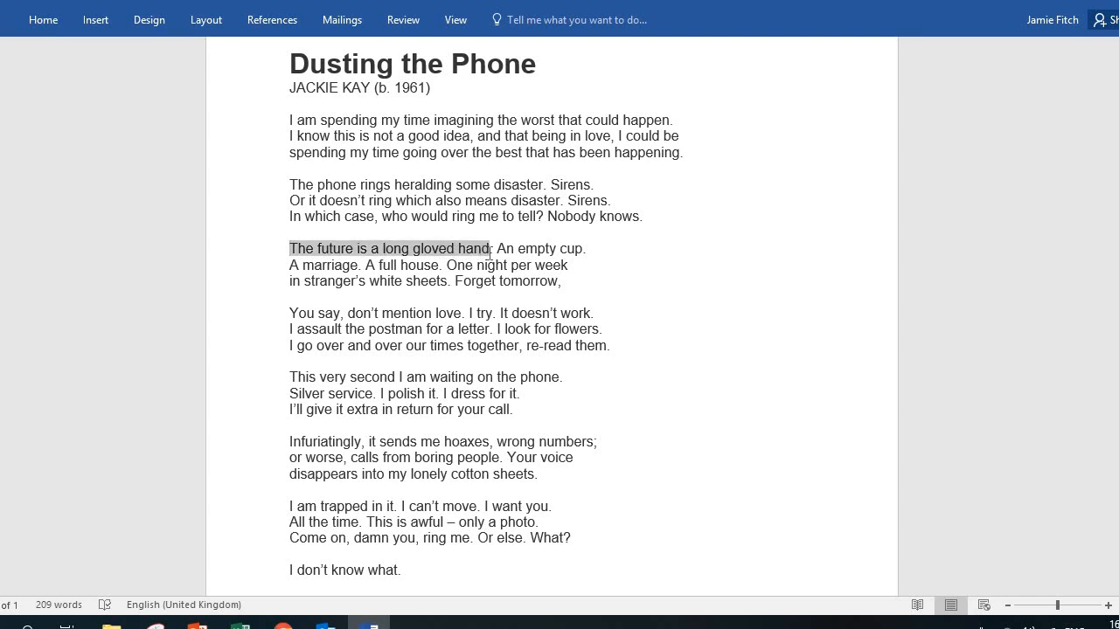
{"action": "left_click_drag", "start_coordinate": [490, 248], "coordinate": [560, 281]}
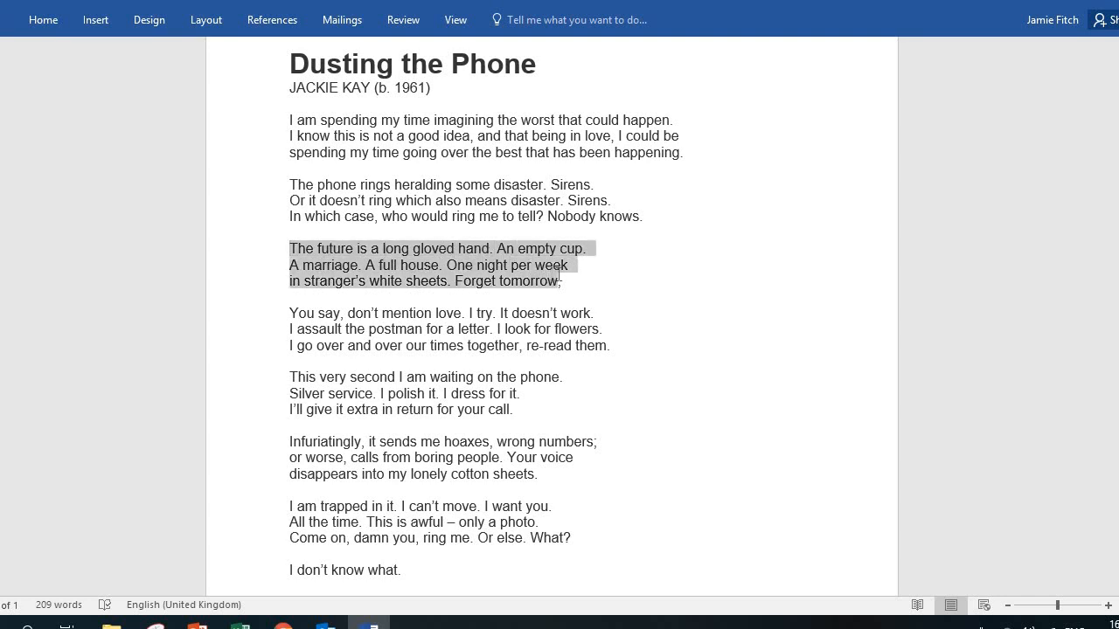
{"action": "left_click", "coordinate": [566, 281]}
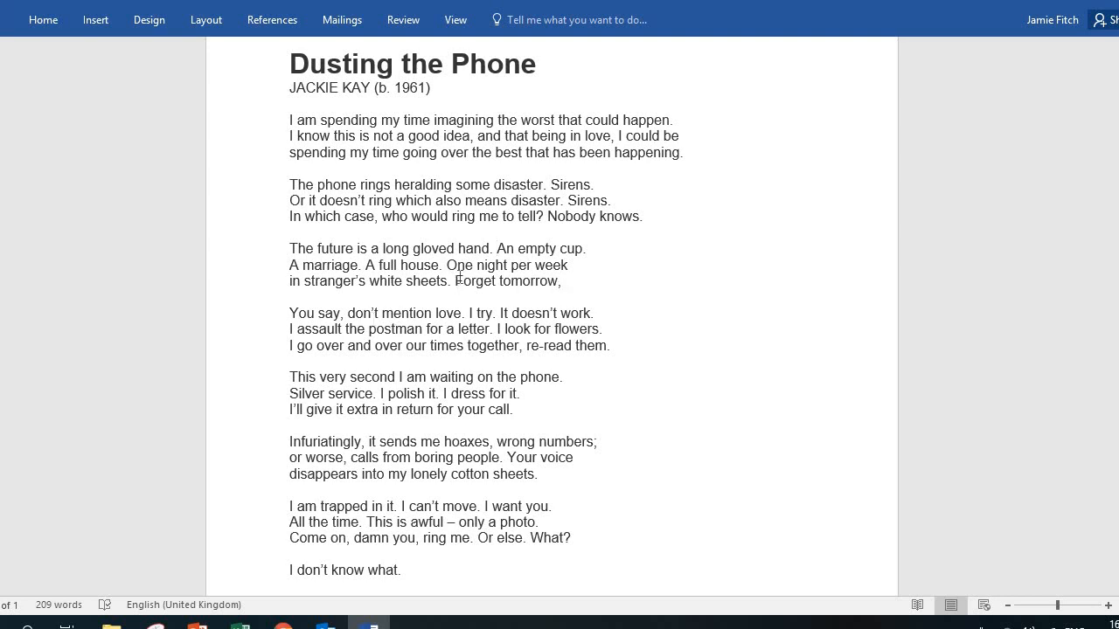
- Highlight from 'Forget tomorrow' into stanza four, then 'A marriage. A full house.'
{"action": "left_click_drag", "start_coordinate": [455, 280], "coordinate": [498, 313]}
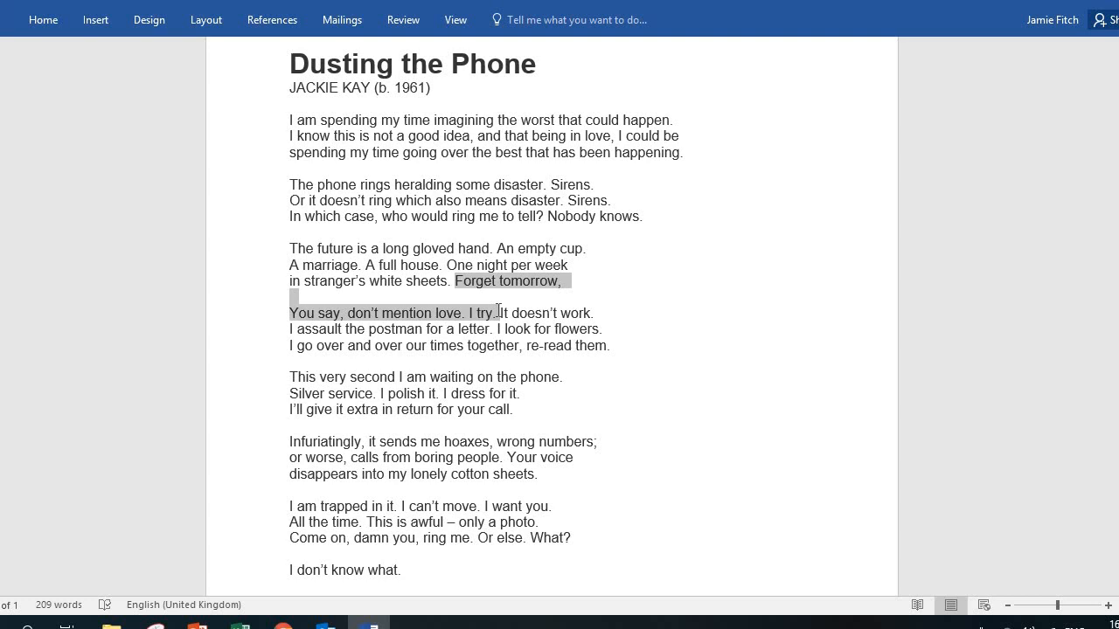
{"action": "left_click", "coordinate": [489, 249]}
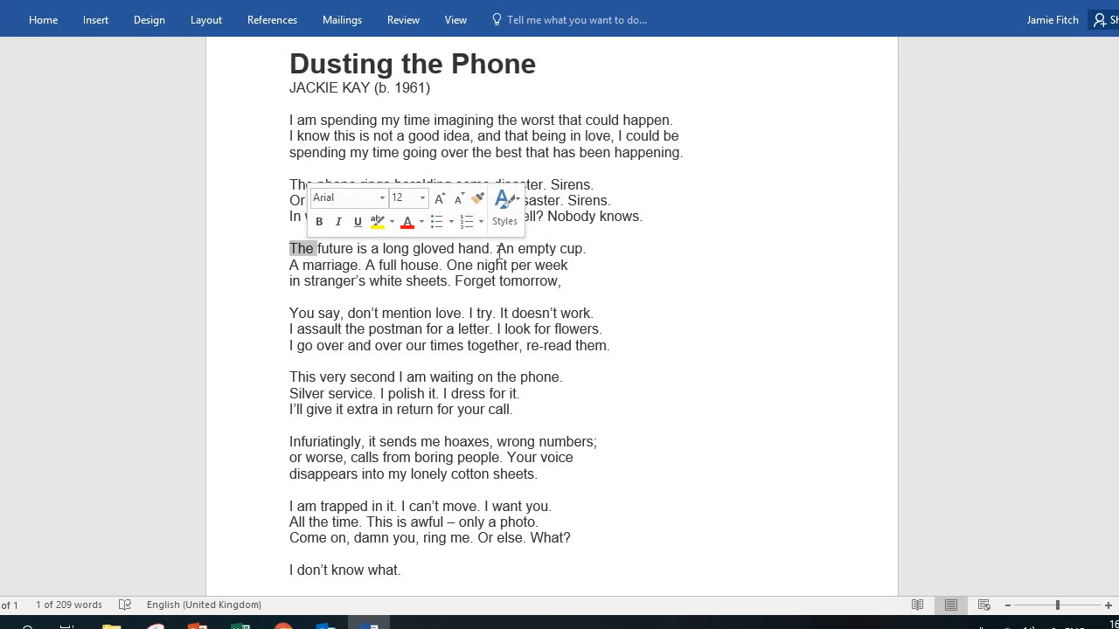
{"action": "mouse_move", "coordinate": [470, 249]}
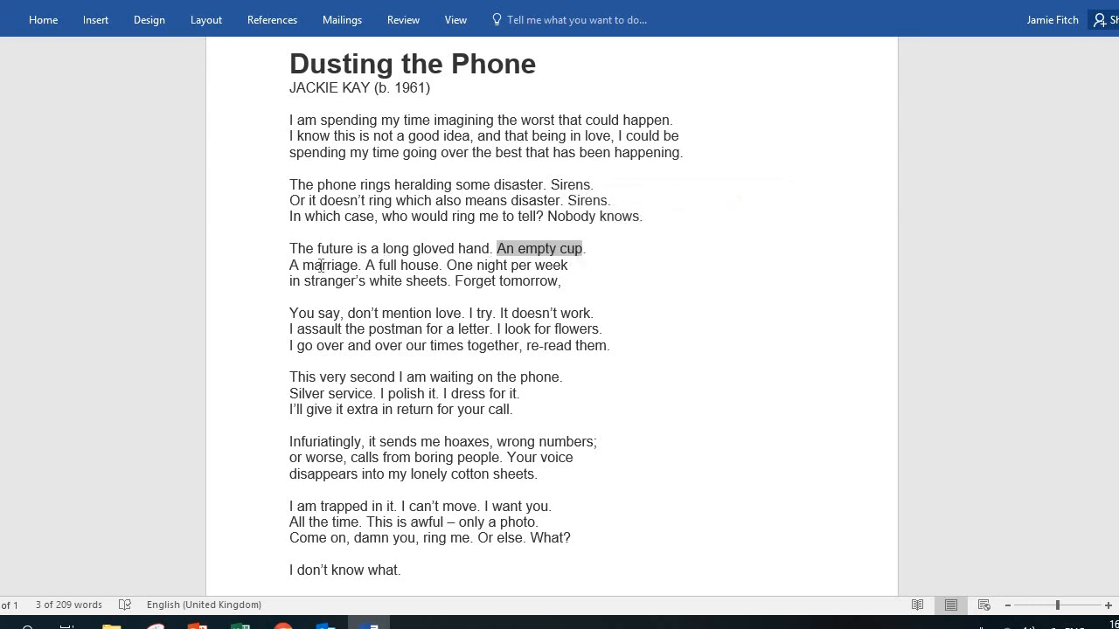
{"action": "left_click", "coordinate": [315, 268]}
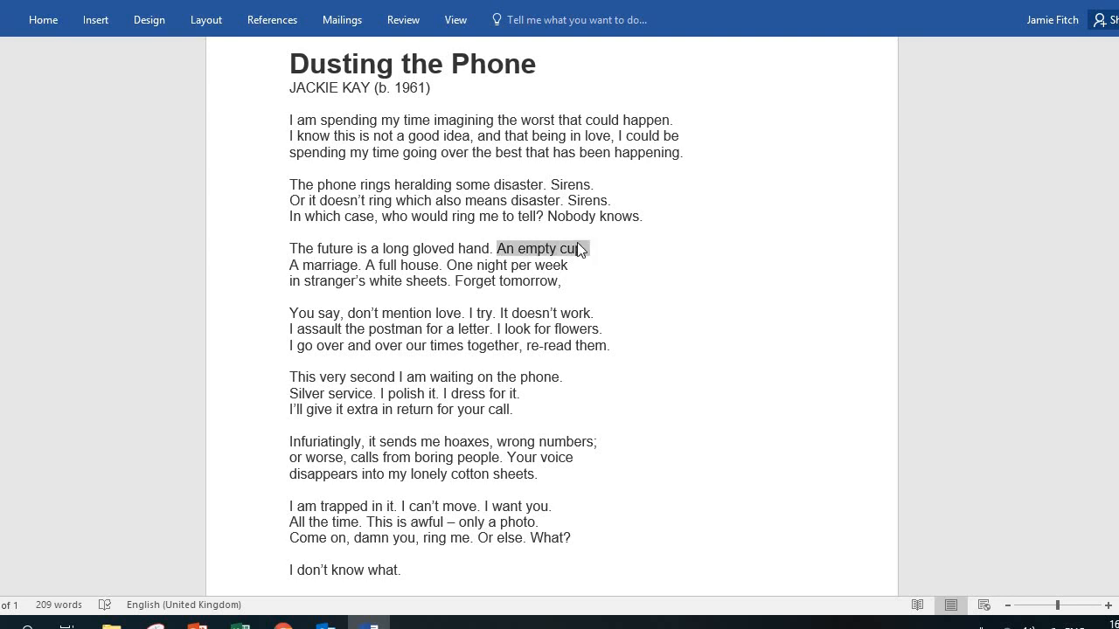
{"action": "left_click_drag", "start_coordinate": [590, 249], "coordinate": [442, 265]}
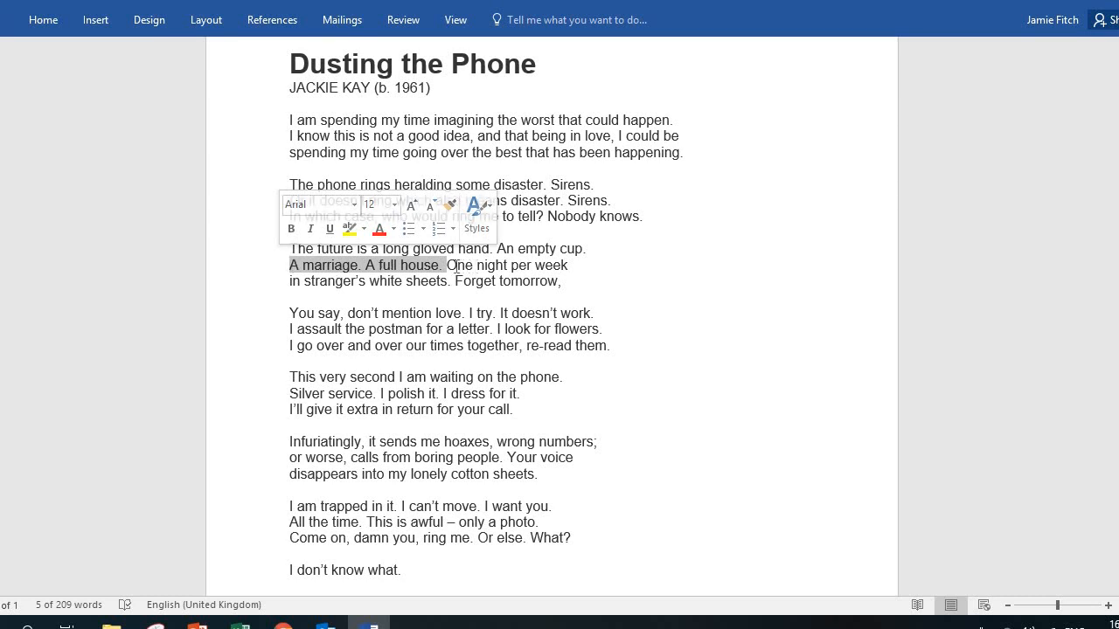
{"action": "left_click", "coordinate": [451, 265]}
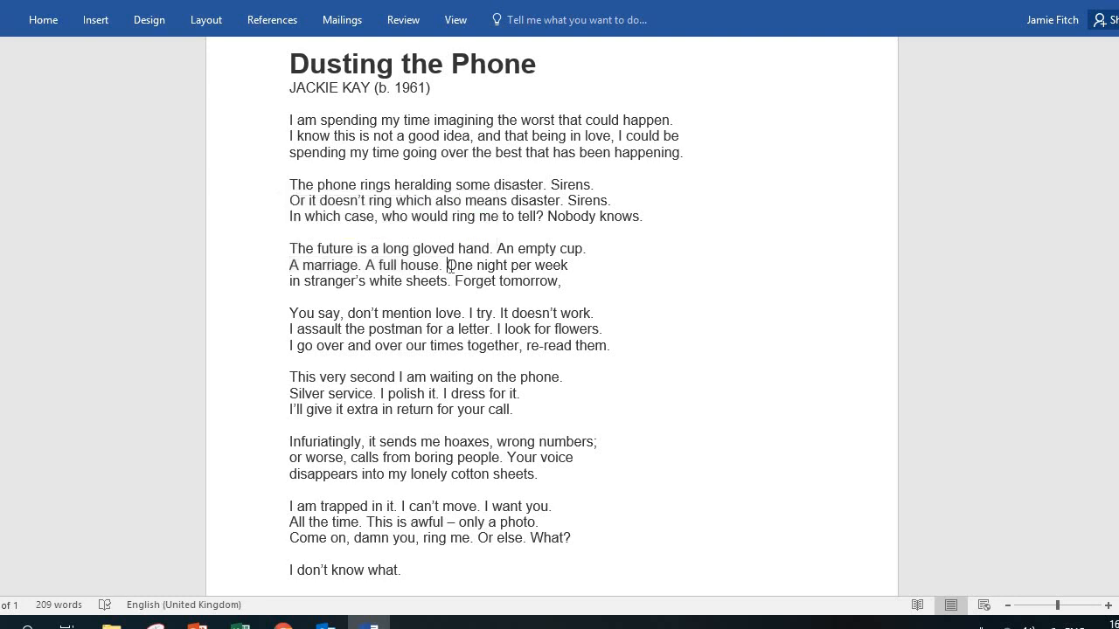
{"action": "left_click_drag", "start_coordinate": [446, 265], "coordinate": [454, 281]}
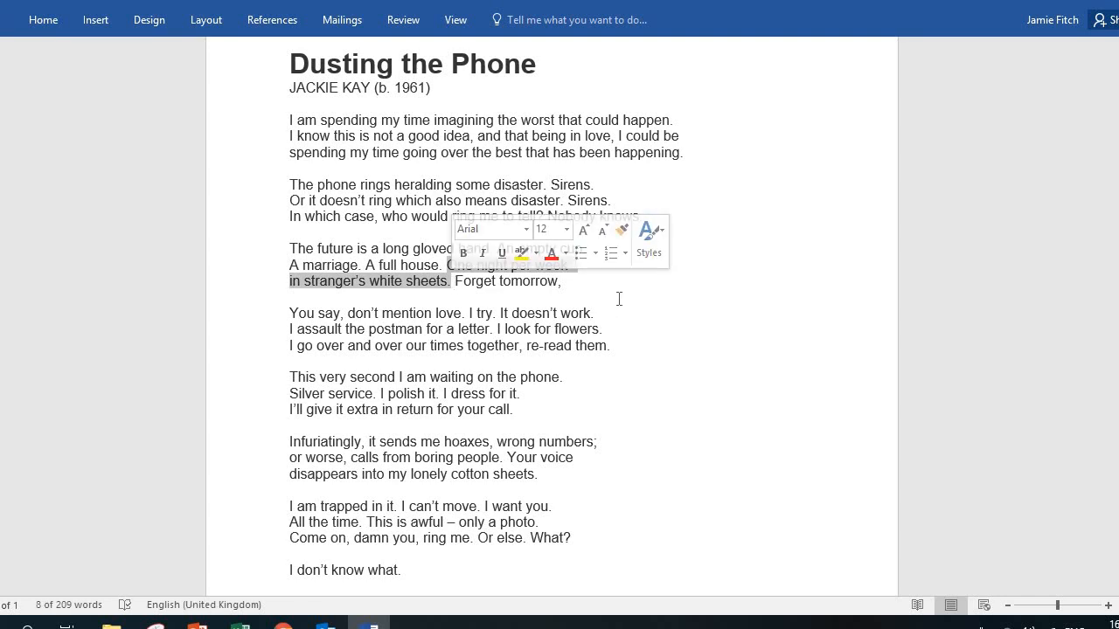
{"action": "mouse_move", "coordinate": [685, 272]}
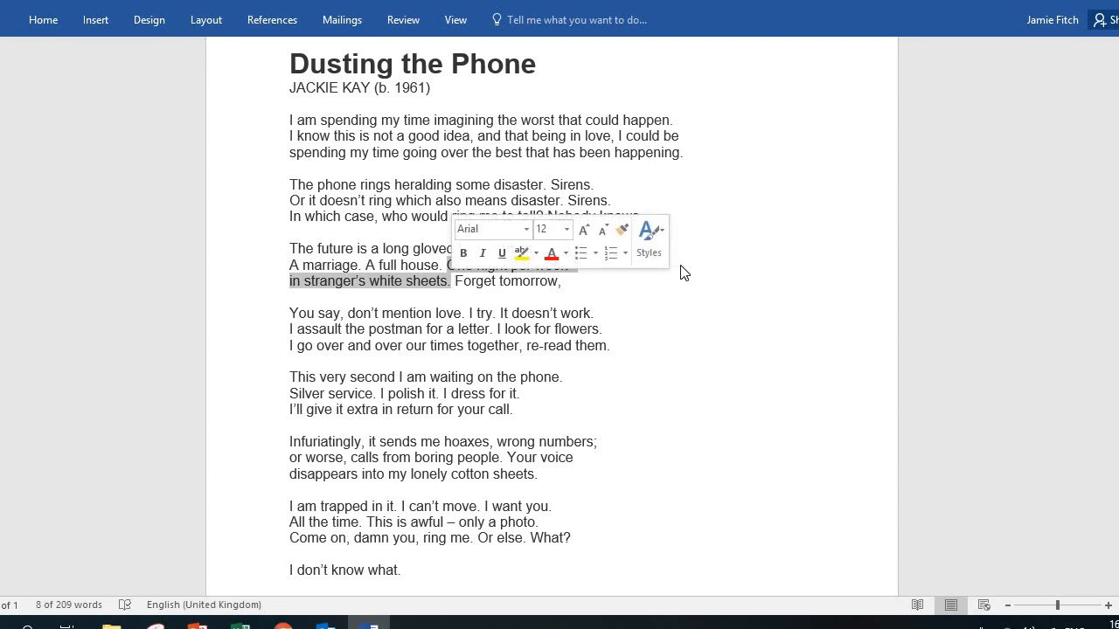
{"action": "left_click", "coordinate": [771, 216]}
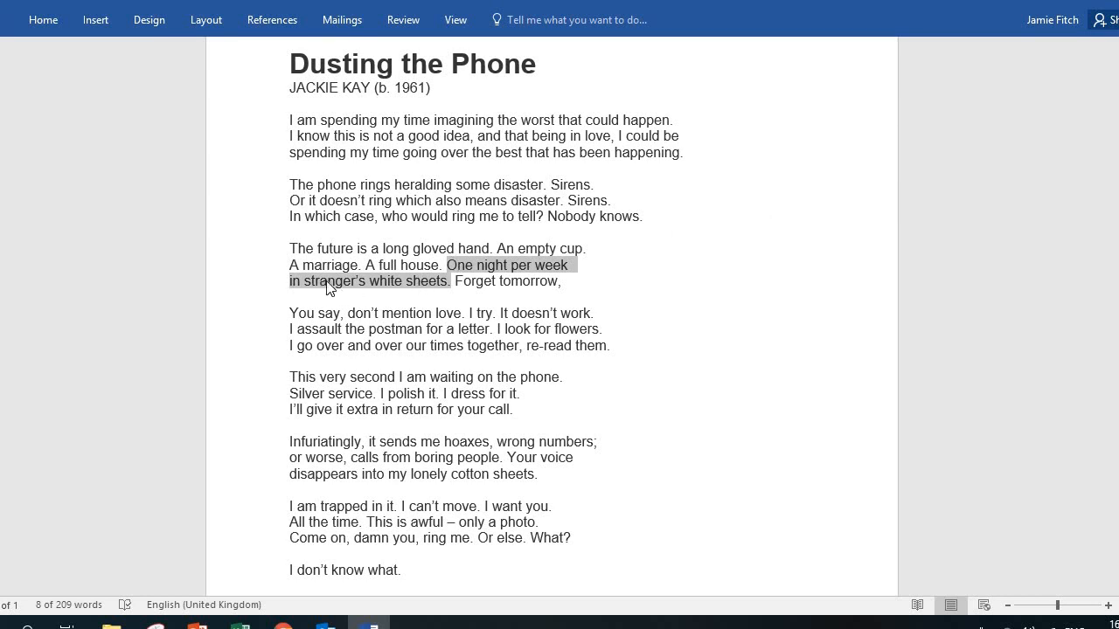
{"action": "mouse_move", "coordinate": [411, 289]}
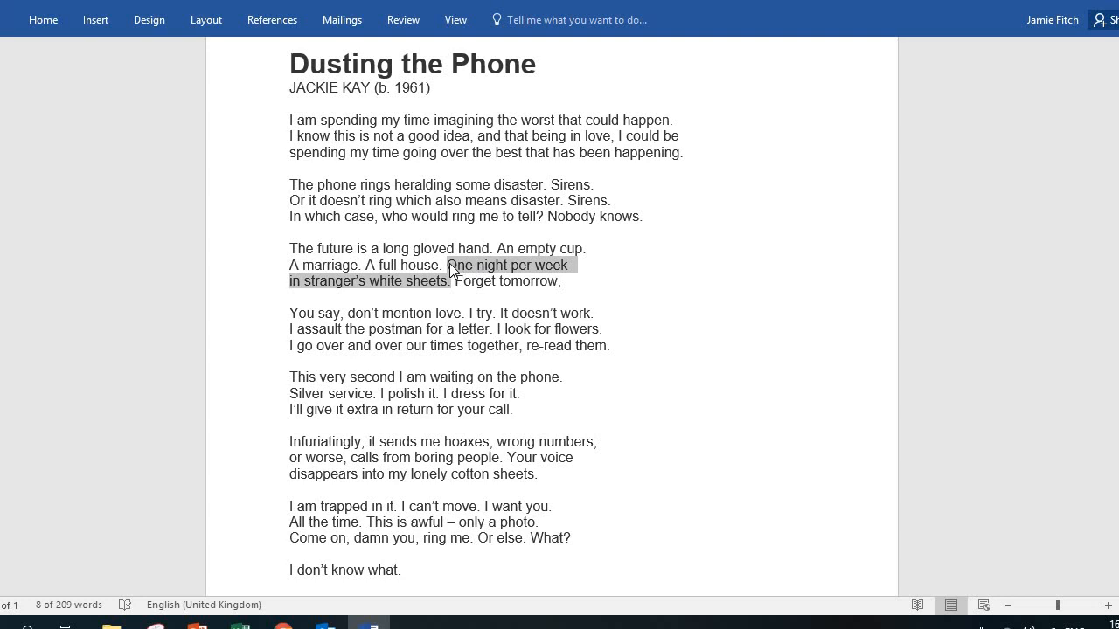
{"action": "mouse_move", "coordinate": [532, 276]}
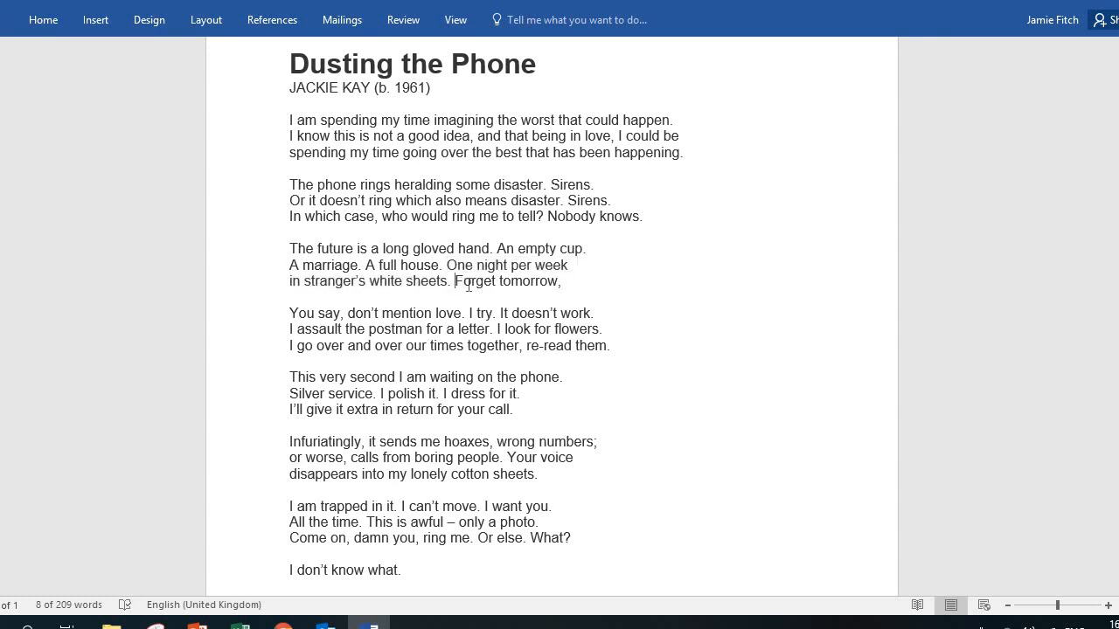
- Select 'I try. It doesn't work.' in the fourth stanza
{"action": "left_click_drag", "start_coordinate": [453, 281], "coordinate": [469, 313]}
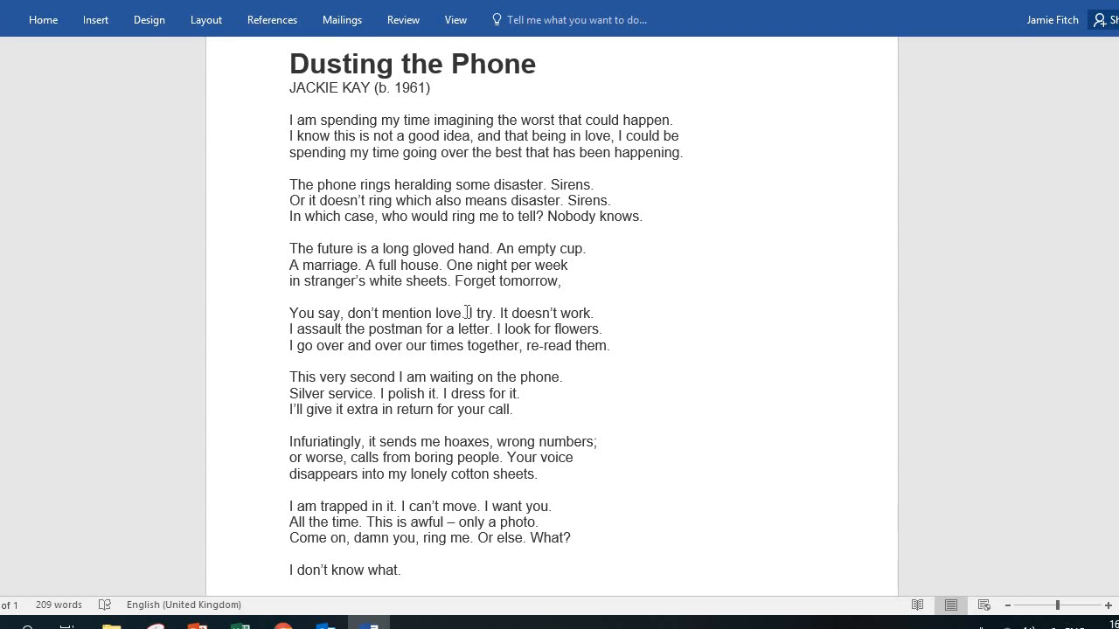
{"action": "double_click", "coordinate": [484, 312]}
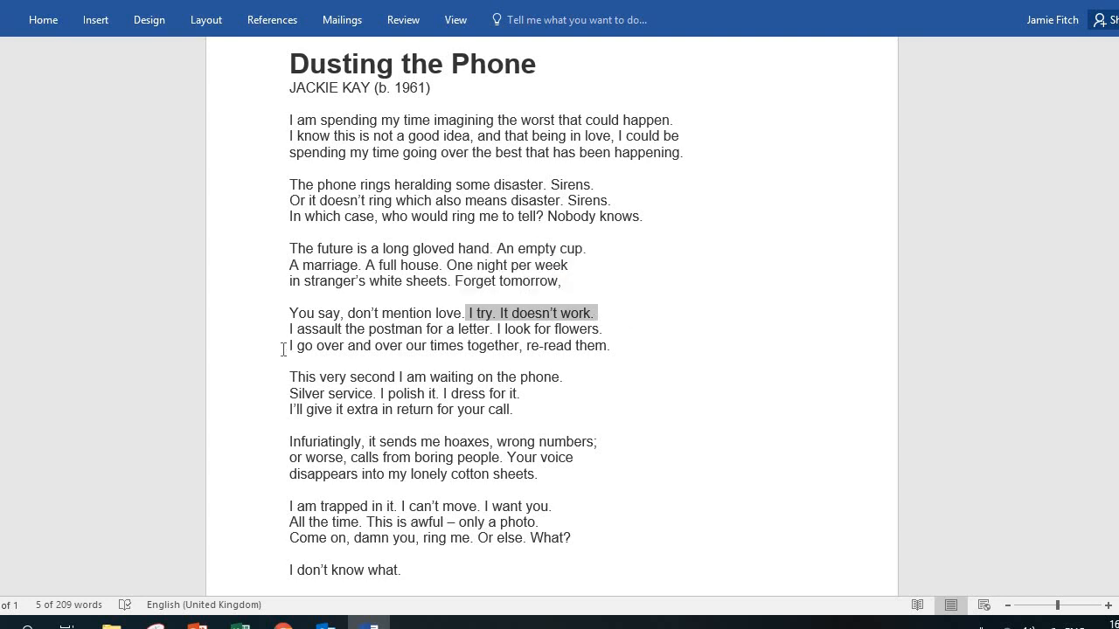
{"action": "mouse_move", "coordinate": [585, 352]}
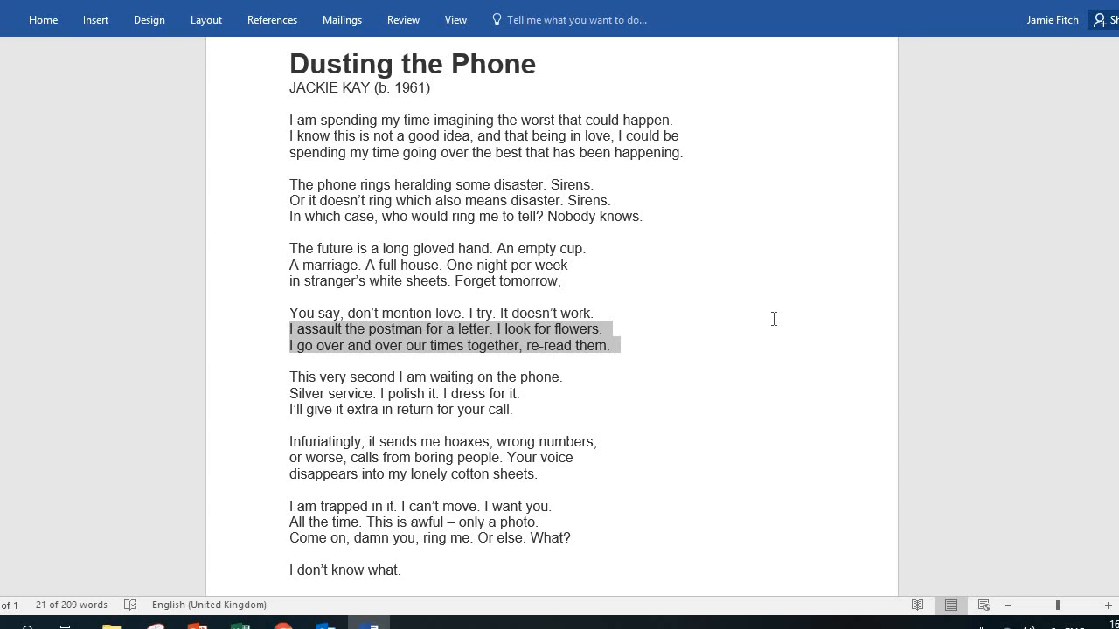
{"action": "mouse_move", "coordinate": [702, 335]}
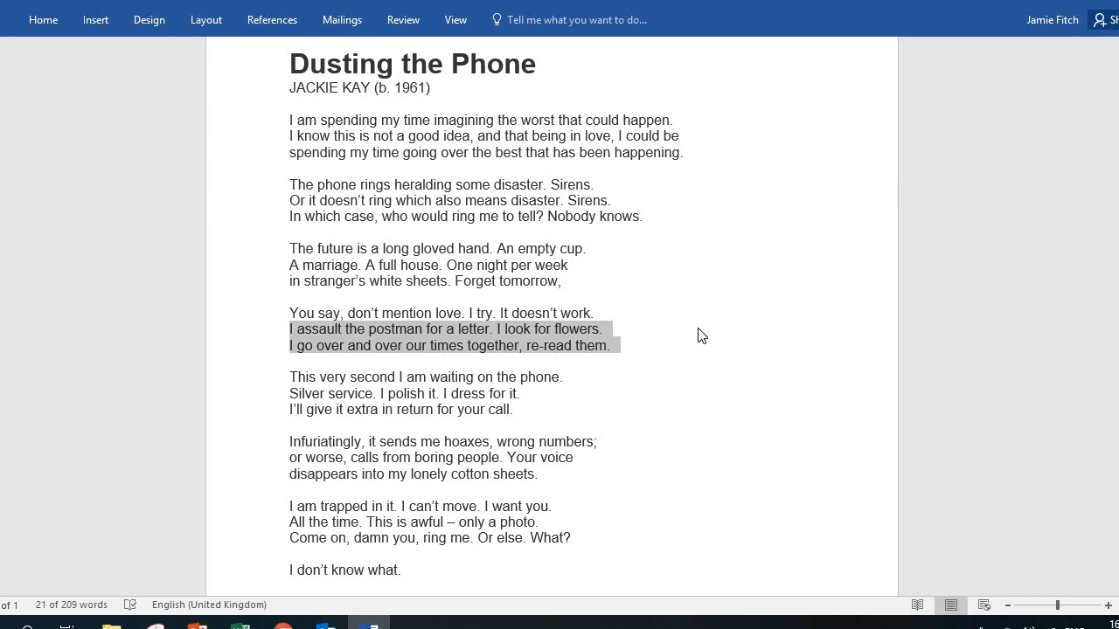
{"action": "mouse_move", "coordinate": [374, 352]}
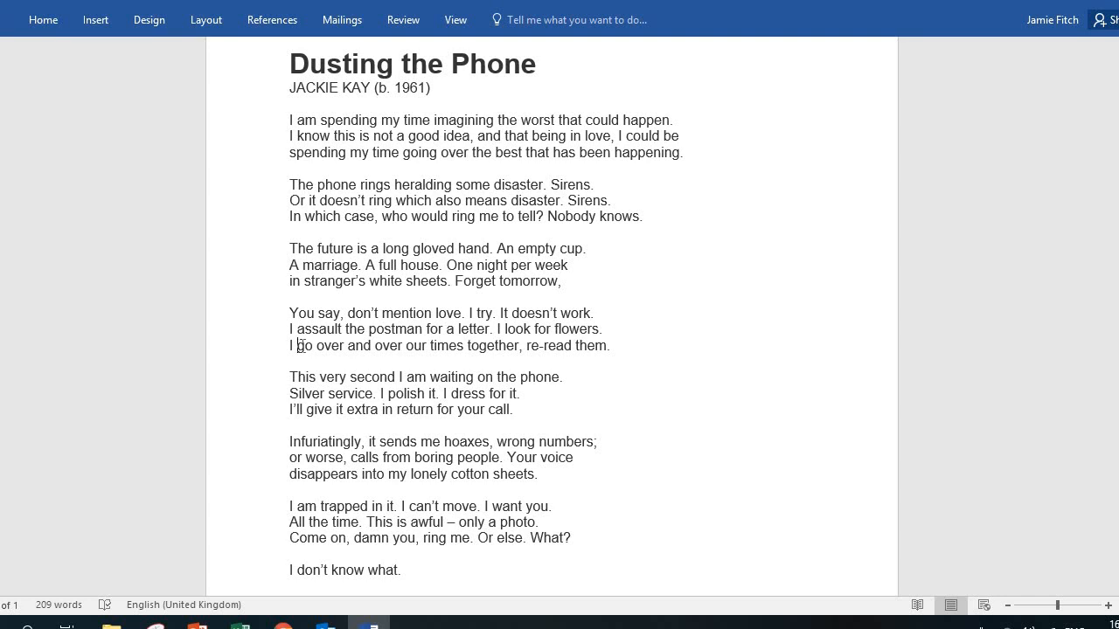
{"action": "double_click", "coordinate": [397, 347]}
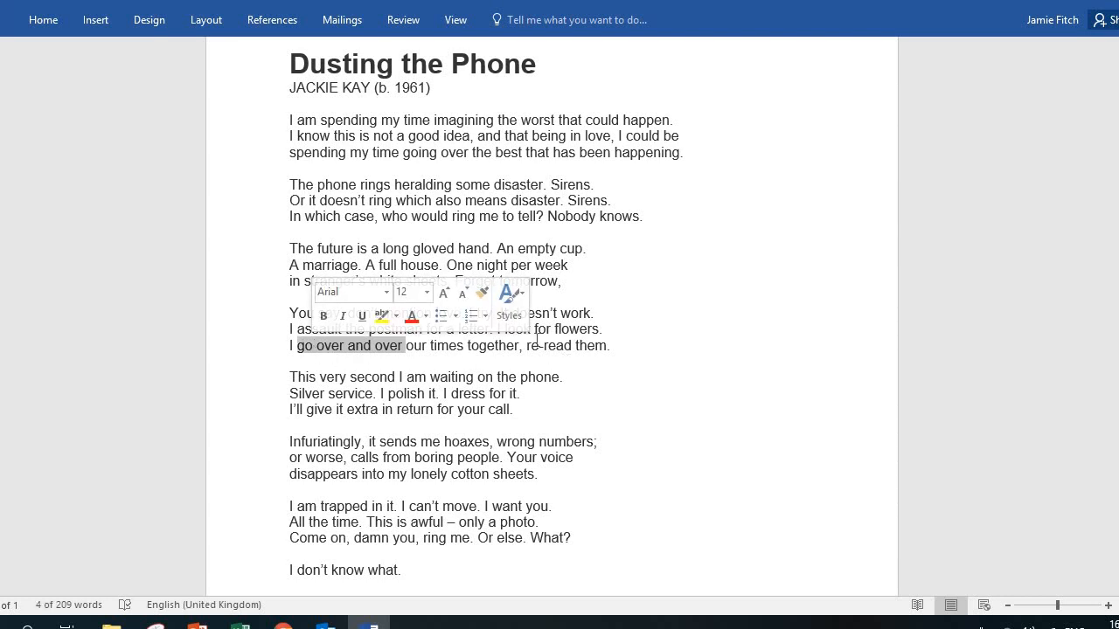
{"action": "left_click", "coordinate": [515, 329]}
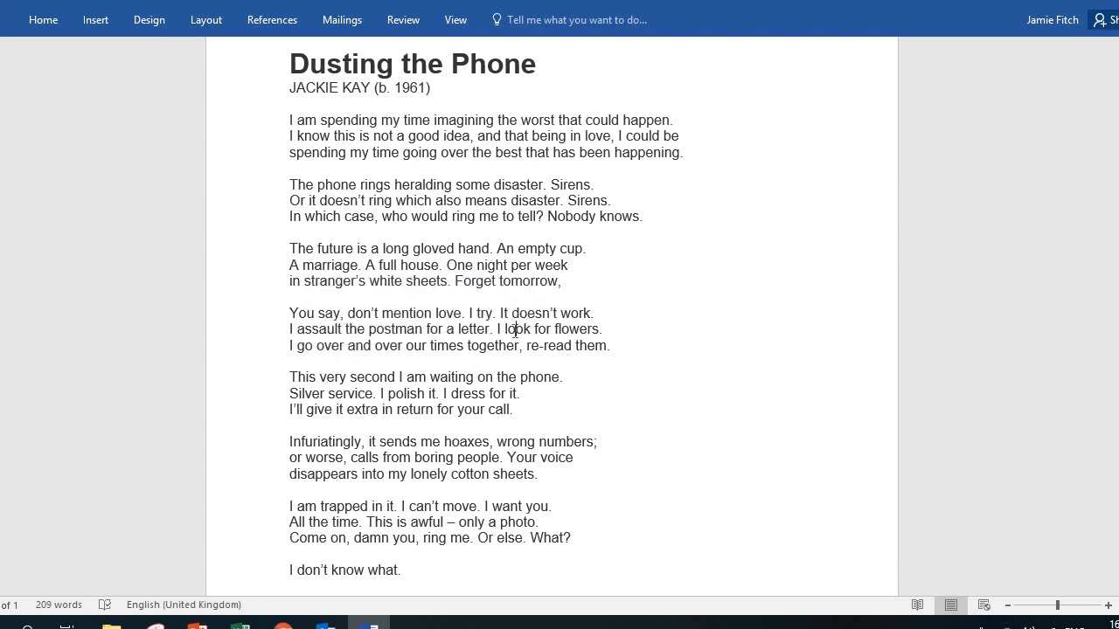
{"action": "double_click", "coordinate": [515, 330]}
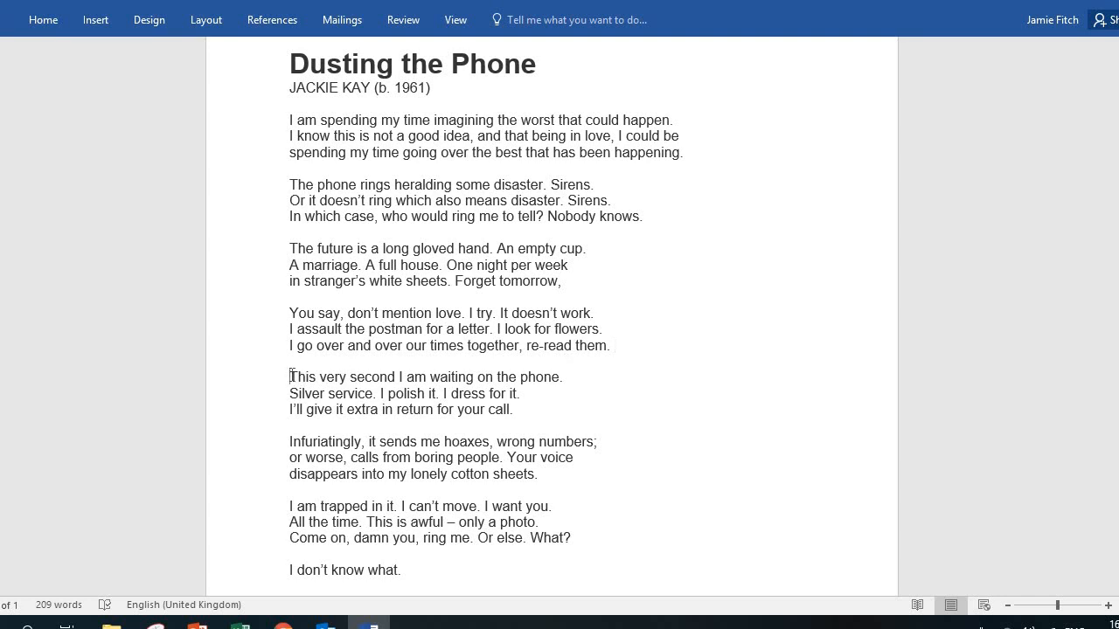
{"action": "left_click_drag", "start_coordinate": [289, 377], "coordinate": [447, 393]}
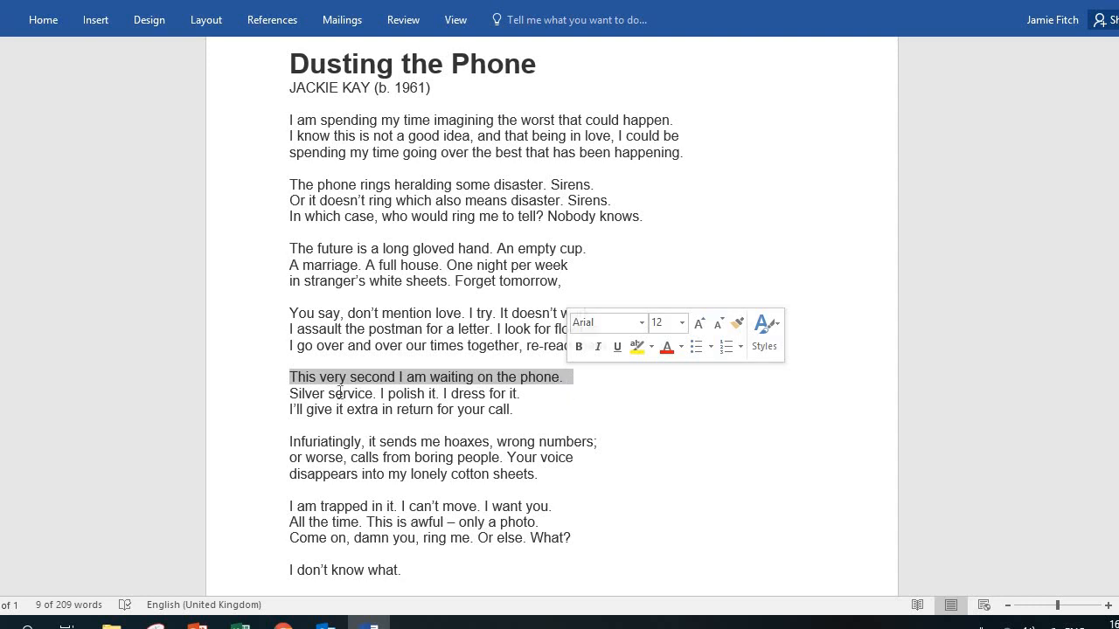
{"action": "mouse_move", "coordinate": [574, 387]}
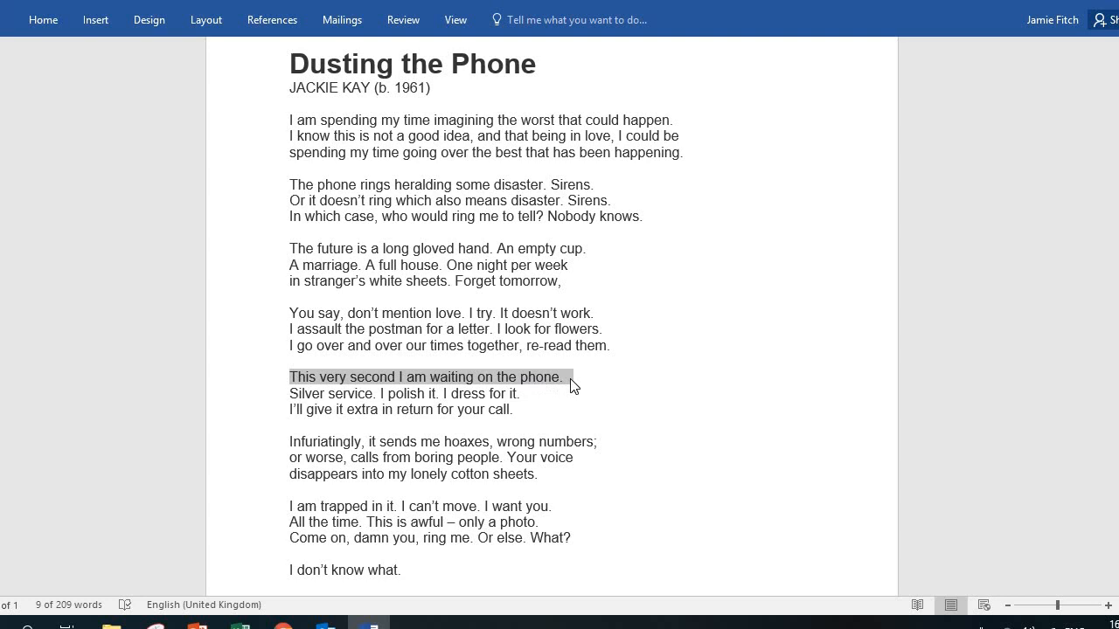
{"action": "mouse_move", "coordinate": [587, 381]}
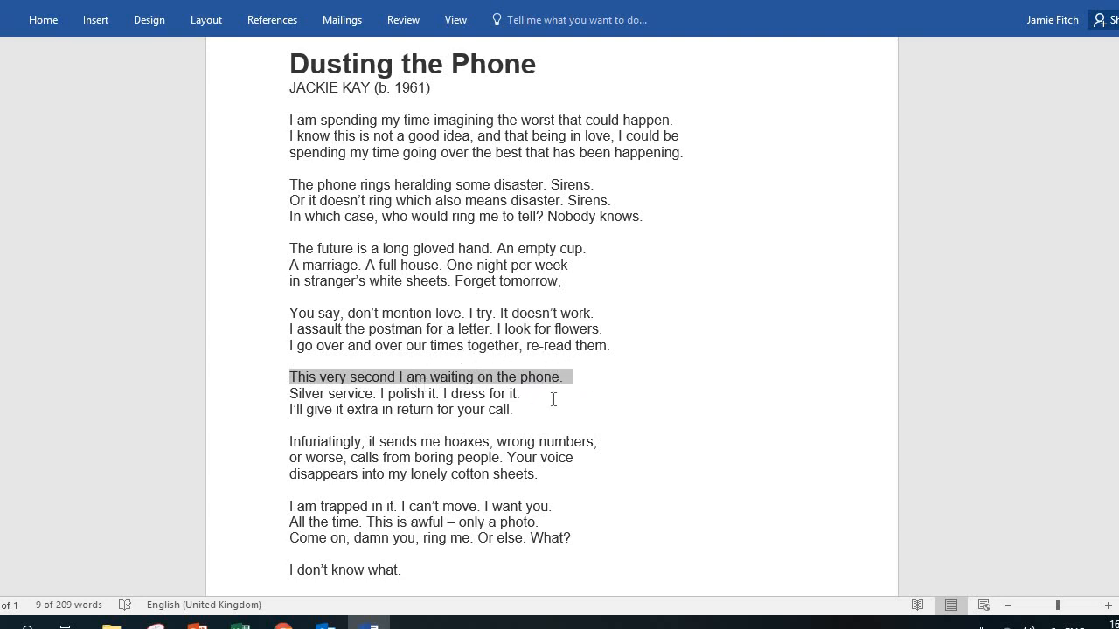
{"action": "mouse_move", "coordinate": [406, 378]}
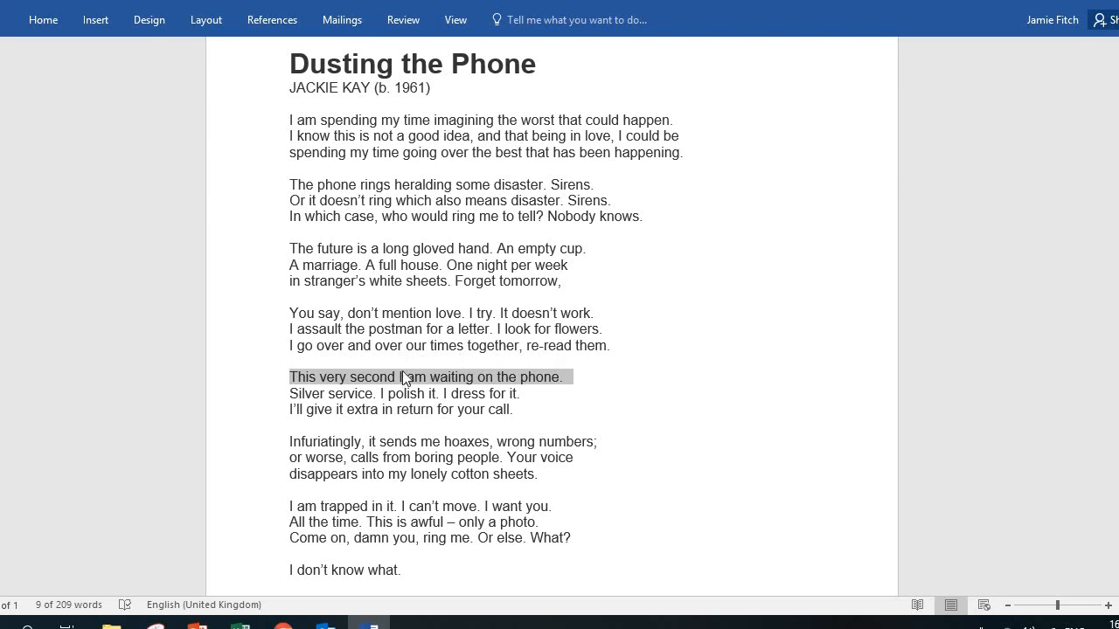
{"action": "mouse_move", "coordinate": [385, 410]}
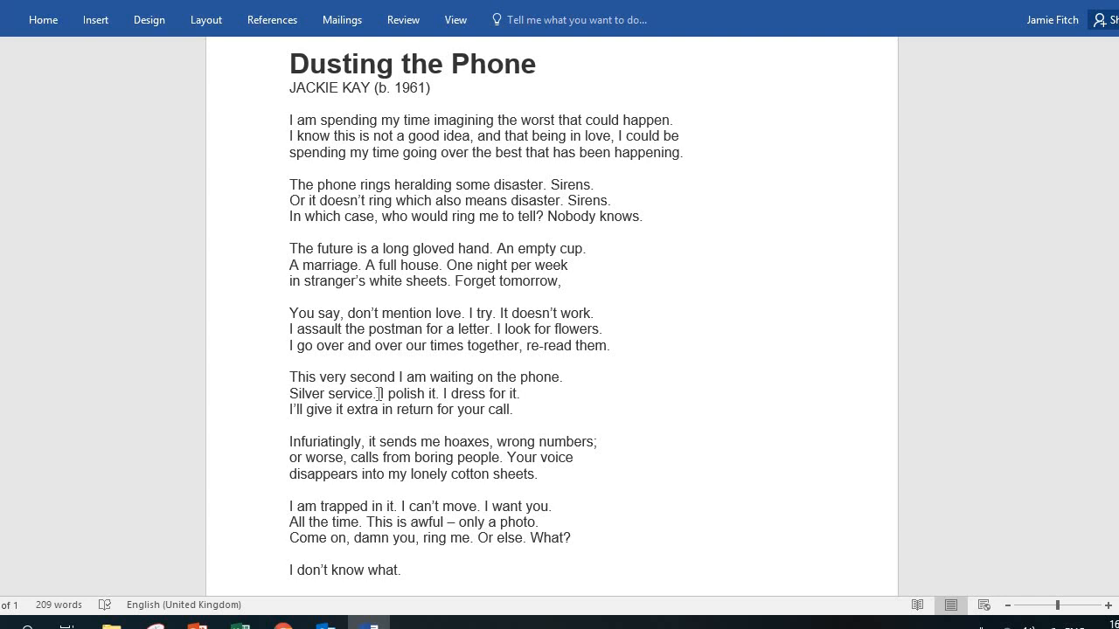
{"action": "left_click_drag", "start_coordinate": [379, 394], "coordinate": [428, 393]}
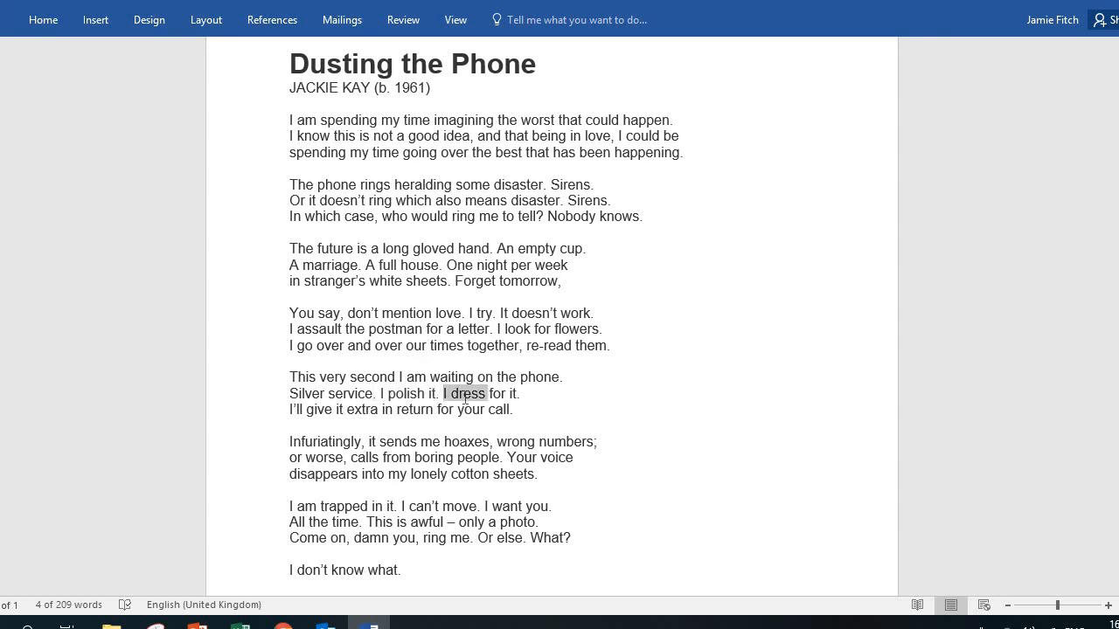
{"action": "left_click_drag", "start_coordinate": [444, 393], "coordinate": [512, 409]}
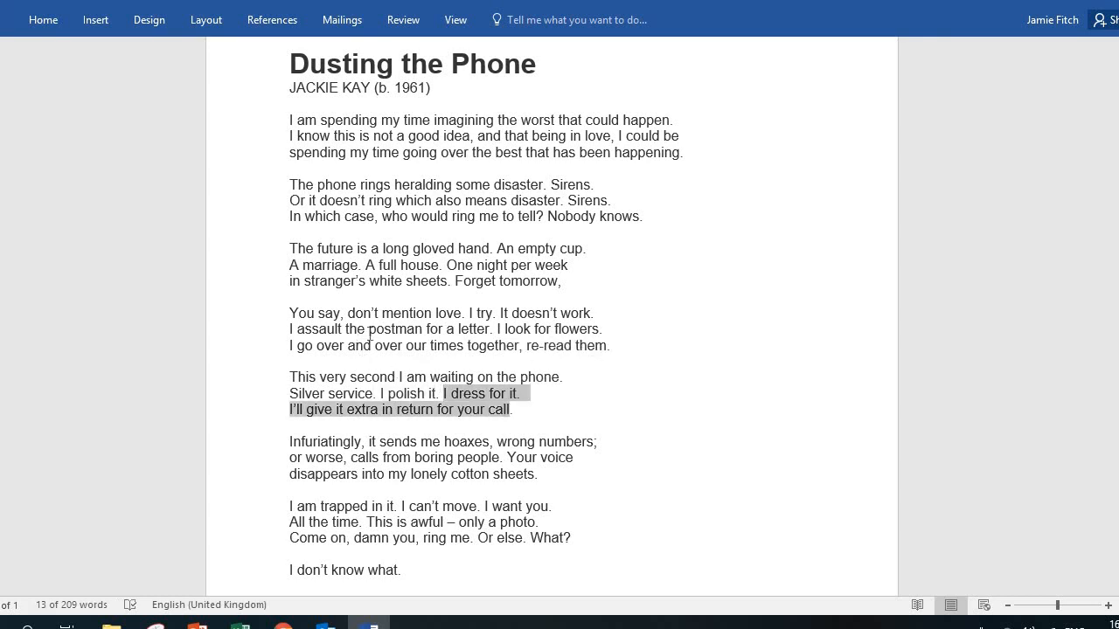
{"action": "mouse_move", "coordinate": [425, 329]}
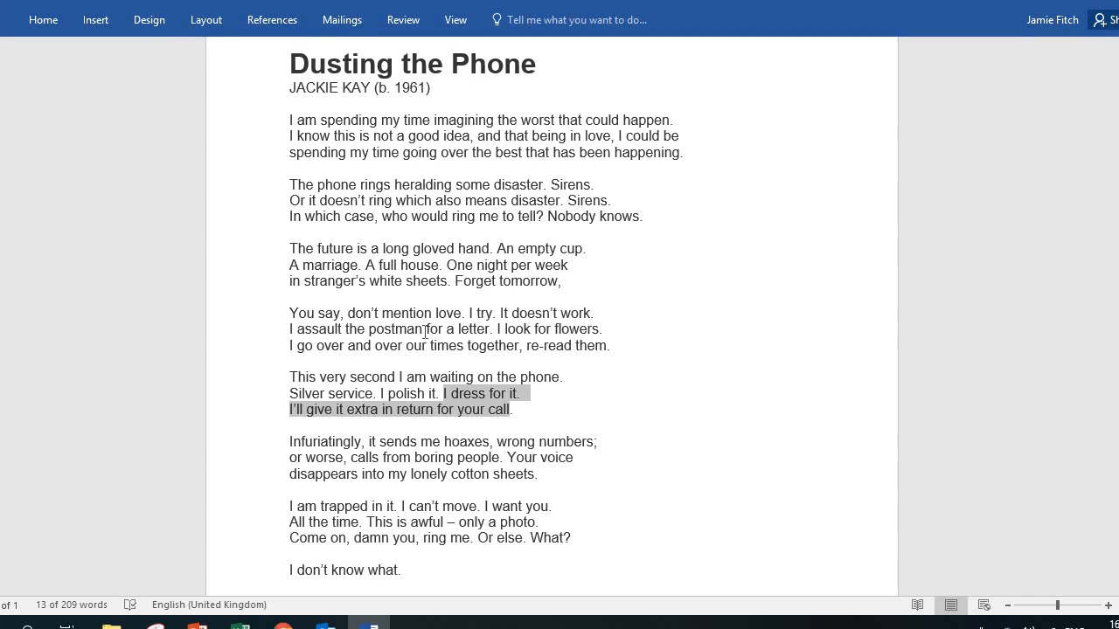
{"action": "mouse_move", "coordinate": [427, 350]}
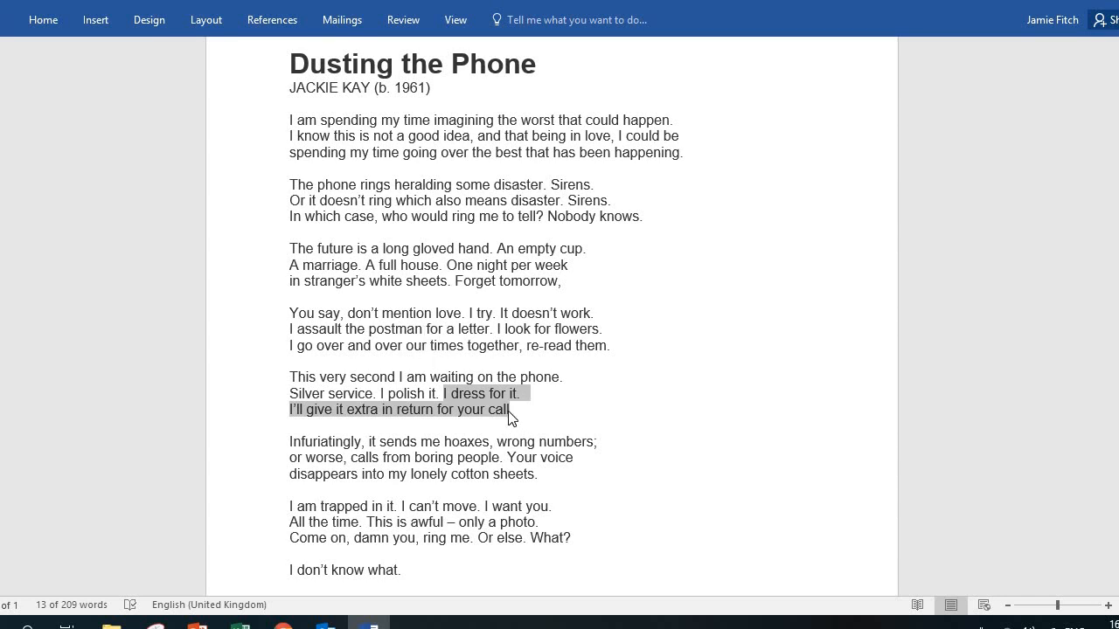
{"action": "left_click", "coordinate": [523, 395]}
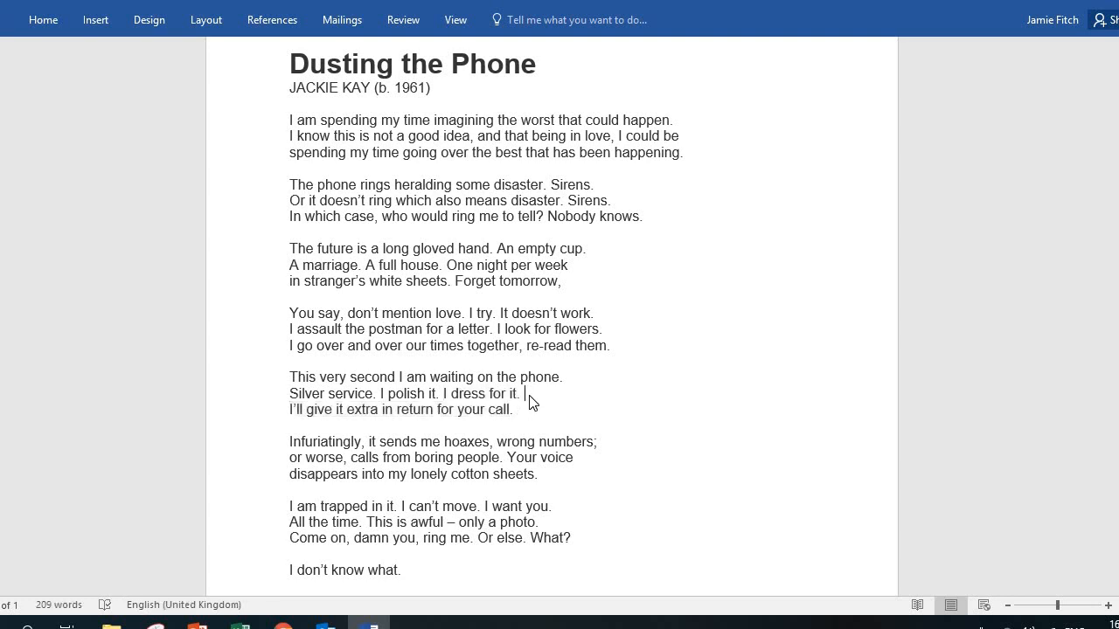
{"action": "left_click_drag", "start_coordinate": [442, 393], "coordinate": [516, 393]}
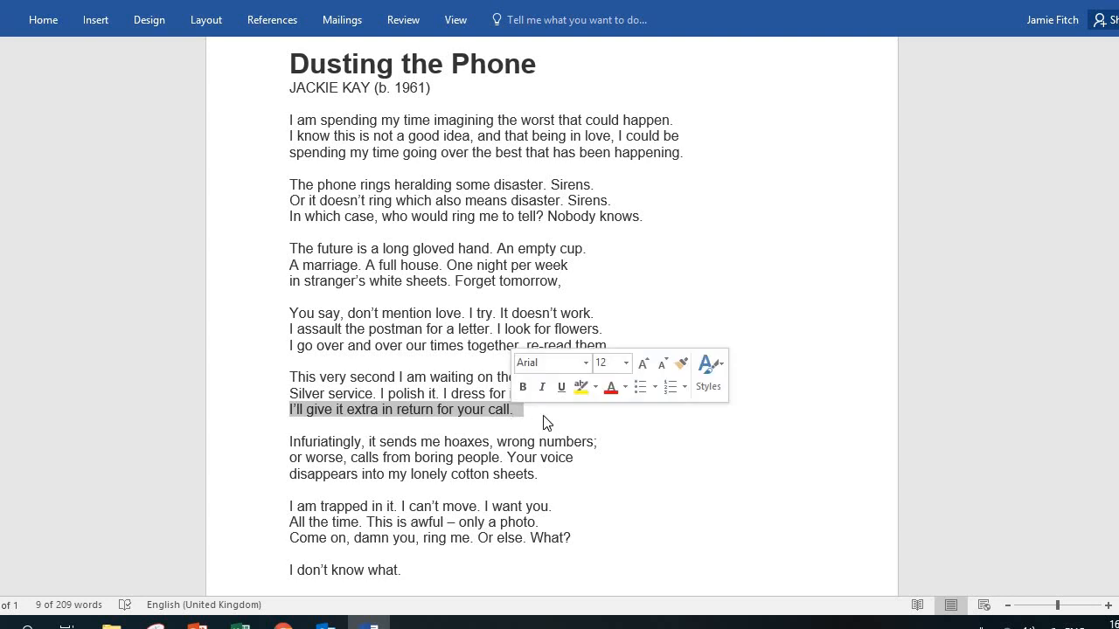
{"action": "left_click", "coordinate": [524, 410]}
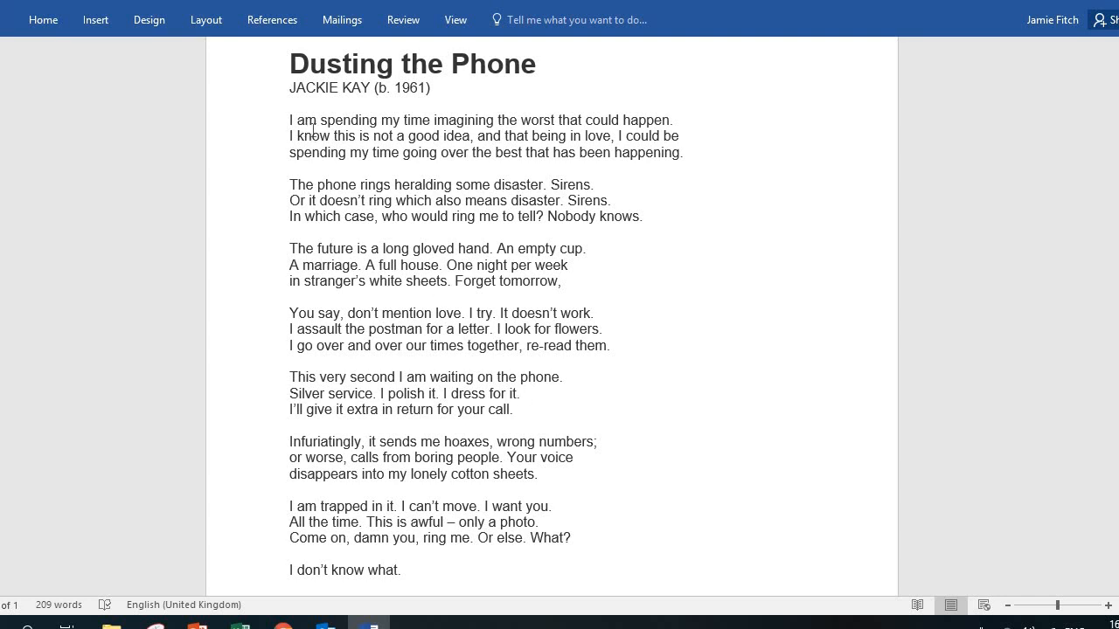
{"action": "mouse_move", "coordinate": [603, 189]}
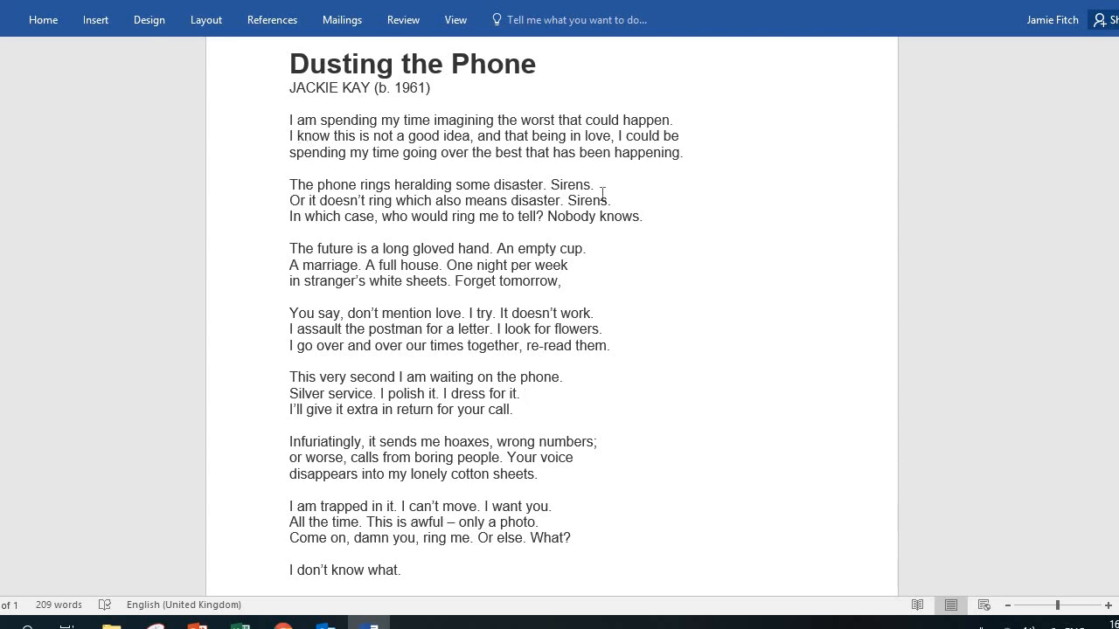
{"action": "mouse_move", "coordinate": [567, 264]}
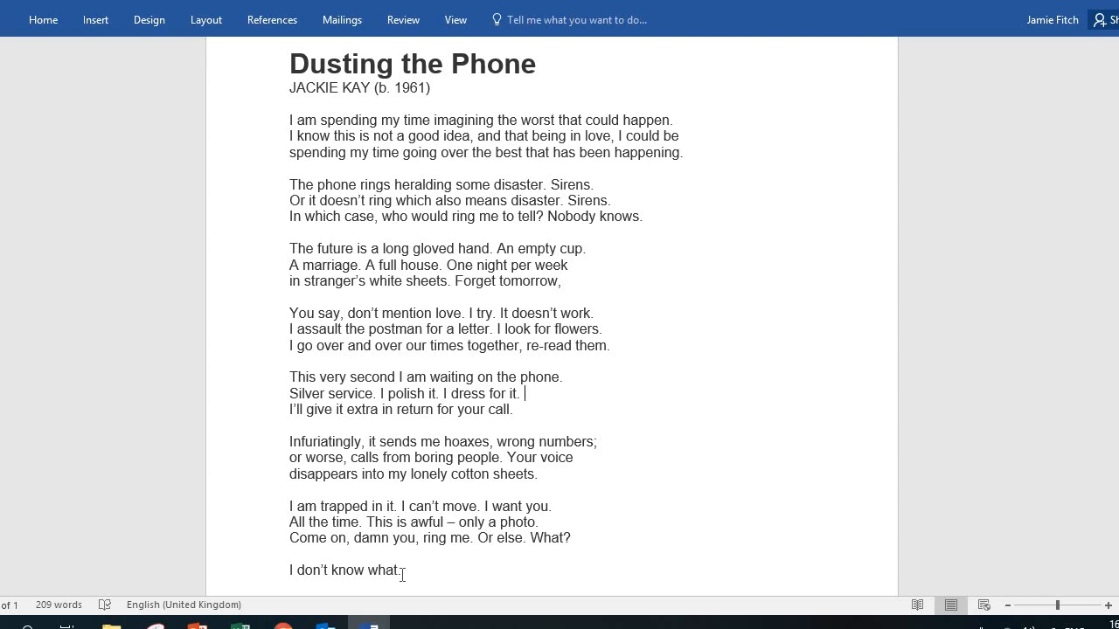
{"action": "mouse_move", "coordinate": [660, 131]}
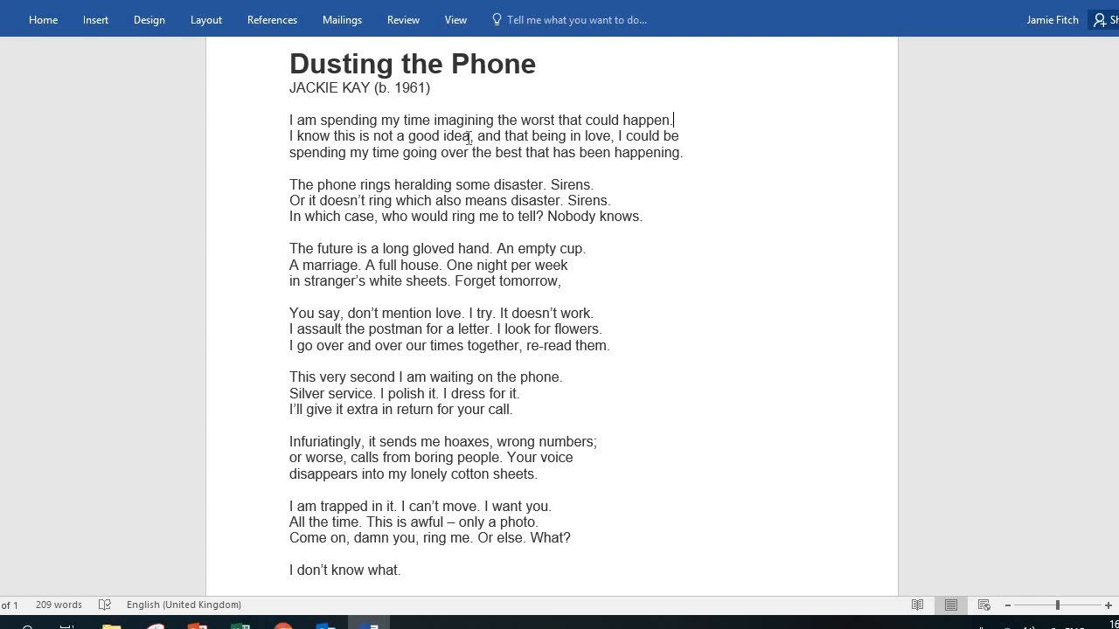
{"action": "left_click", "coordinate": [661, 135]}
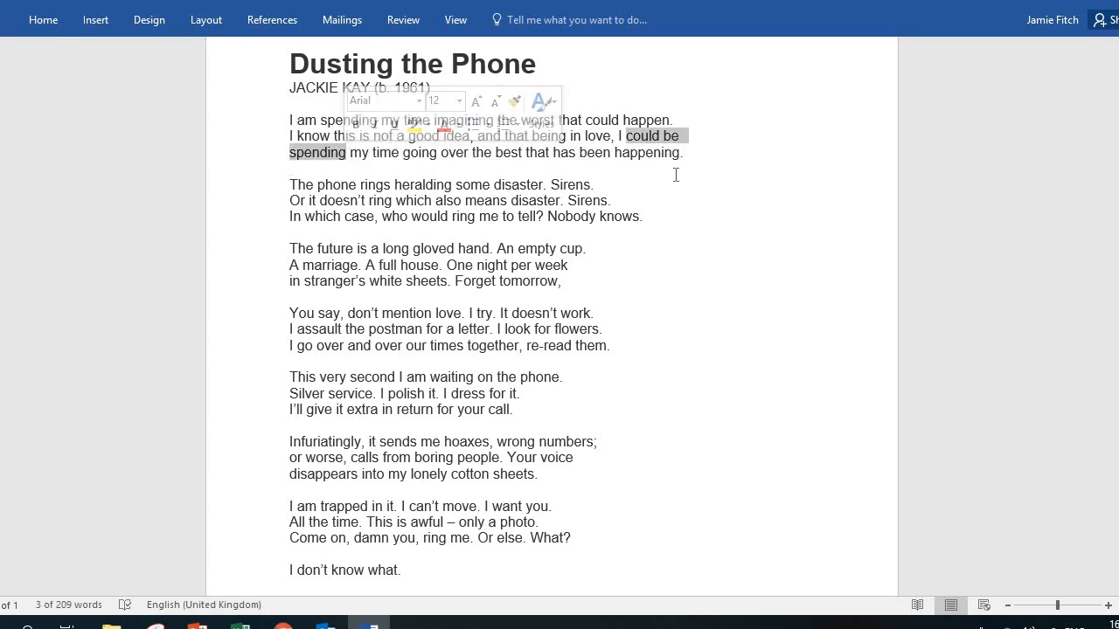
{"action": "left_click", "coordinate": [595, 262]}
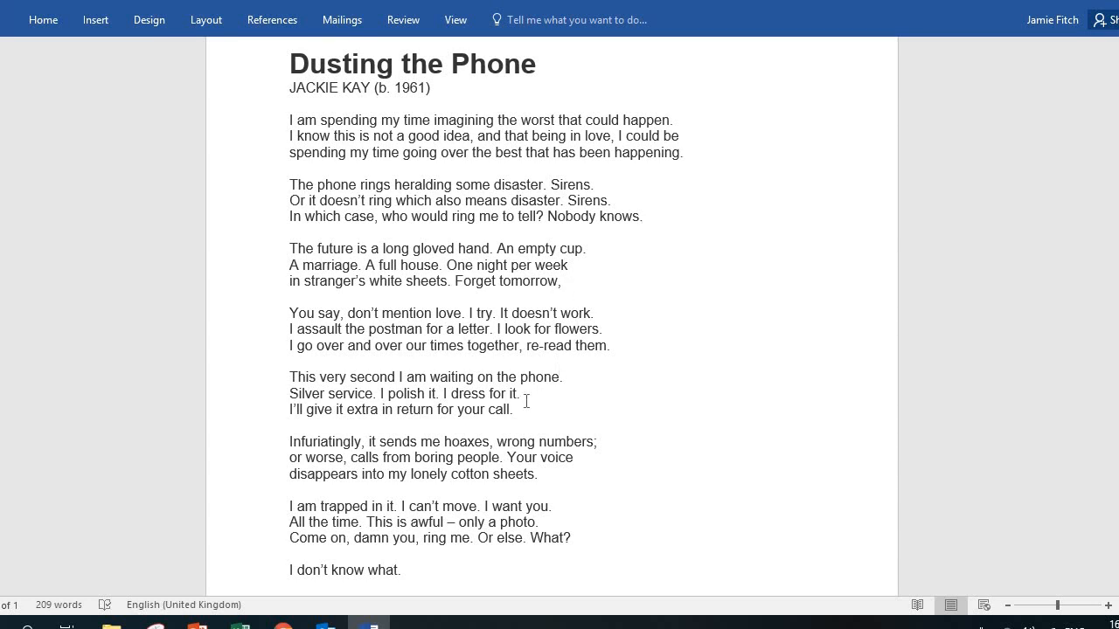
{"action": "mouse_move", "coordinate": [440, 285]}
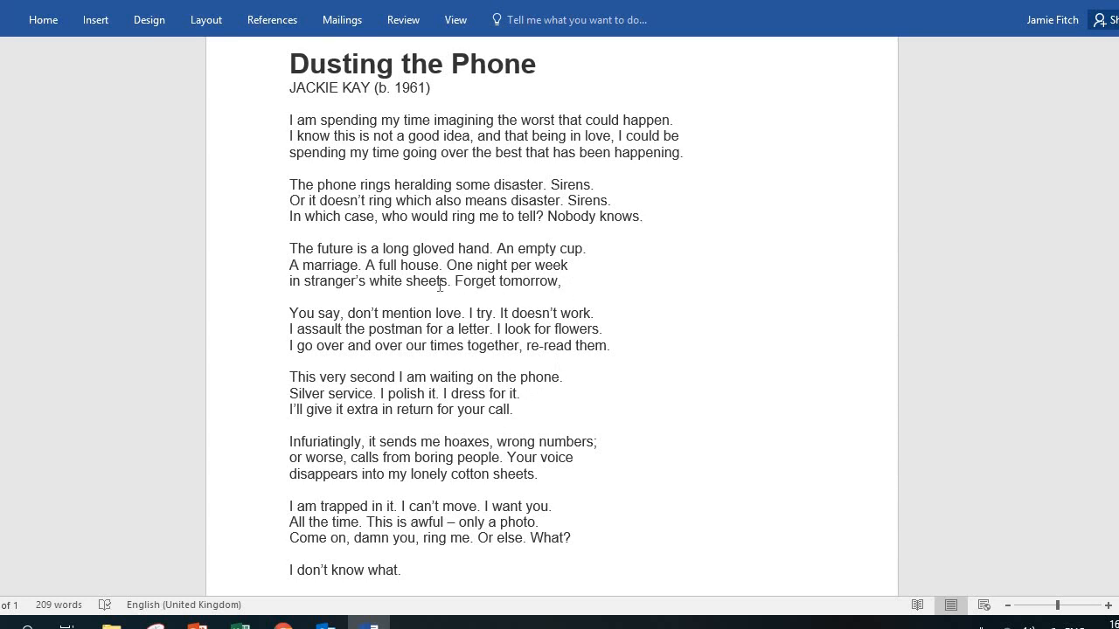
{"action": "left_click_drag", "start_coordinate": [450, 280], "coordinate": [489, 313]}
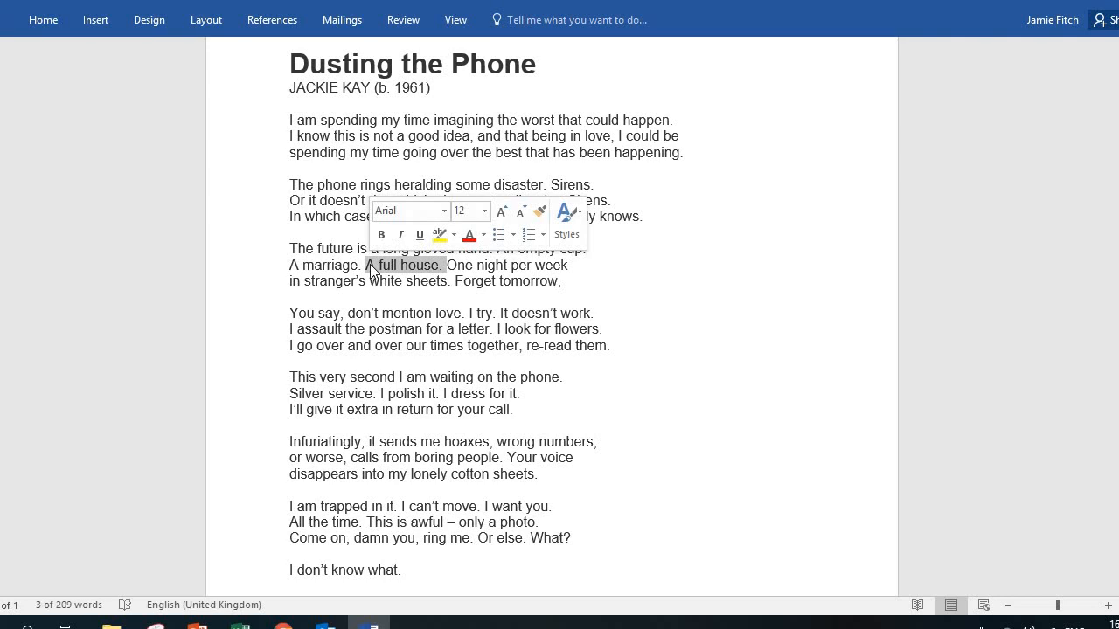
{"action": "left_click", "coordinate": [293, 297]}
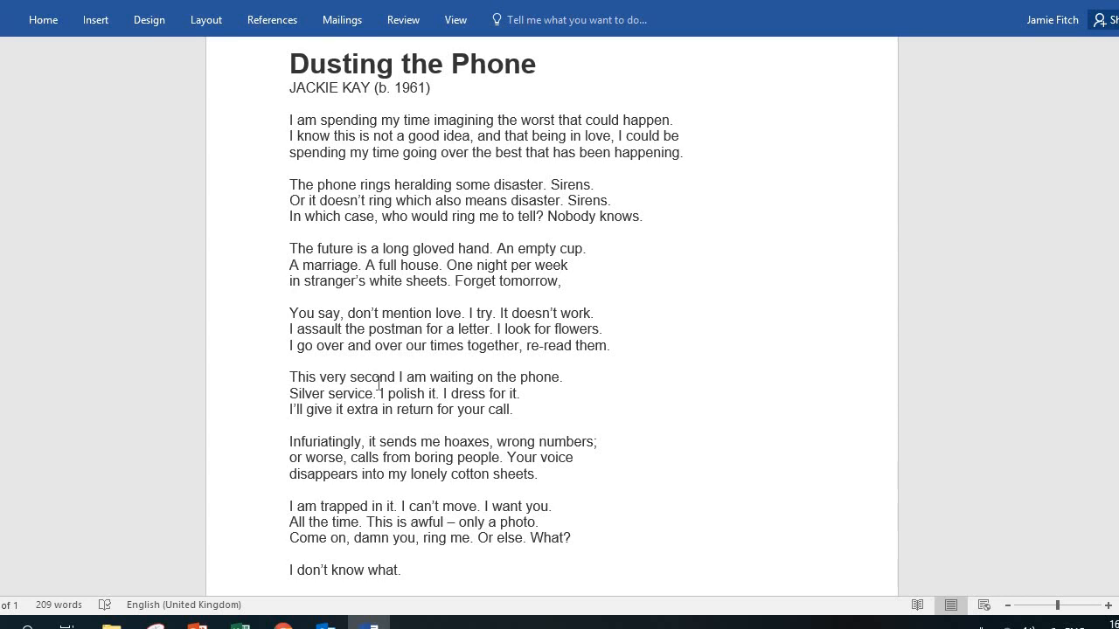
{"action": "mouse_move", "coordinate": [300, 439]}
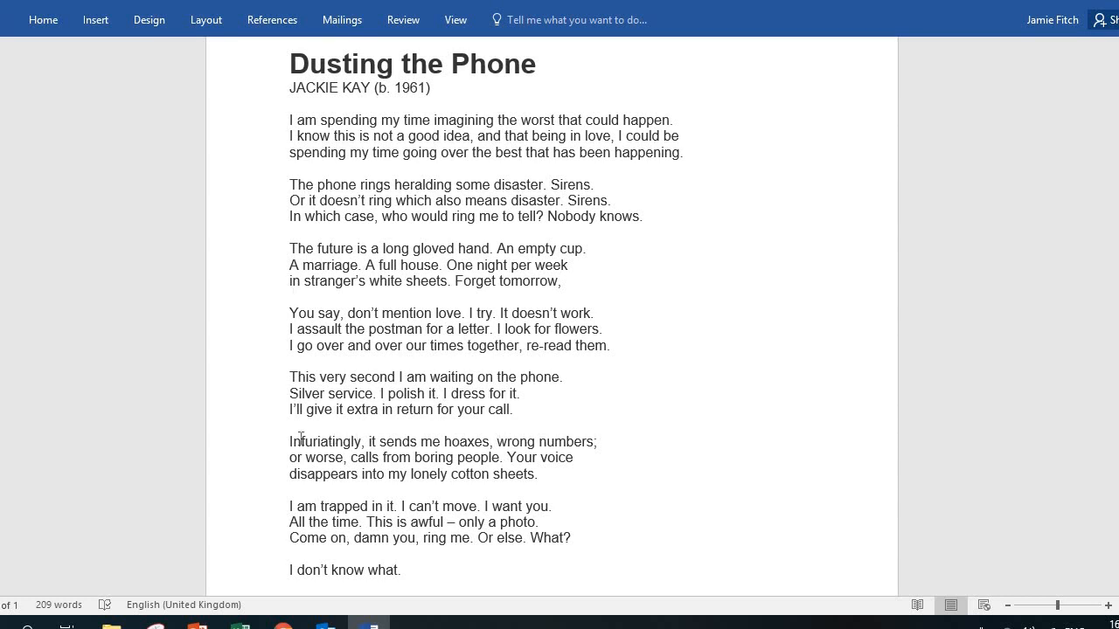
- Highlight from 'Infuriatingly, it sends me hoaxes' through 'calls from boring people.'
{"action": "left_click", "coordinate": [293, 297]}
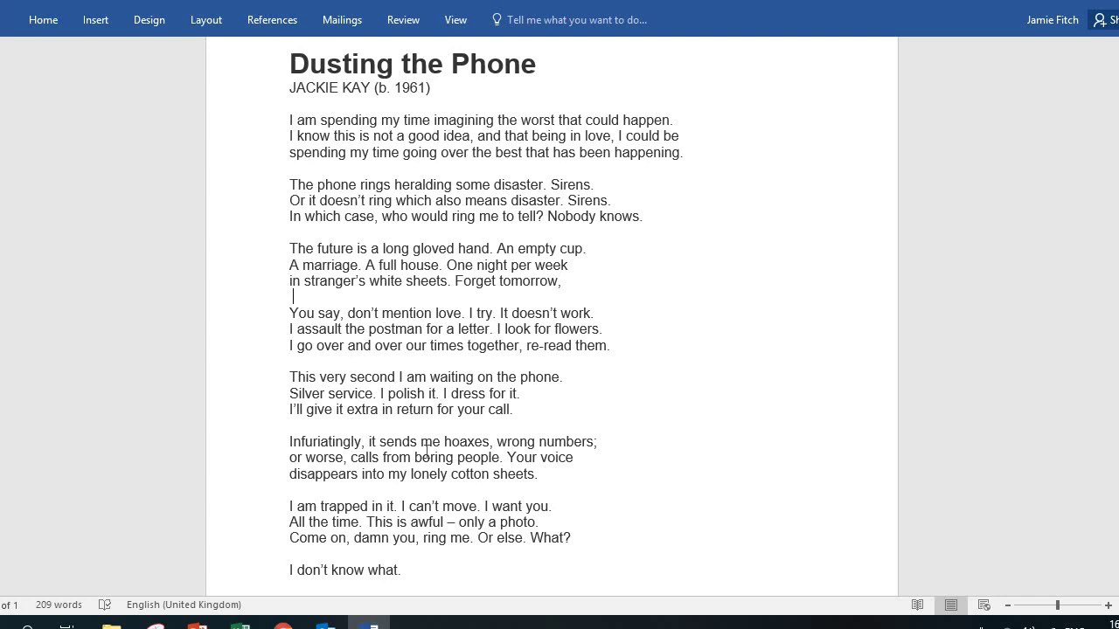
{"action": "mouse_move", "coordinate": [514, 462]}
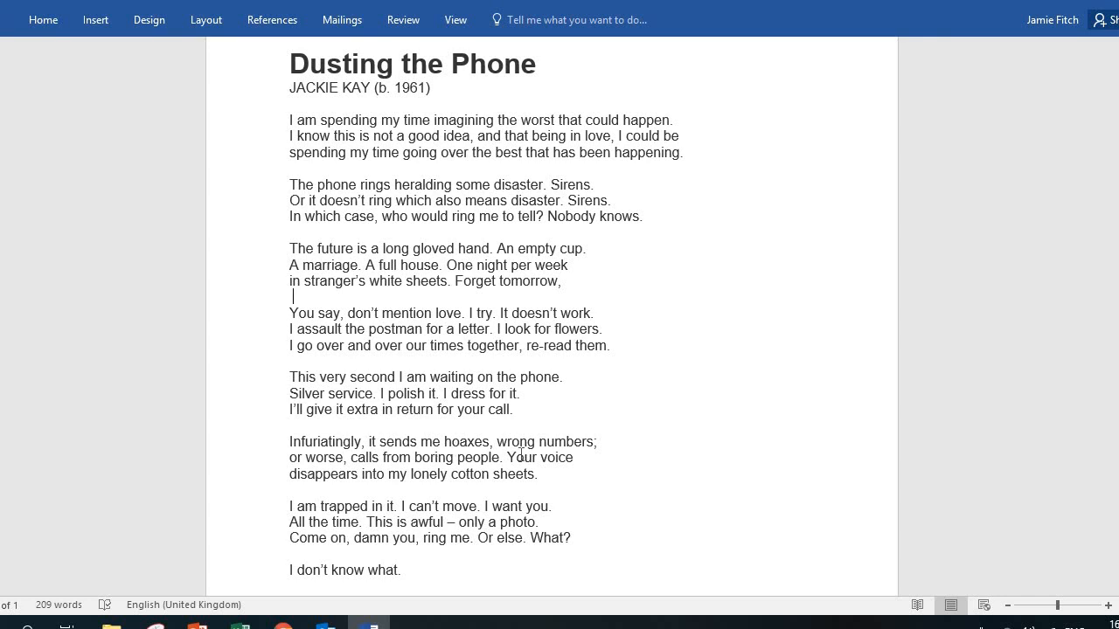
{"action": "left_click_drag", "start_coordinate": [289, 442], "coordinate": [516, 457]}
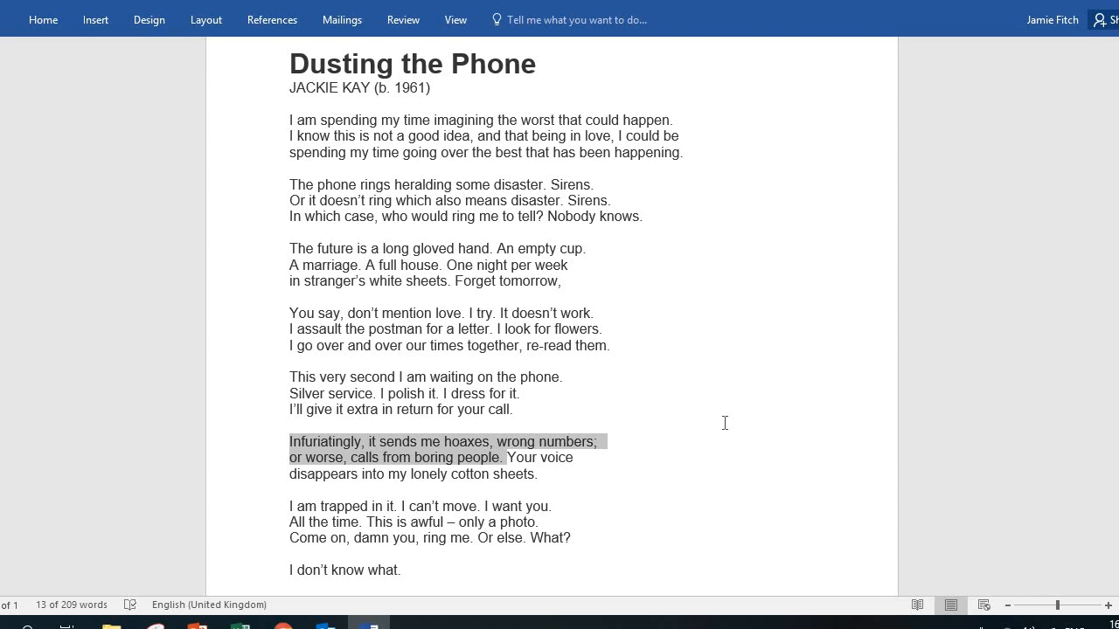
- Pick out 'calls from boring people.', then move on to 'Infuriatingly'
{"action": "left_click", "coordinate": [501, 458]}
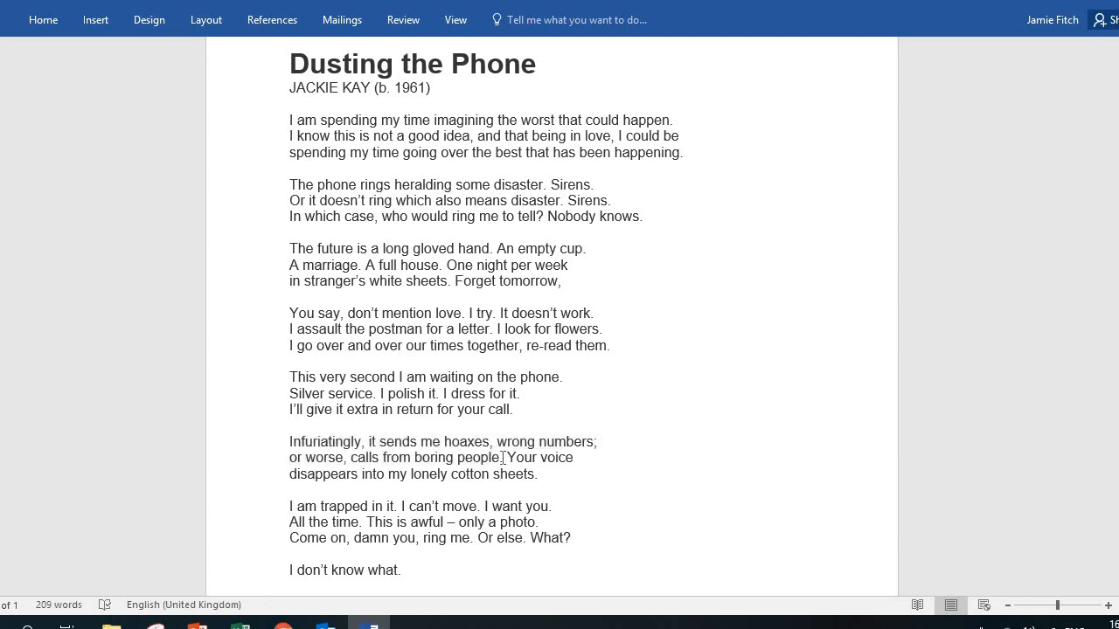
{"action": "left_click_drag", "start_coordinate": [357, 457], "coordinate": [503, 458]}
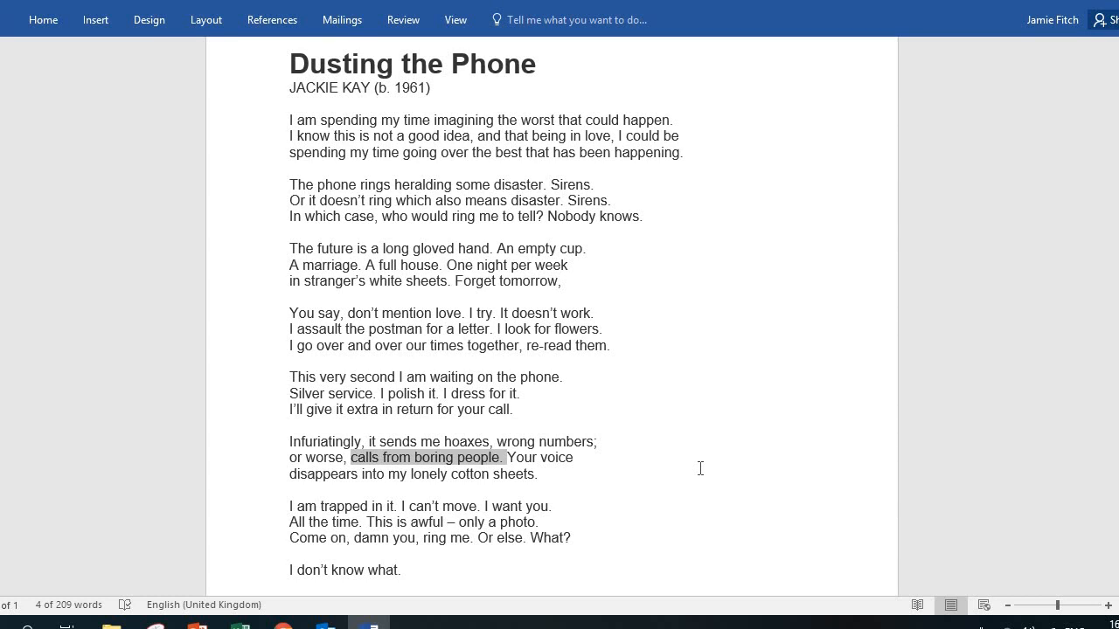
{"action": "mouse_move", "coordinate": [361, 470]}
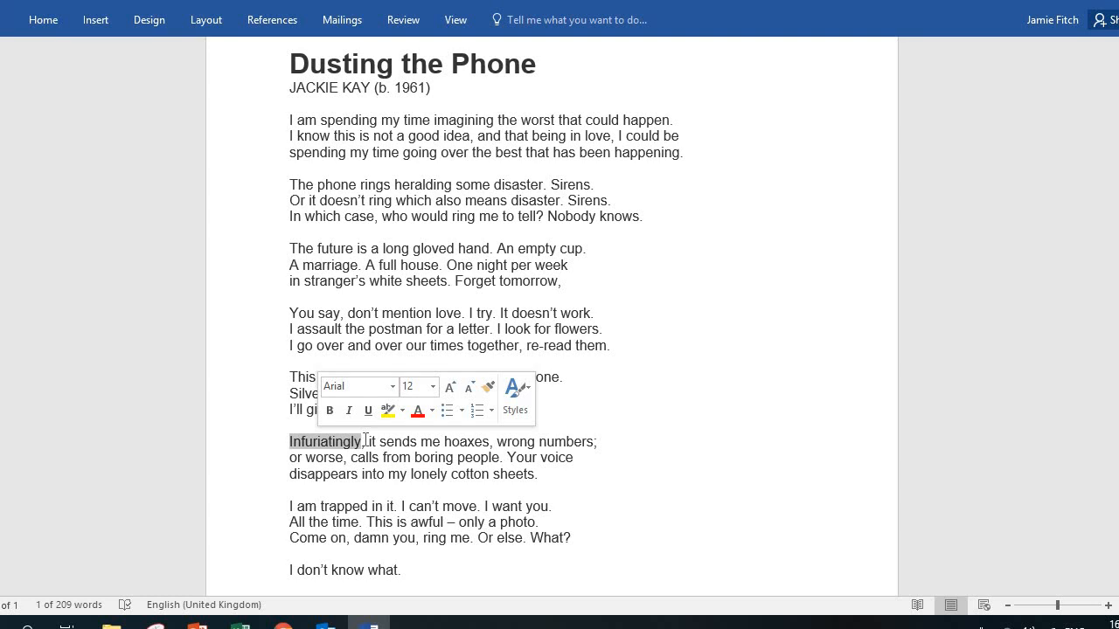
{"action": "left_click", "coordinate": [621, 492]}
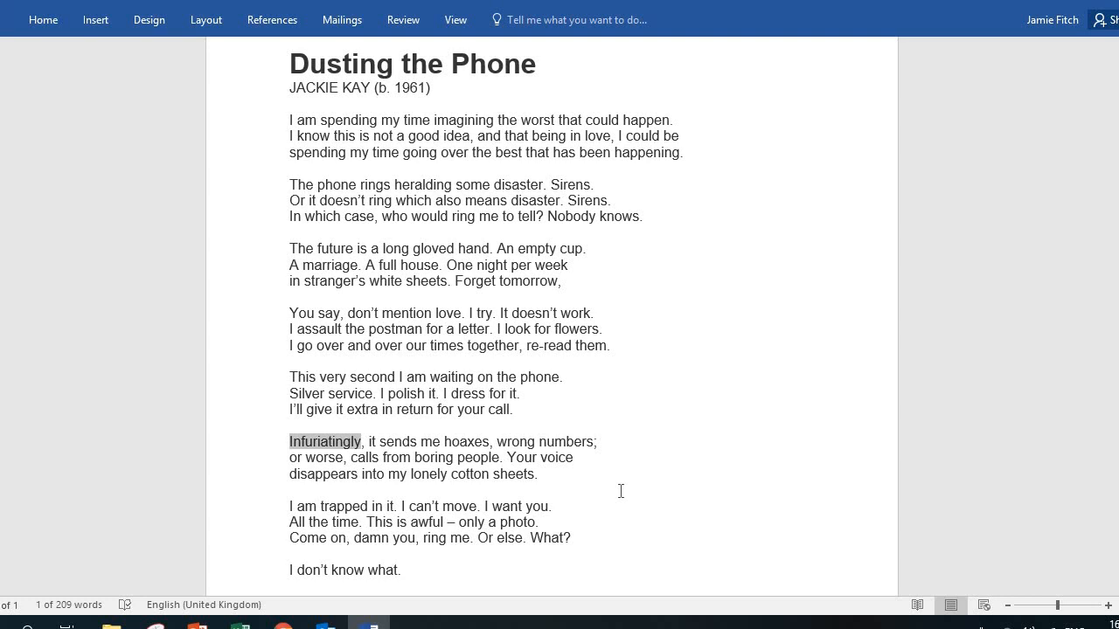
{"action": "mouse_move", "coordinate": [510, 457]}
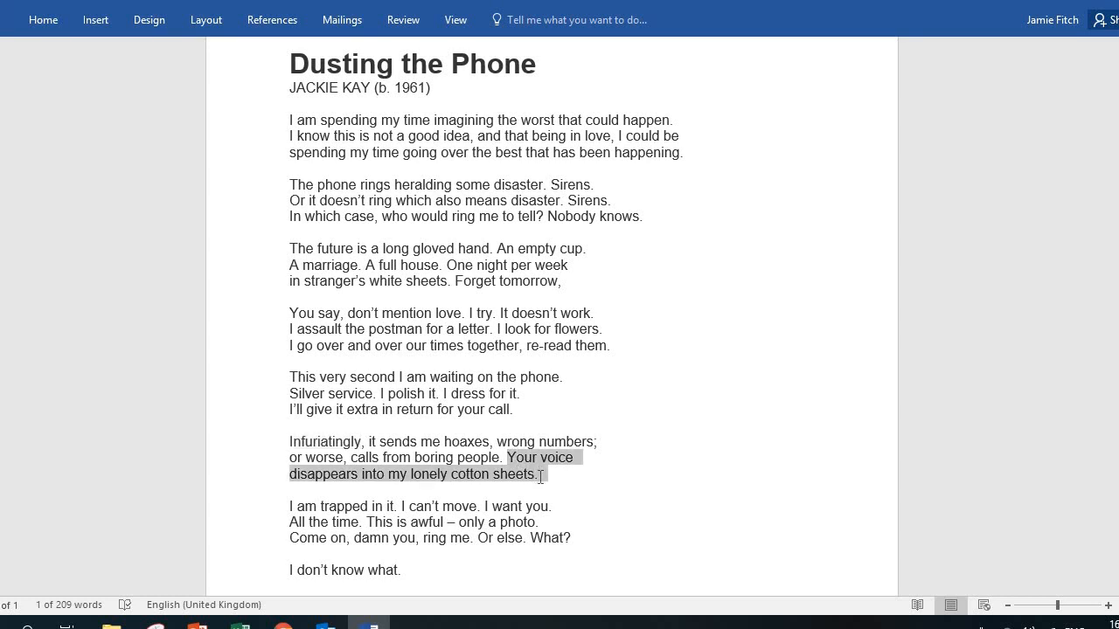
- Highlight the line 'or worse, calls from boring people. Your voice'
{"action": "left_click", "coordinate": [538, 475]}
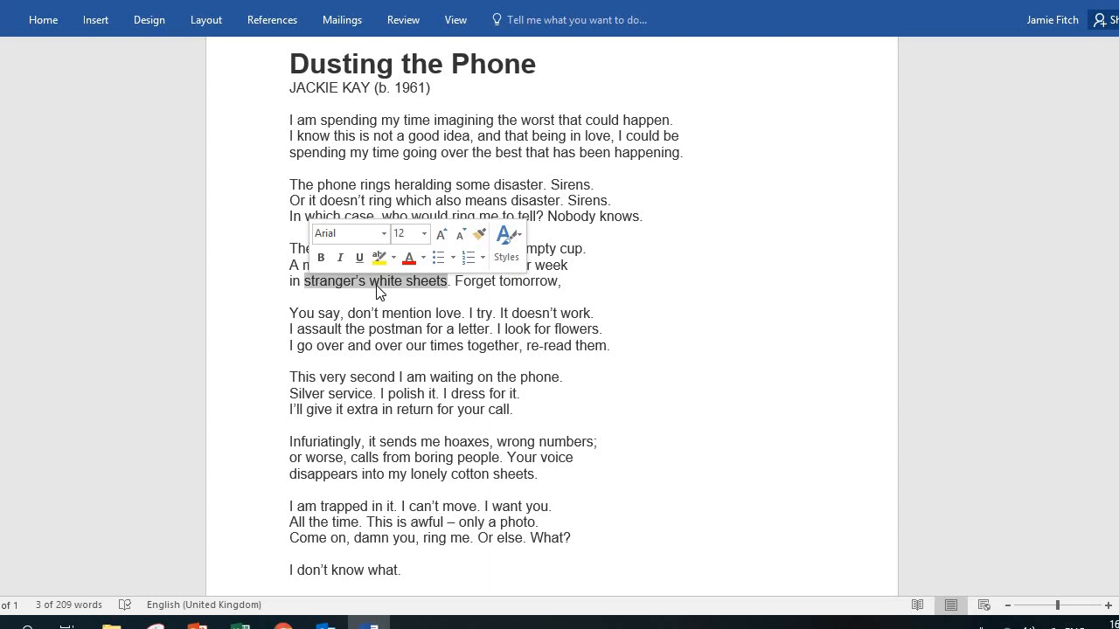
{"action": "mouse_move", "coordinate": [387, 457]}
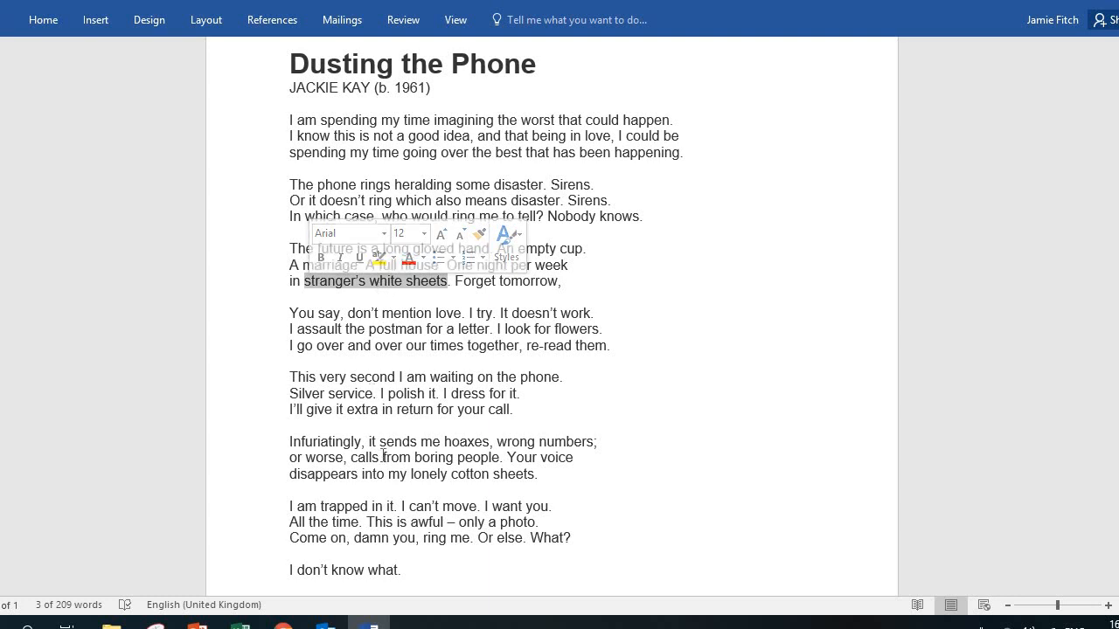
{"action": "left_click", "coordinate": [538, 474]}
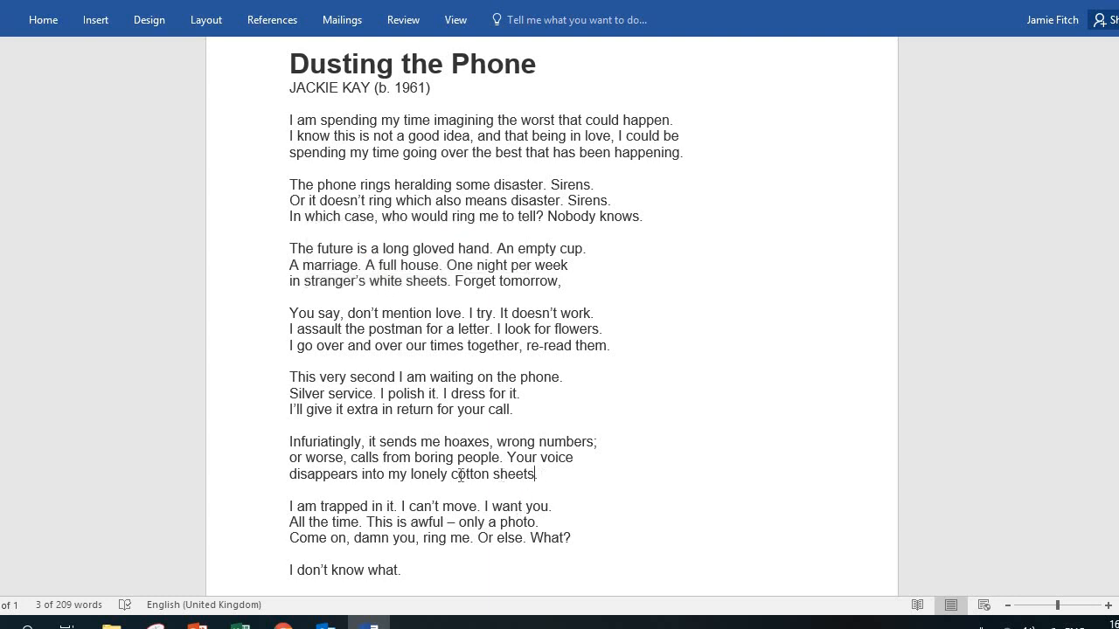
{"action": "left_click_drag", "start_coordinate": [413, 474], "coordinate": [533, 473]}
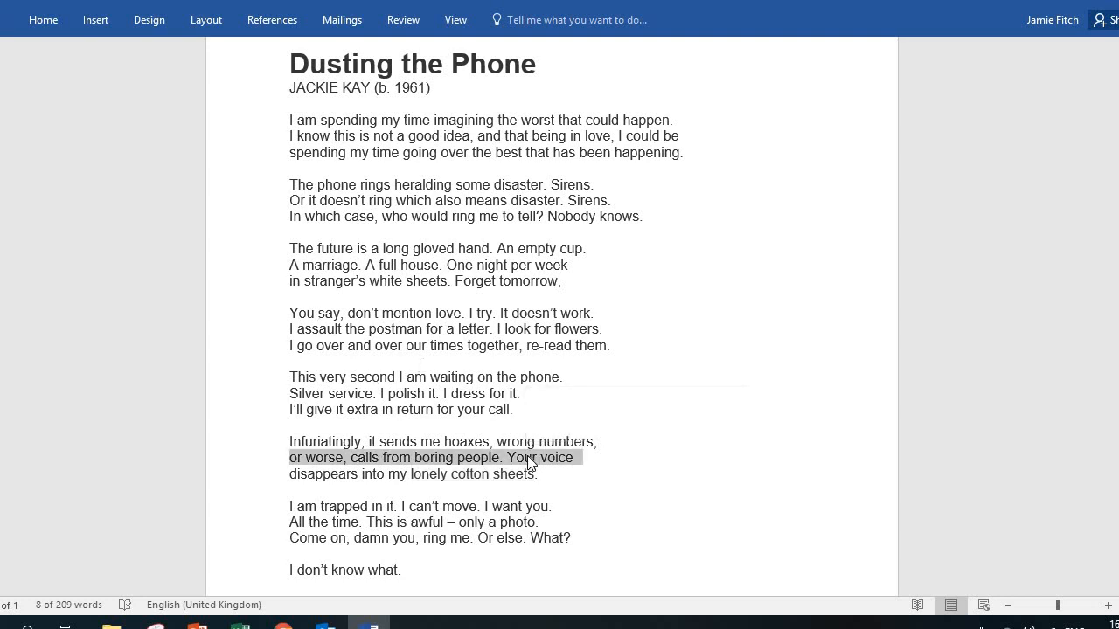
- Clear the highlight from the previous boring-people line
{"action": "left_click", "coordinate": [529, 464]}
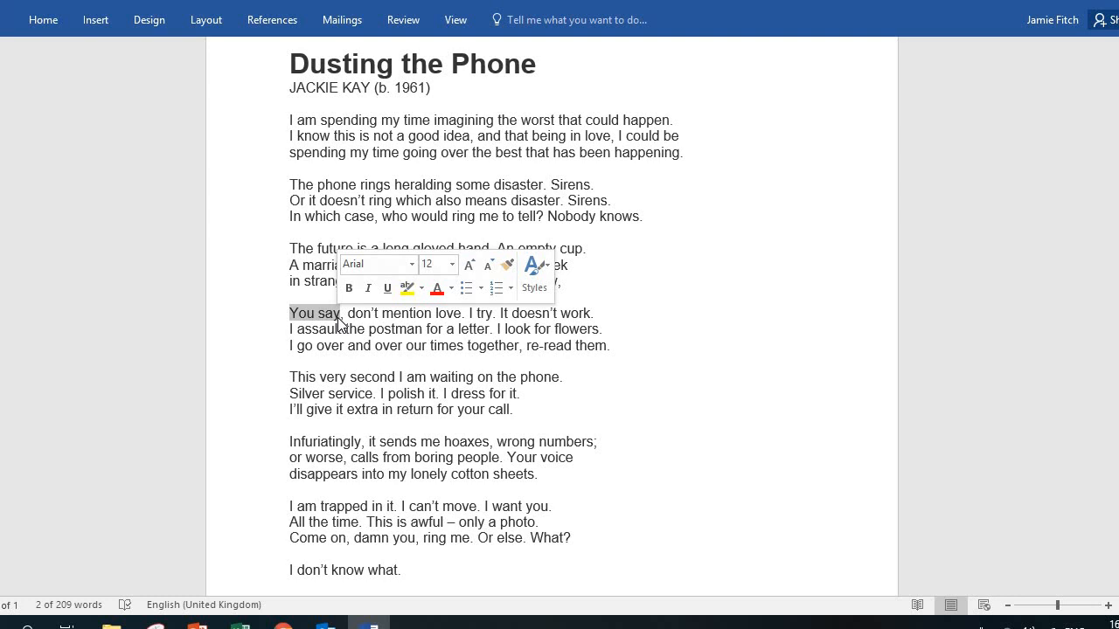
{"action": "mouse_move", "coordinate": [385, 312]}
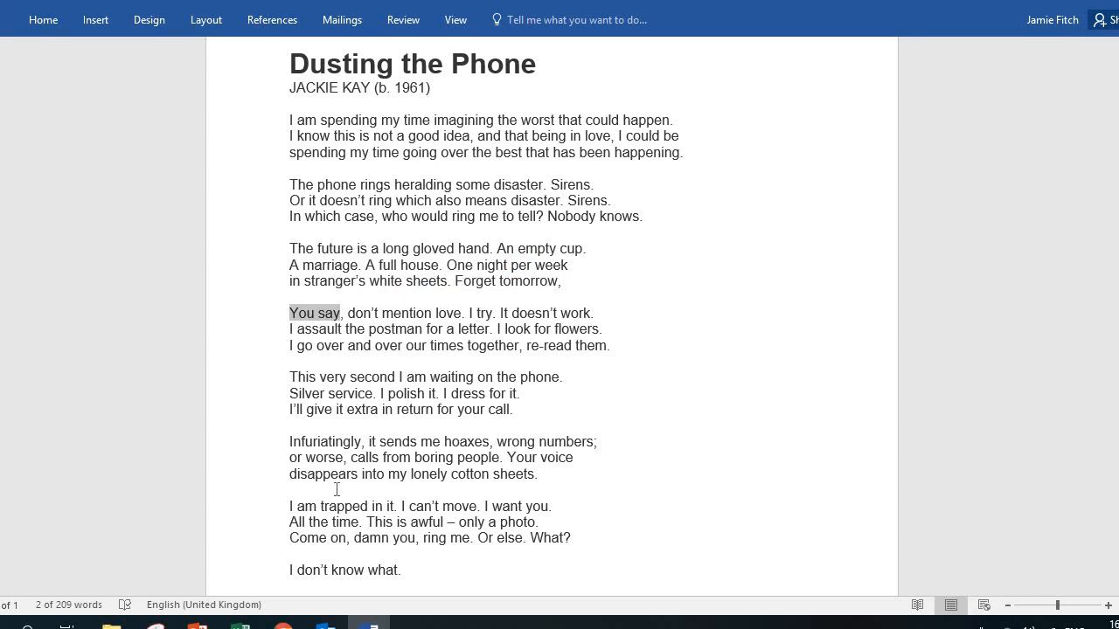
{"action": "mouse_move", "coordinate": [289, 506]}
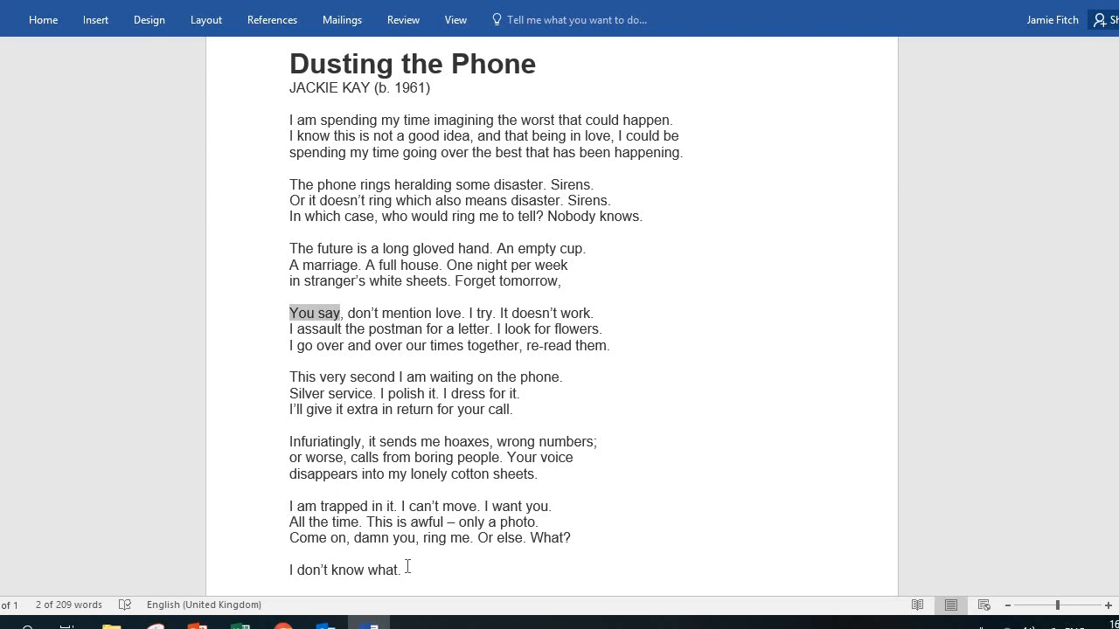
{"action": "mouse_move", "coordinate": [578, 489]}
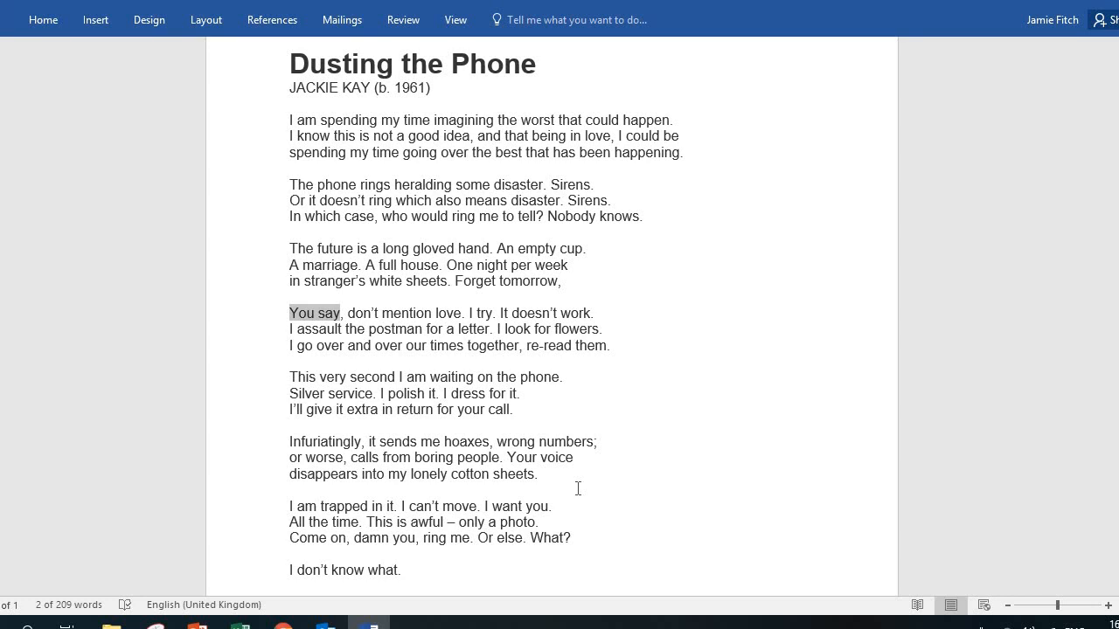
{"action": "mouse_move", "coordinate": [394, 506]}
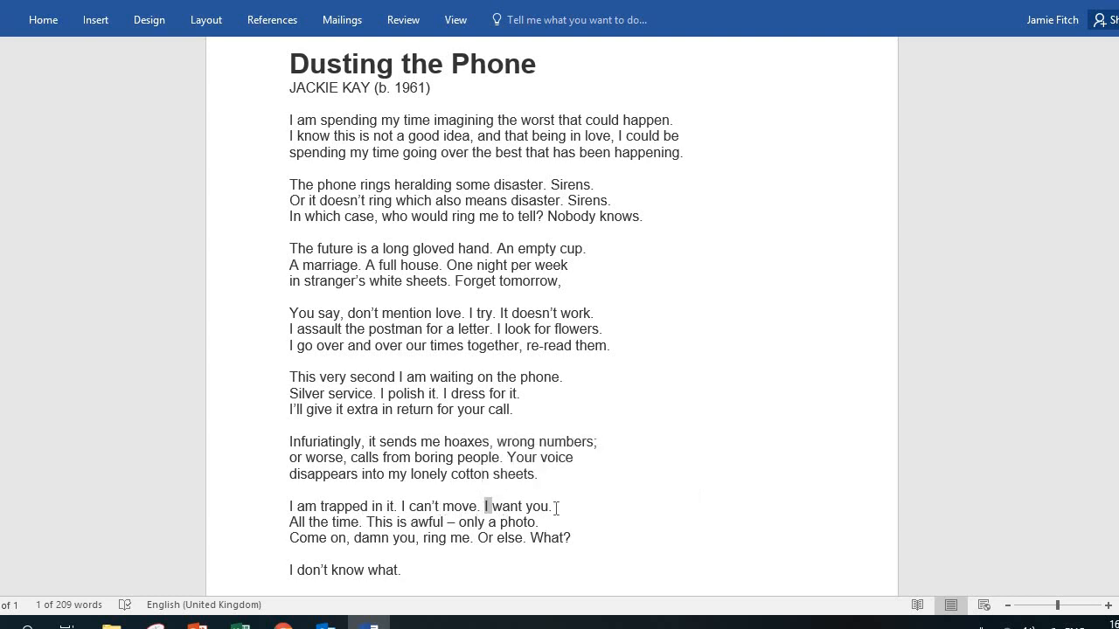
- Highlight 'All the time.' in the seventh stanza
{"action": "left_click_drag", "start_coordinate": [486, 506], "coordinate": [552, 506]}
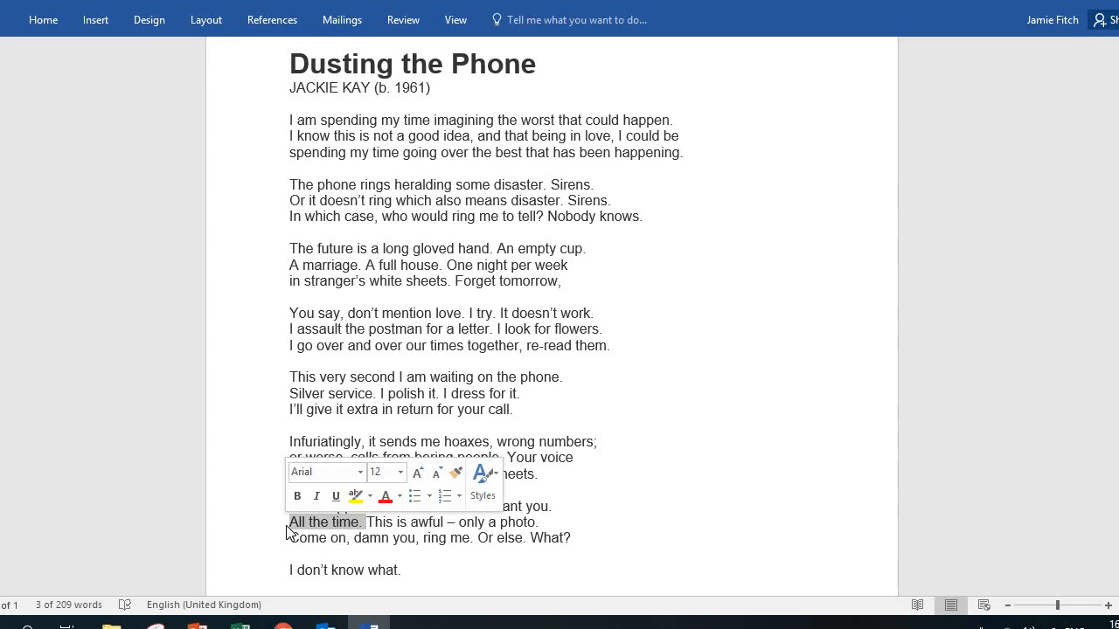
{"action": "mouse_move", "coordinate": [243, 536]}
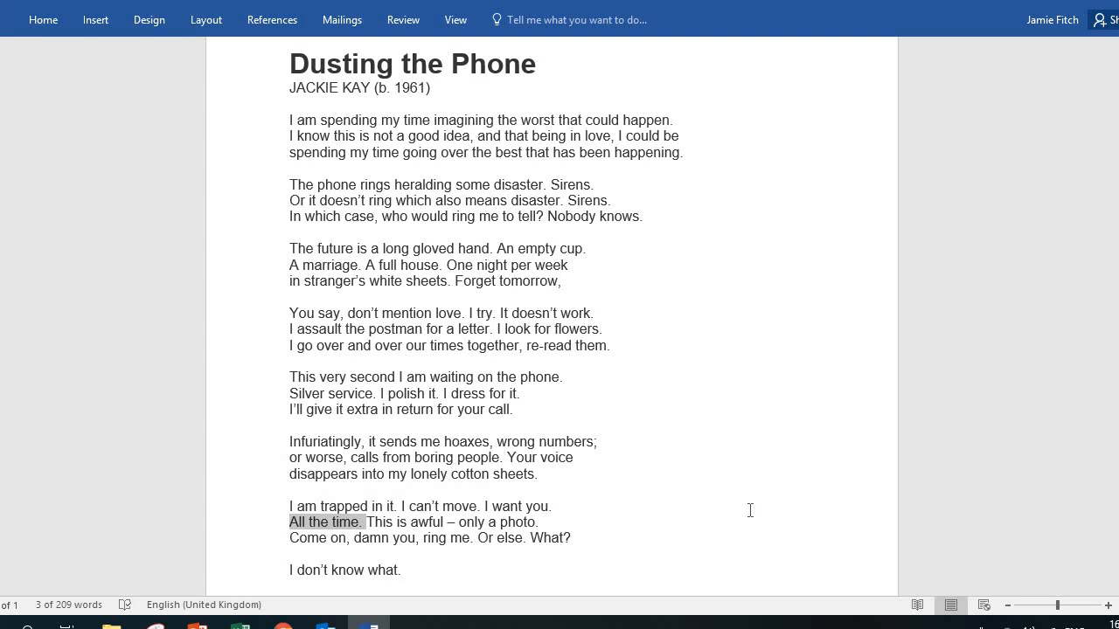
{"action": "mouse_move", "coordinate": [537, 523]}
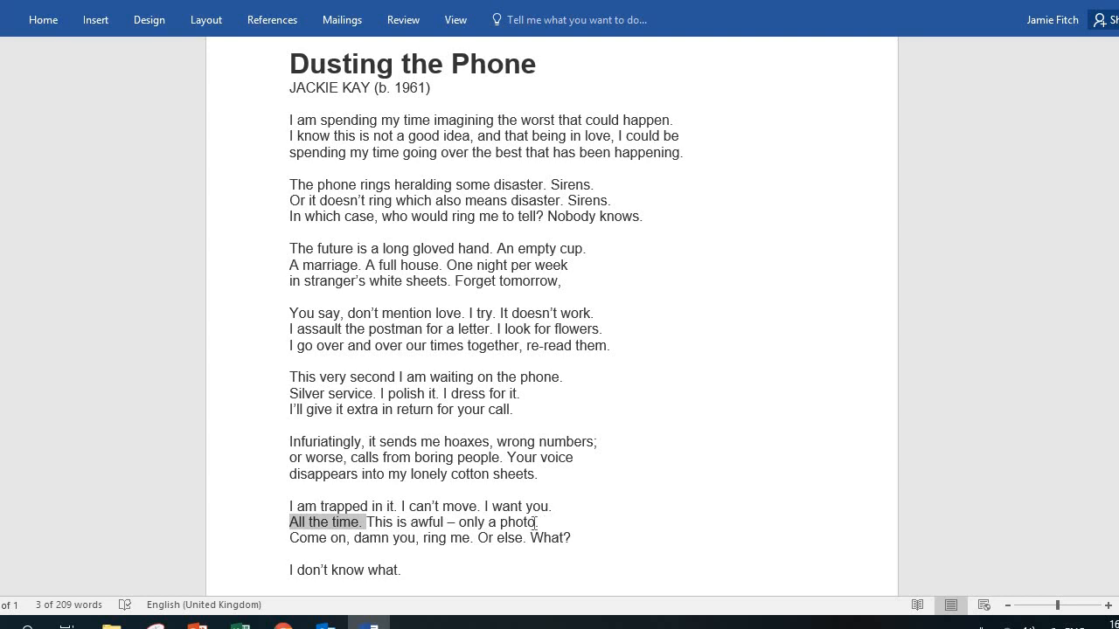
{"action": "mouse_move", "coordinate": [540, 523]}
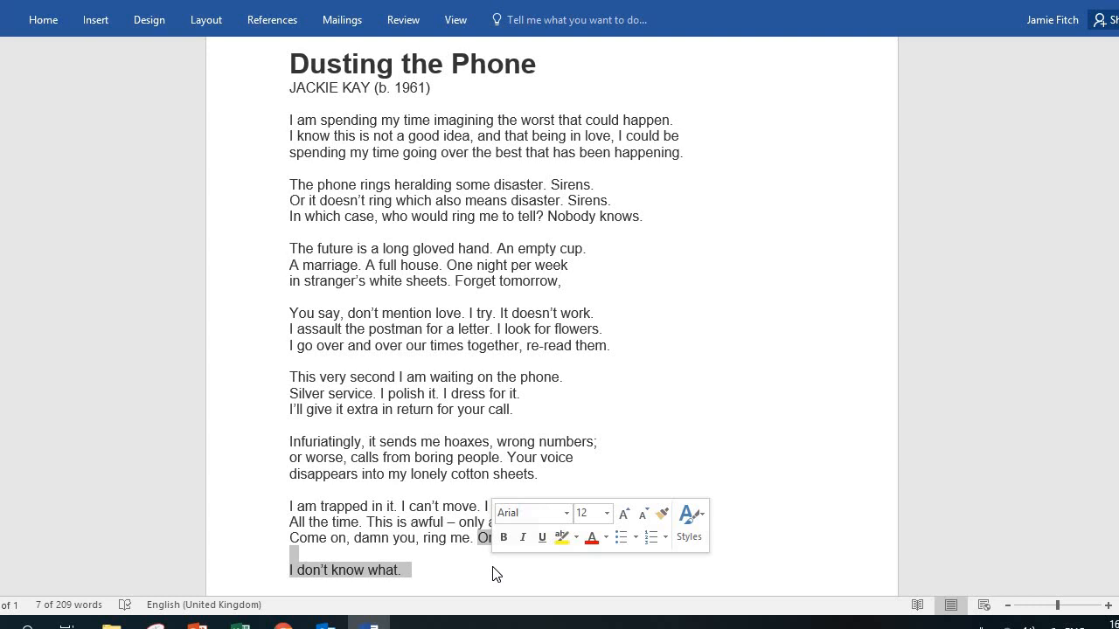
{"action": "mouse_move", "coordinate": [642, 570]}
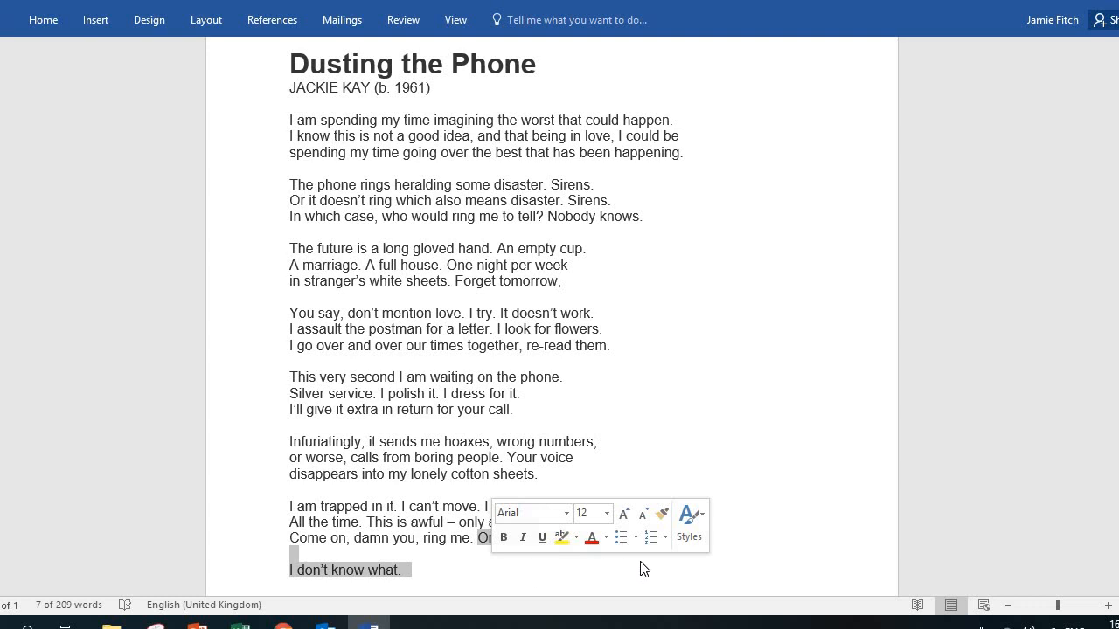
- Pick out the closing line 'I don't know what.', then place the cursor after it
{"action": "left_click", "coordinate": [728, 572]}
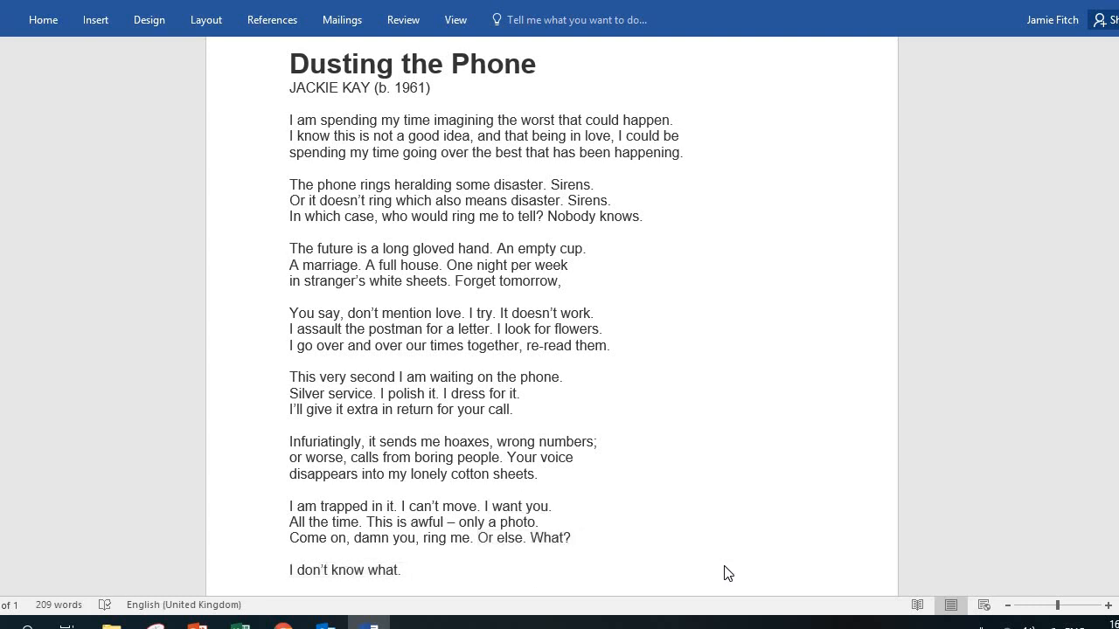
{"action": "left_click", "coordinate": [410, 570]}
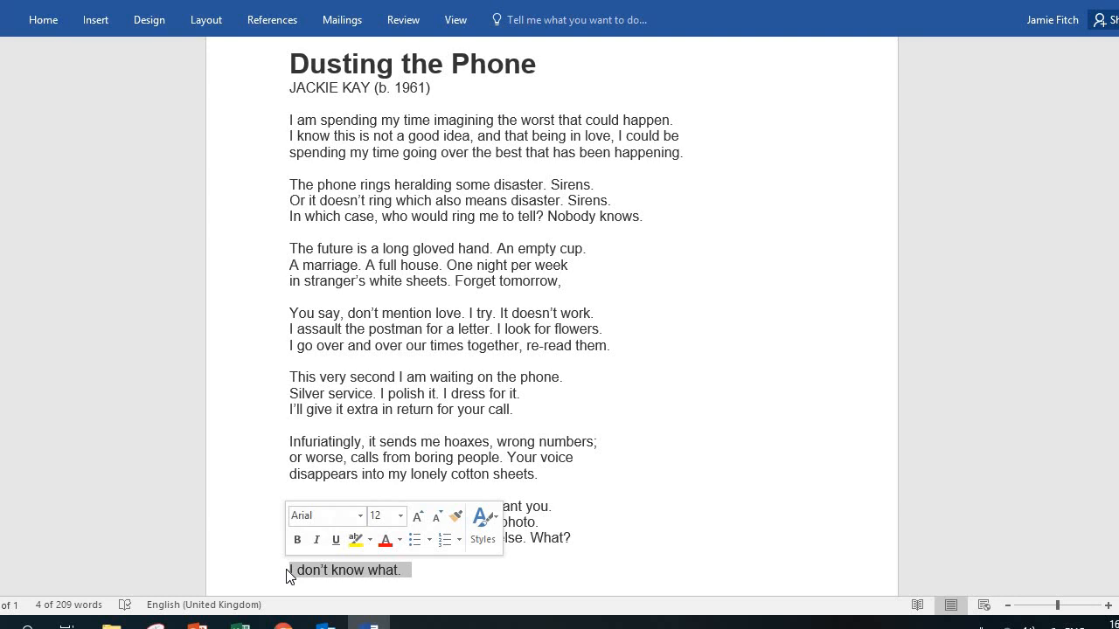
{"action": "mouse_move", "coordinate": [447, 574]}
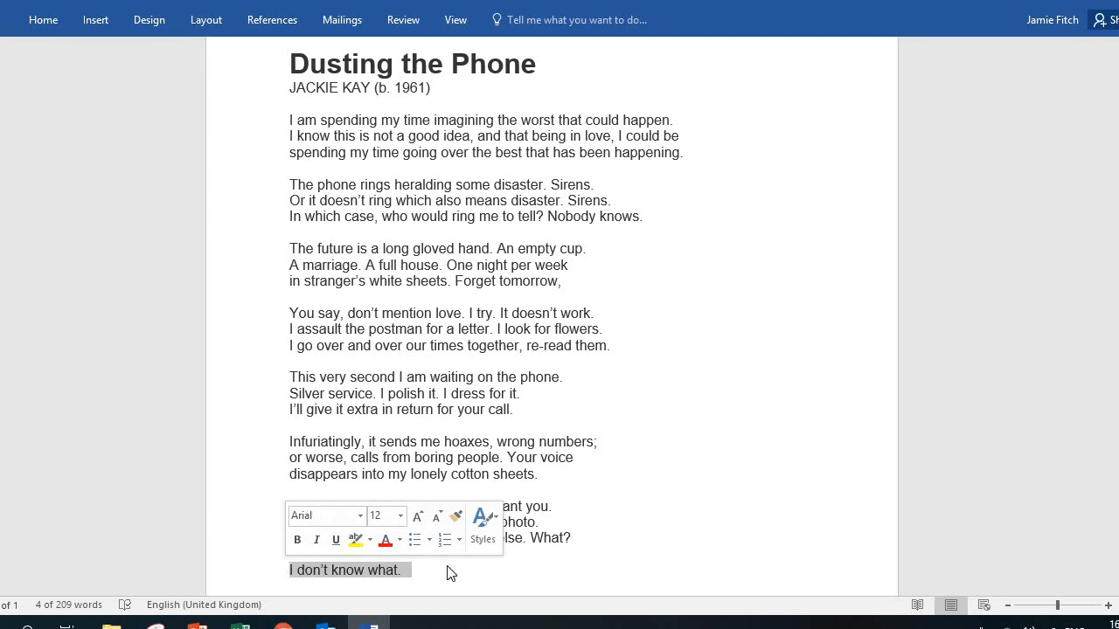
{"action": "left_click", "coordinate": [622, 493]}
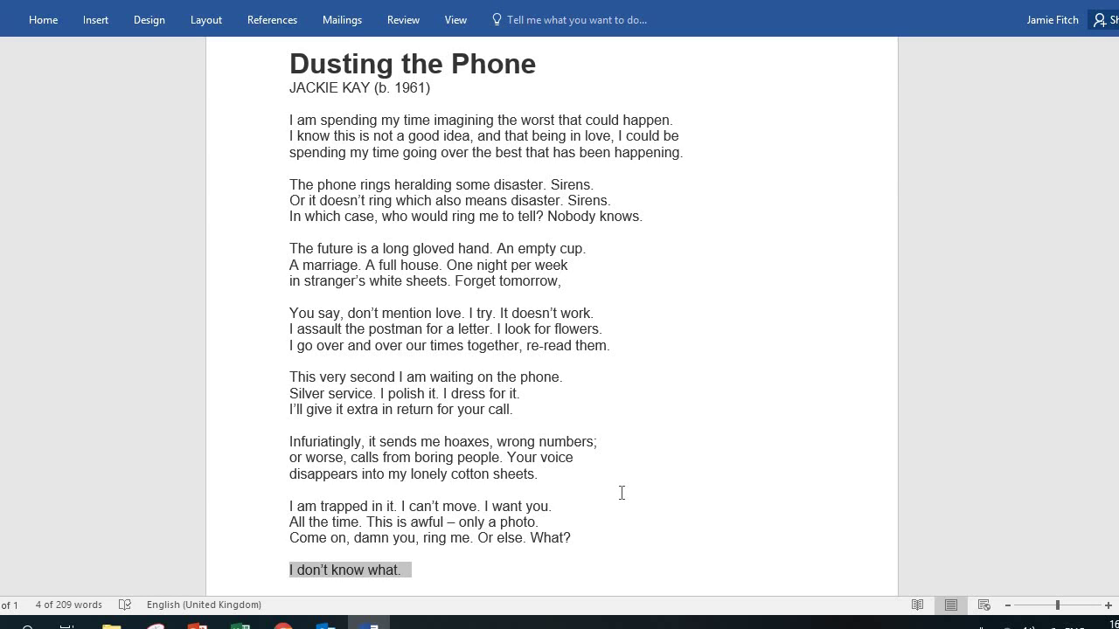
{"action": "mouse_move", "coordinate": [291, 570]}
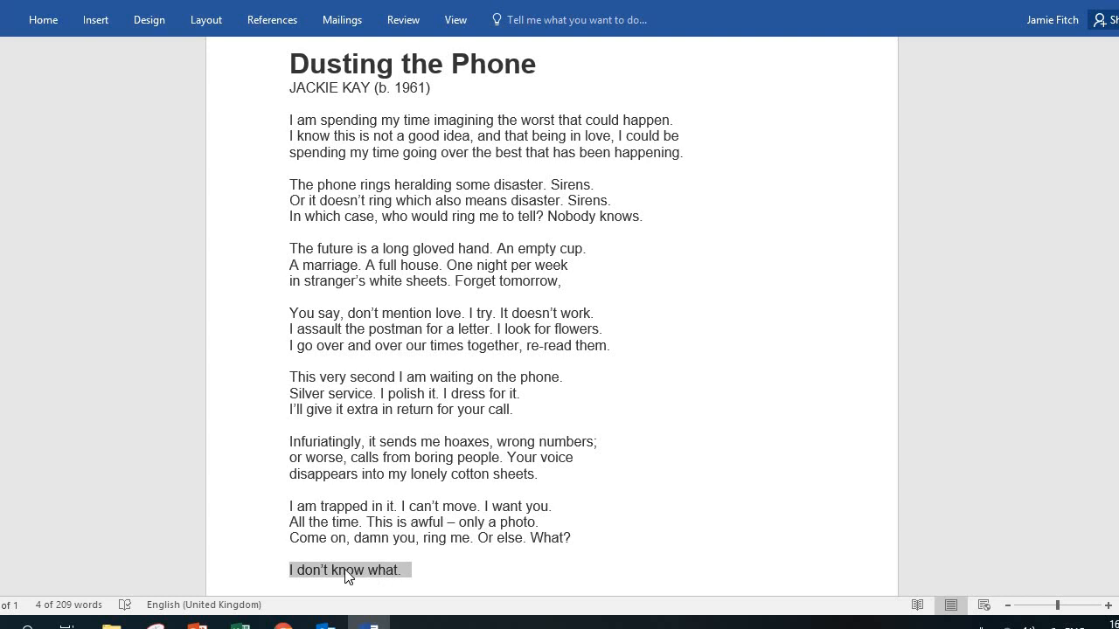
{"action": "mouse_move", "coordinate": [393, 575]}
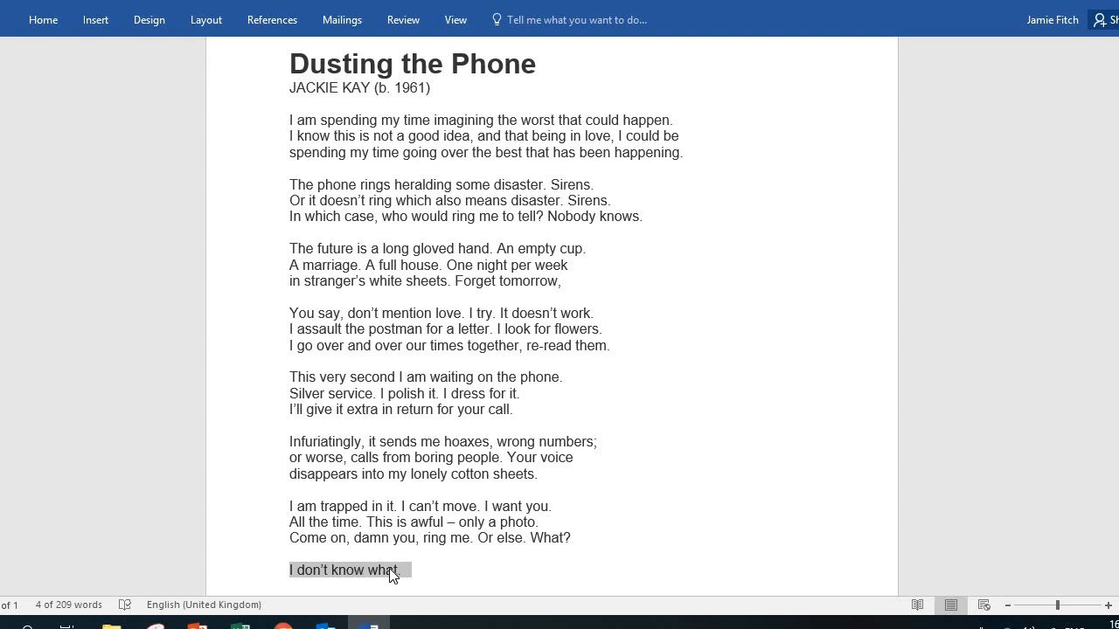
{"action": "left_click", "coordinate": [445, 570]}
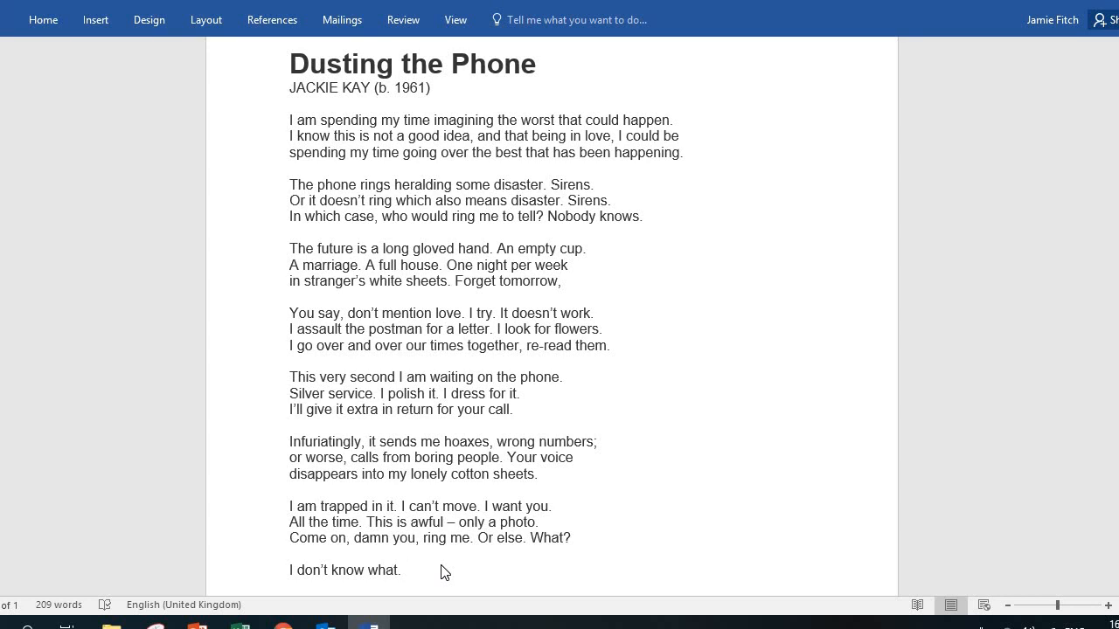
{"action": "left_click", "coordinate": [407, 570]}
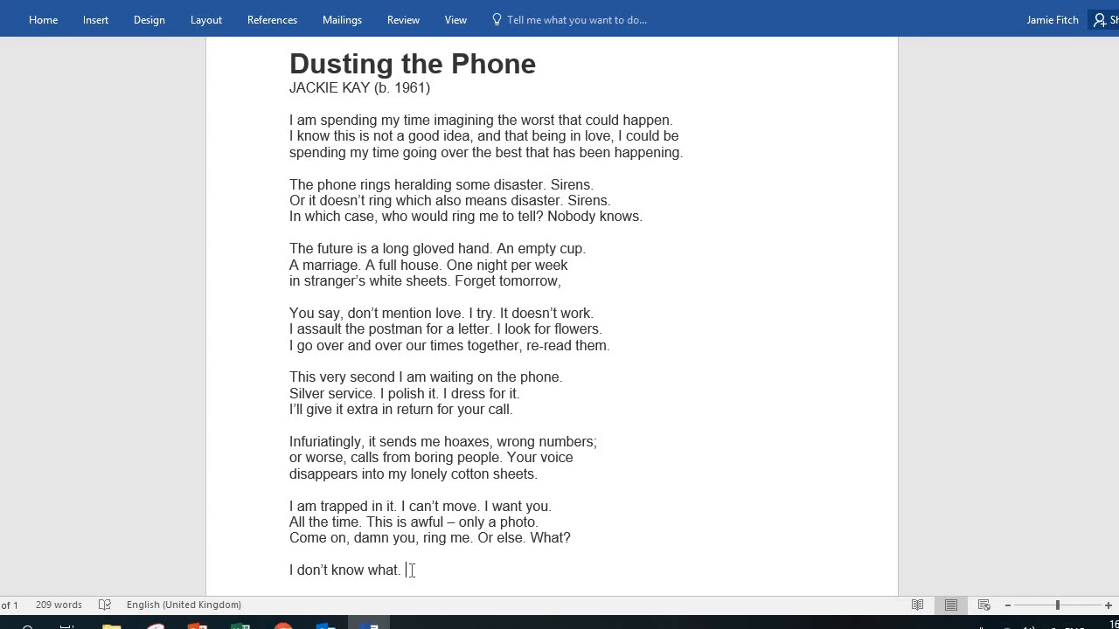
{"action": "mouse_move", "coordinate": [378, 570]}
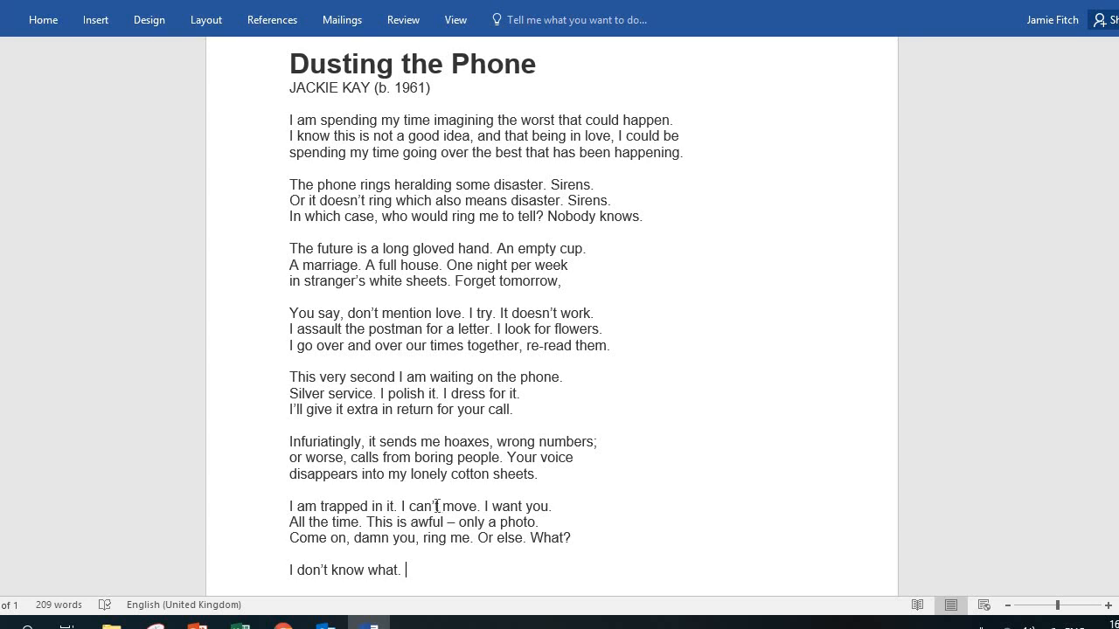
{"action": "mouse_move", "coordinate": [285, 121]}
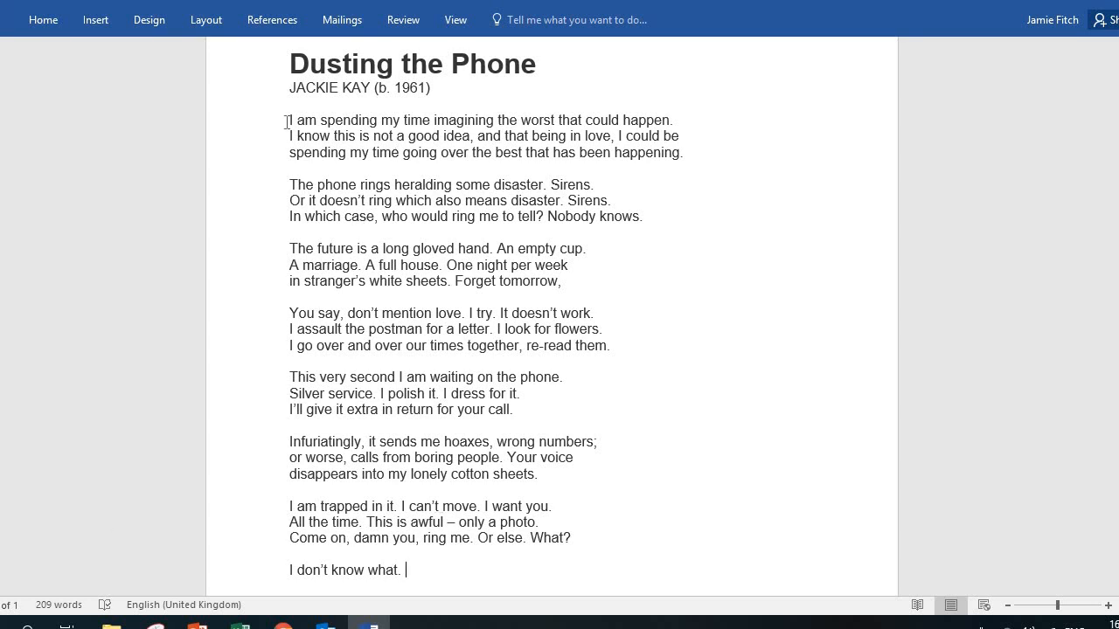
{"action": "mouse_move", "coordinate": [682, 294]}
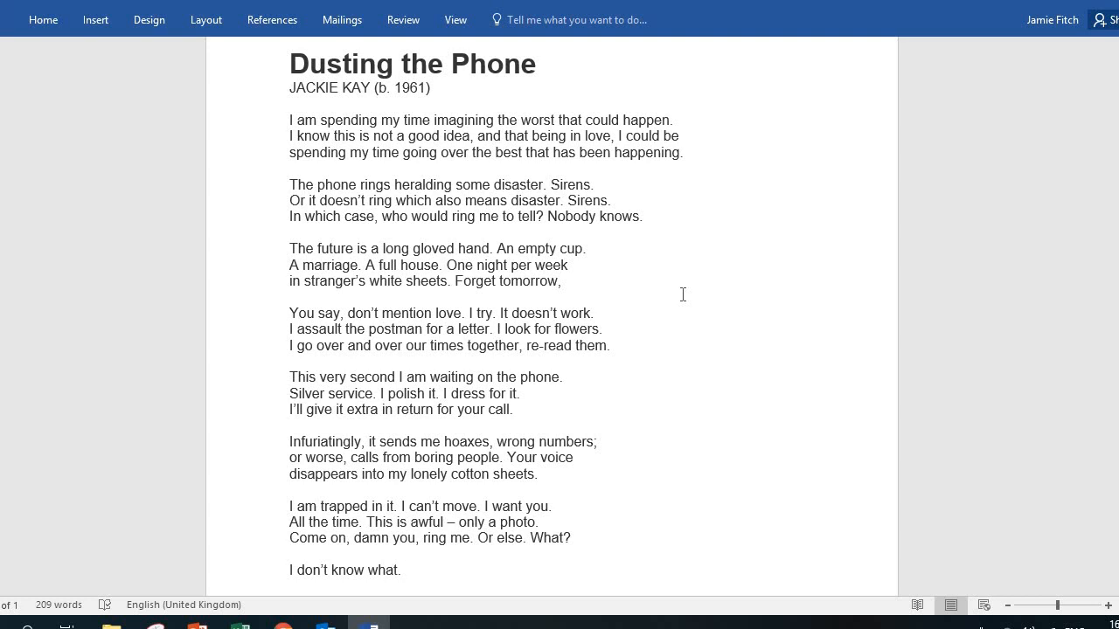
{"action": "left_click", "coordinate": [407, 570]}
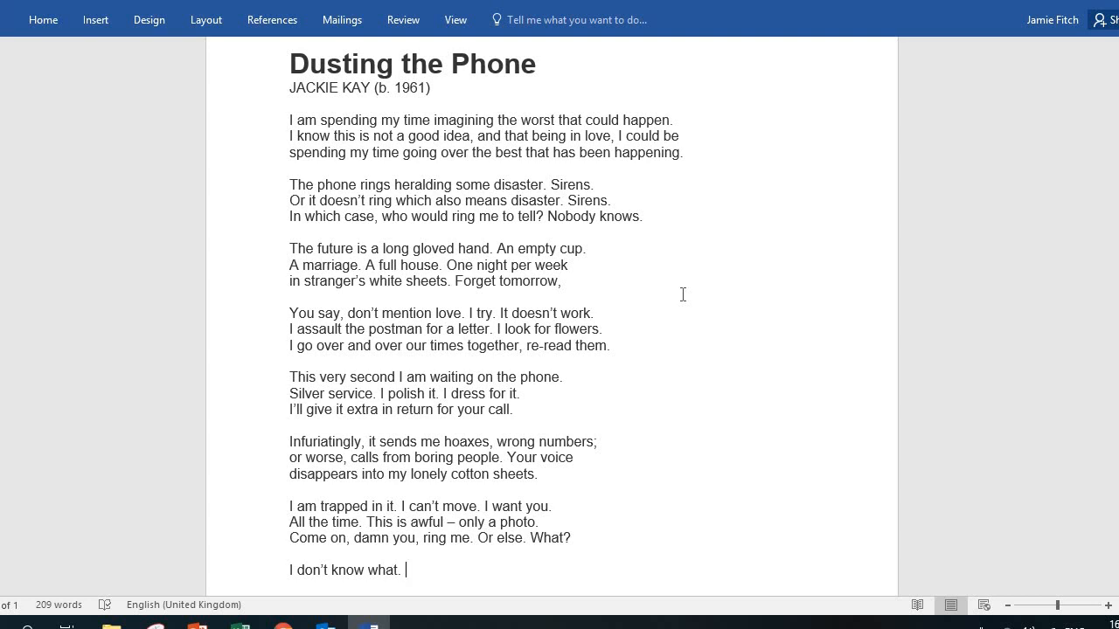